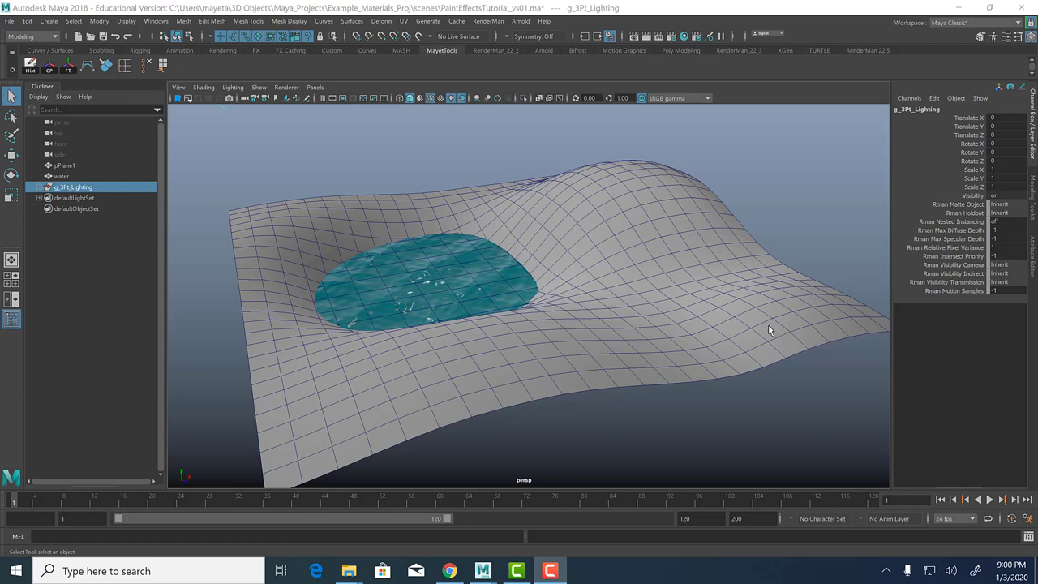
mouse_move(705, 361)
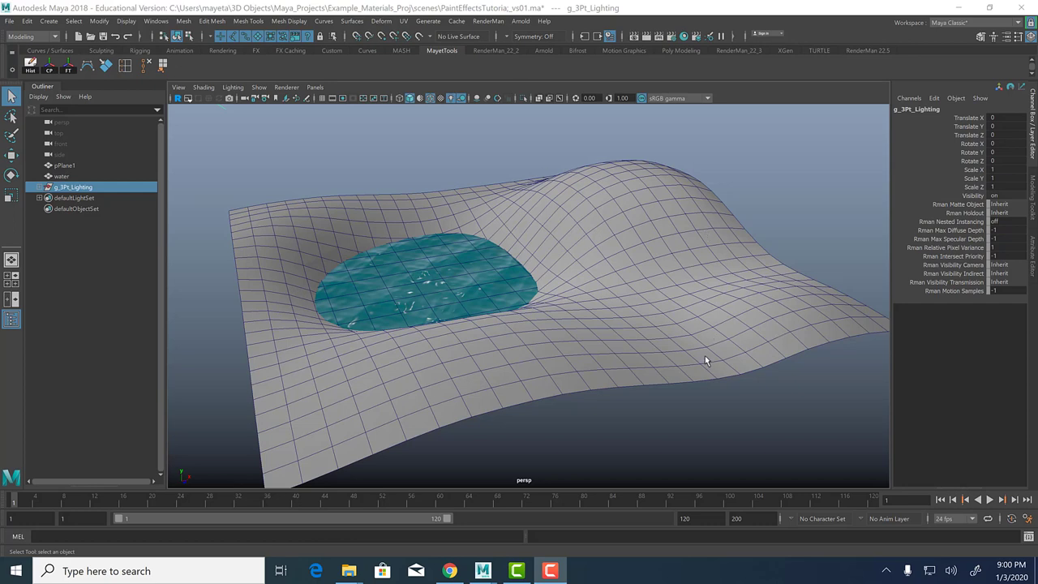
mouse_move(699, 345)
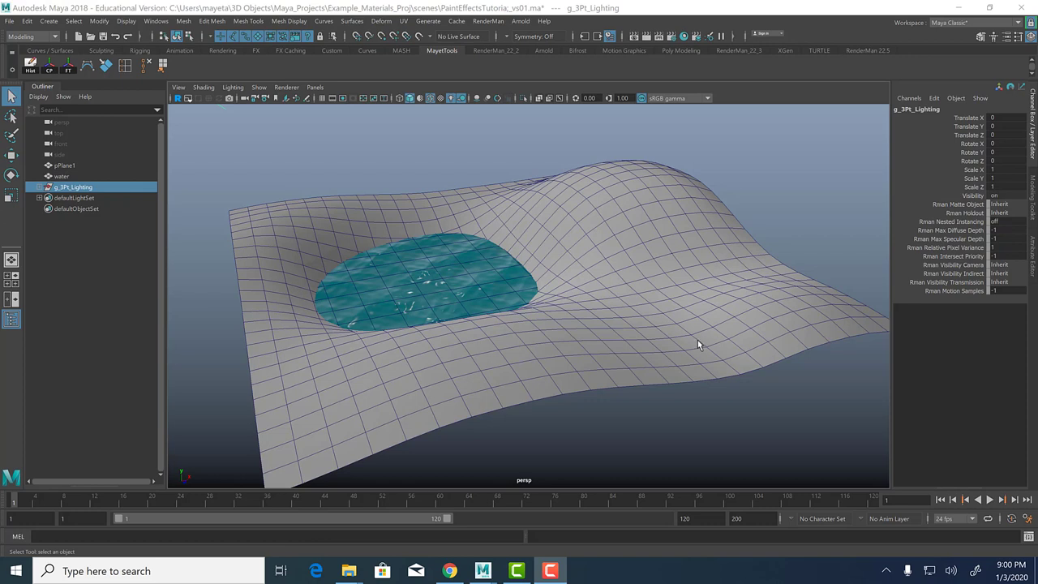
mouse_move(671, 311)
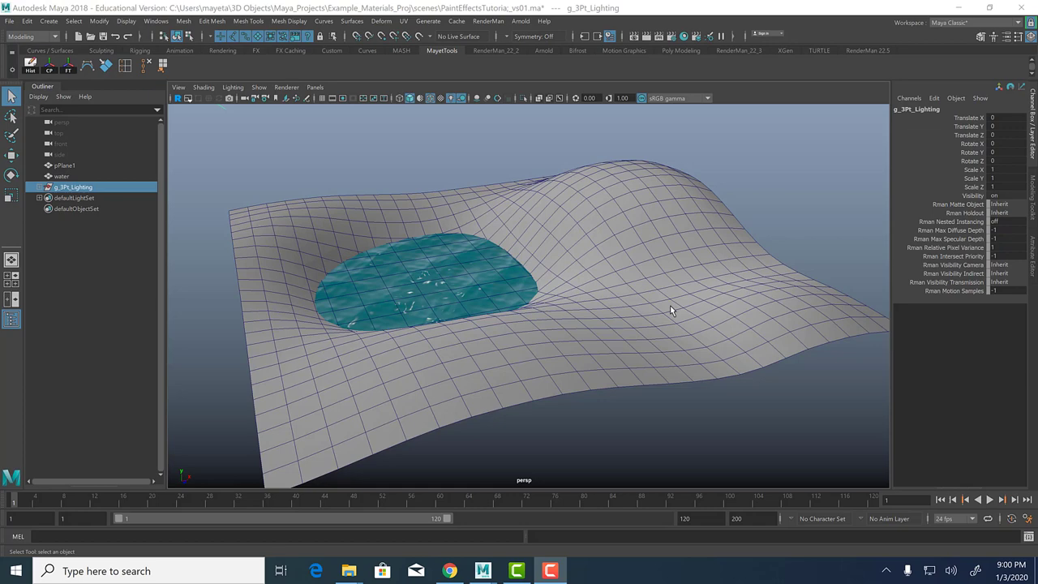
Step: Tilt, pull back and dolly the view in close on the terrain and teal pond
left_click_drag(671, 311, 700, 305)
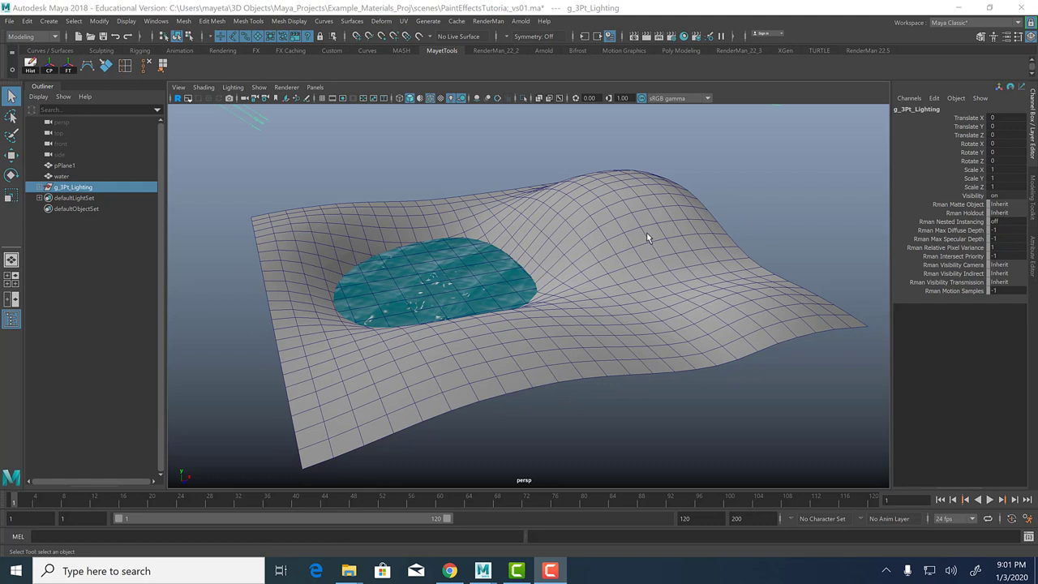
mouse_move(661, 258)
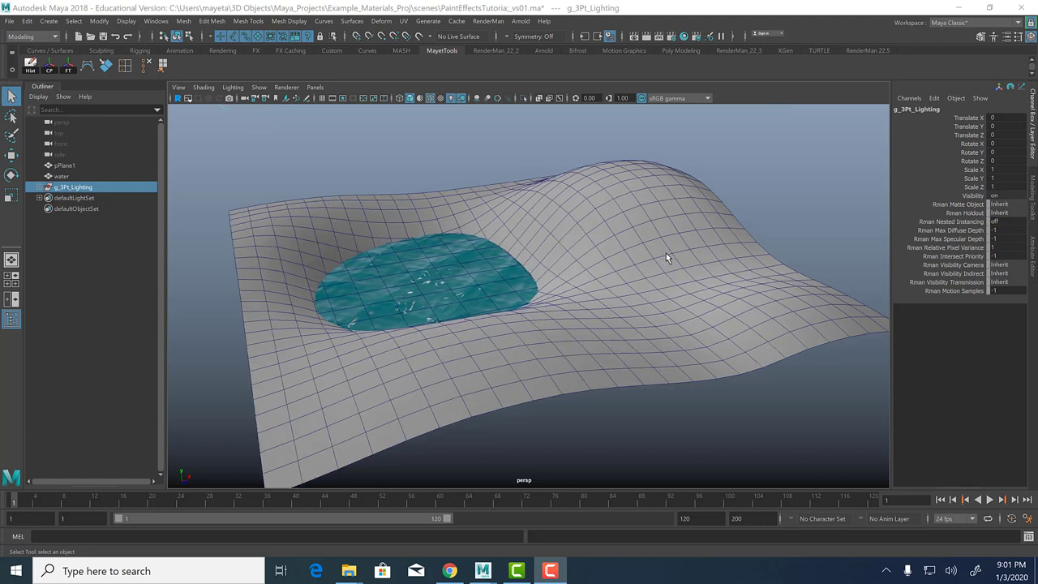
mouse_move(655, 331)
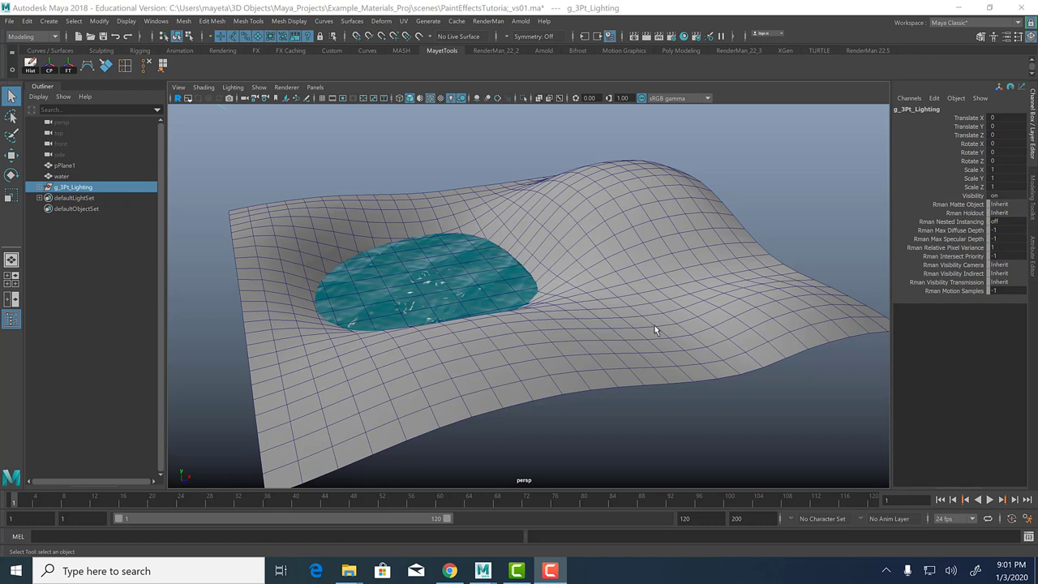
mouse_move(655, 316)
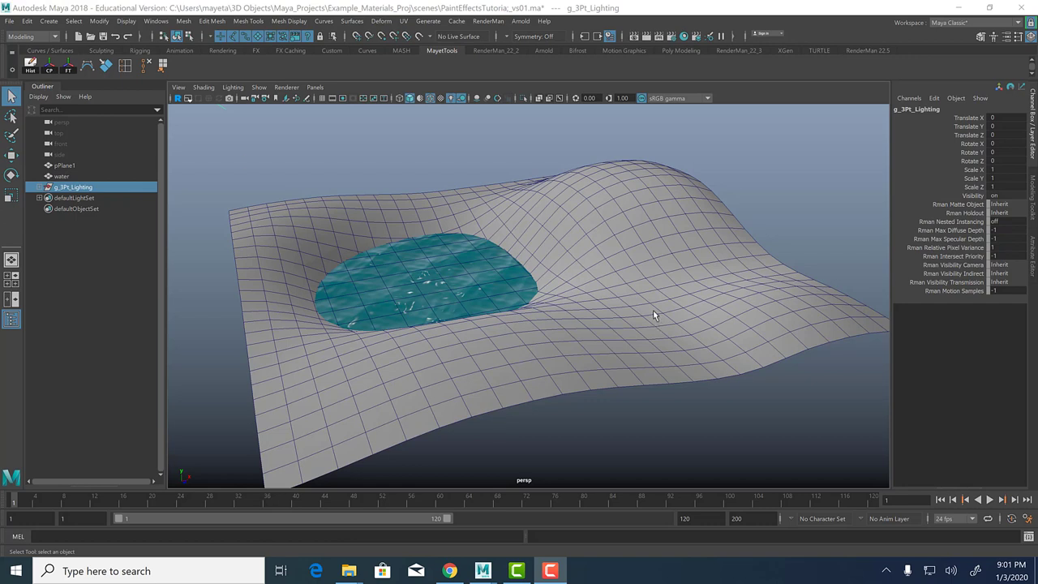
mouse_move(640, 300)
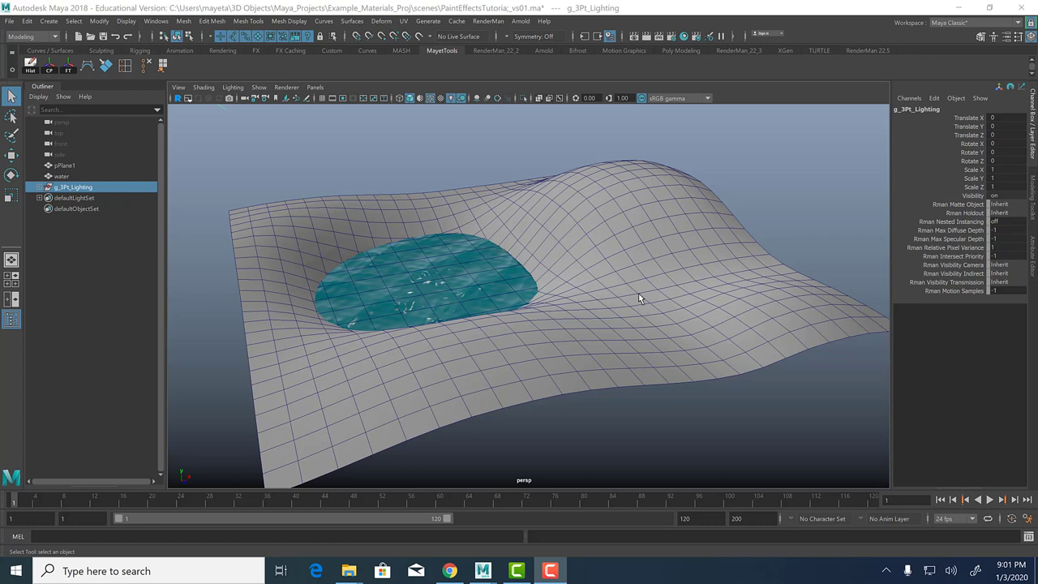
mouse_move(625, 210)
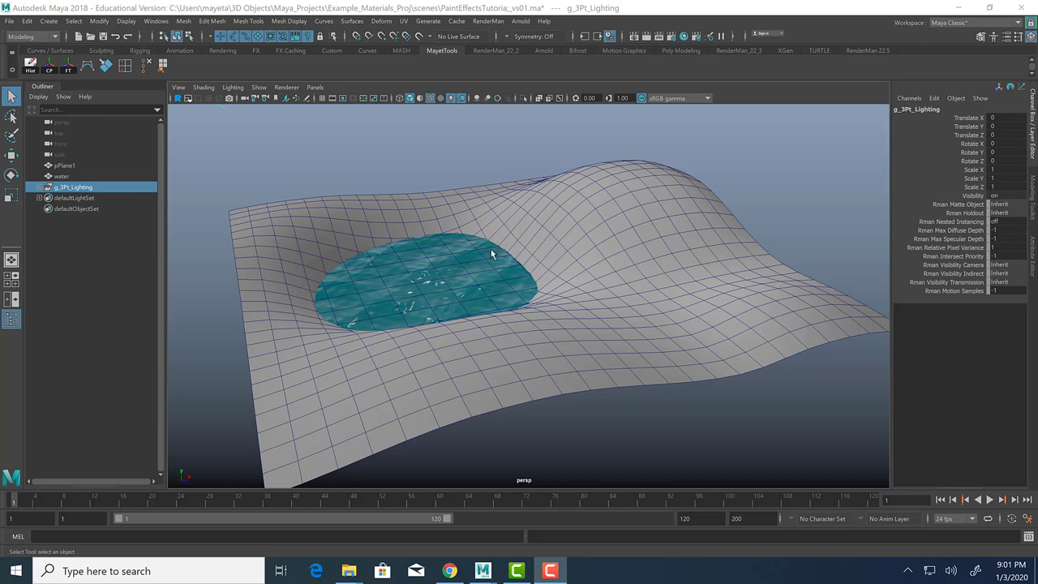
mouse_move(717, 234)
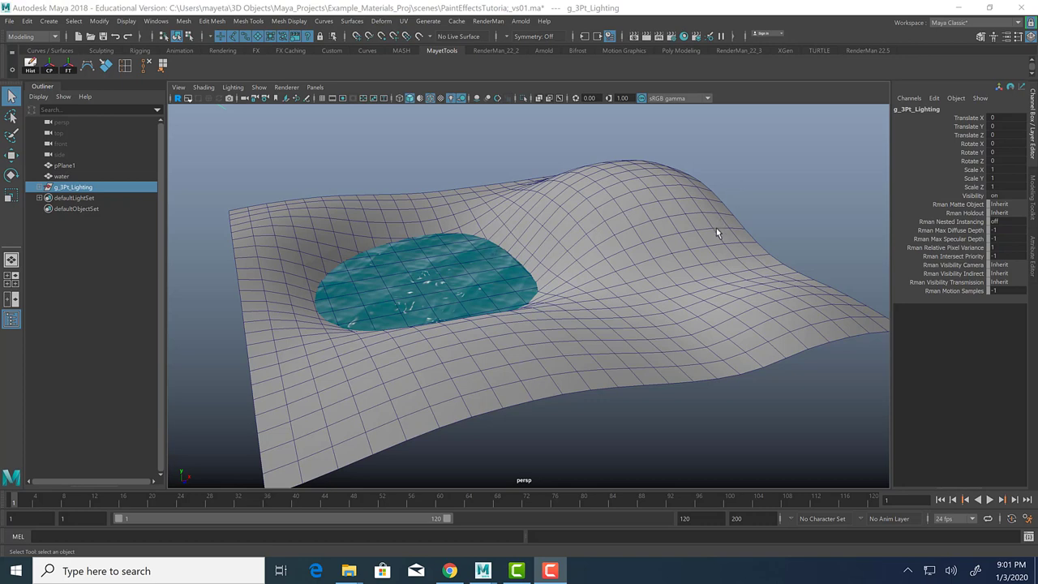
mouse_move(692, 235)
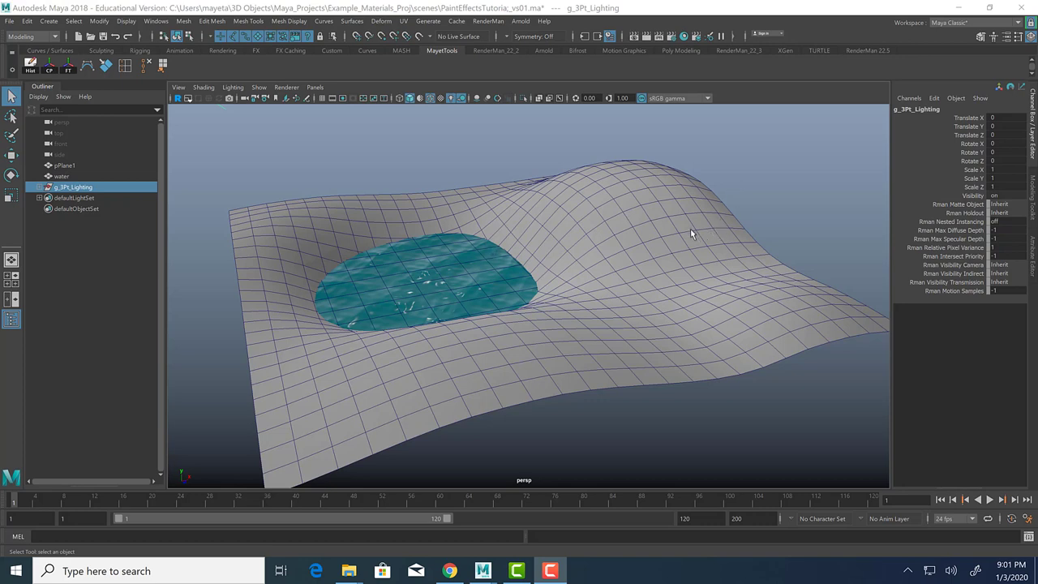
mouse_move(641, 320)
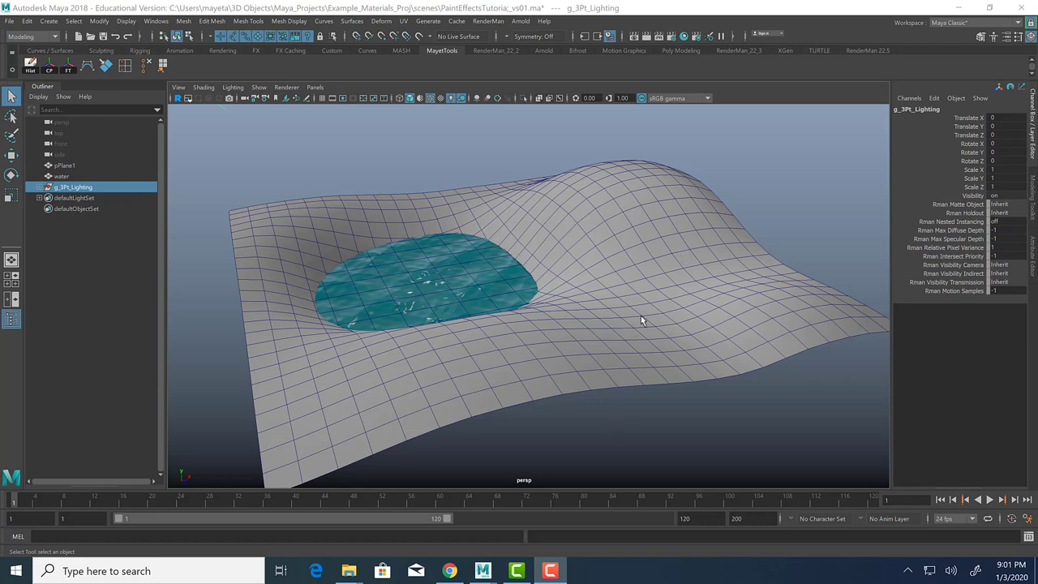
mouse_move(643, 310)
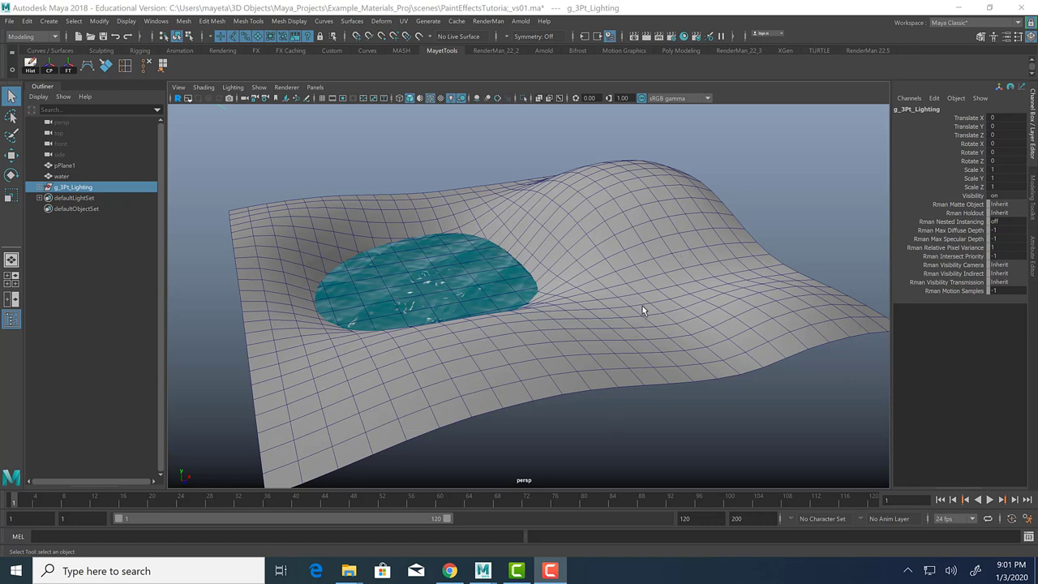
mouse_move(627, 313)
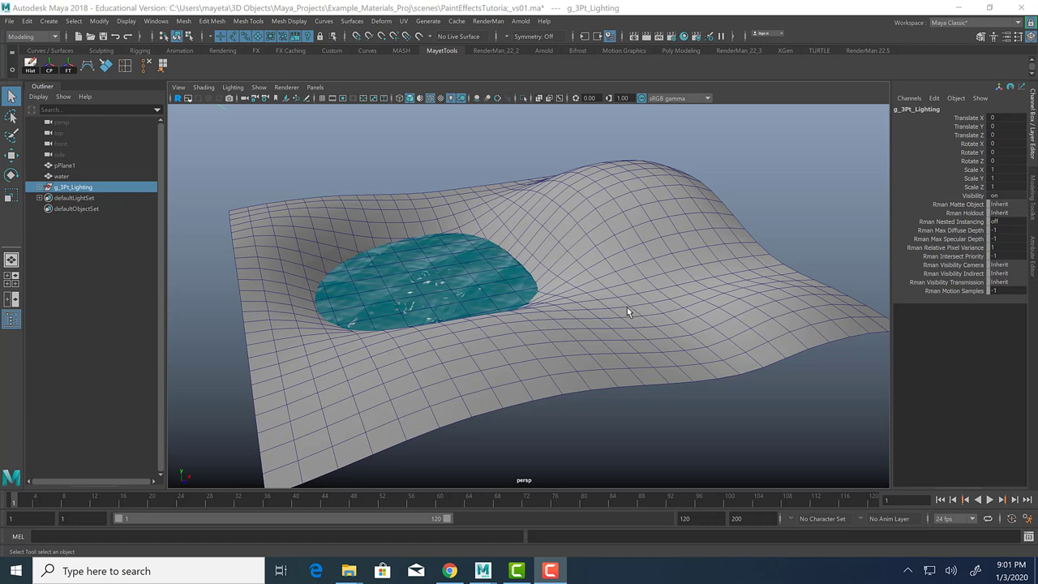
mouse_move(691, 270)
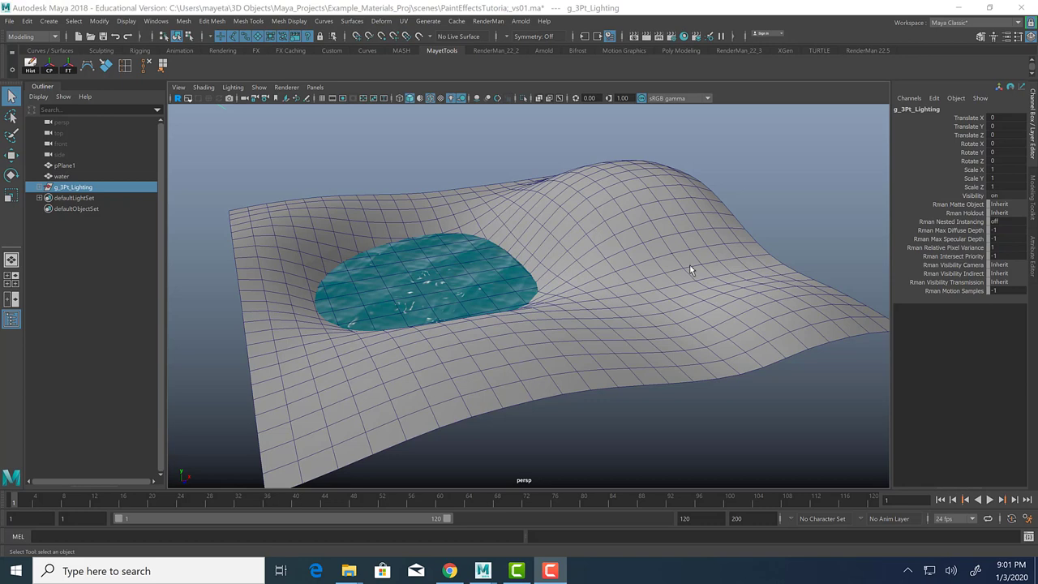
mouse_move(682, 267)
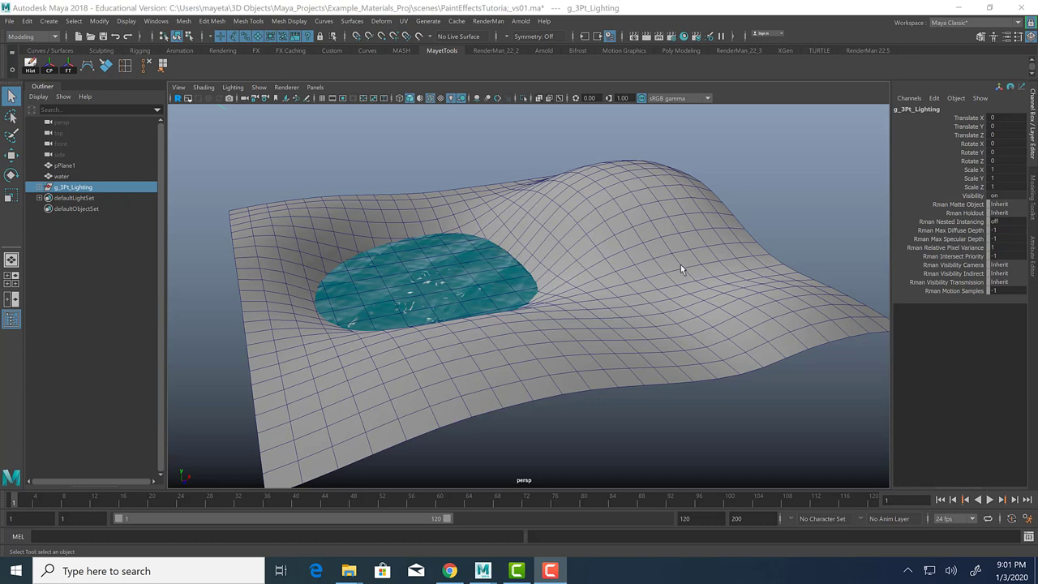
mouse_move(637, 276)
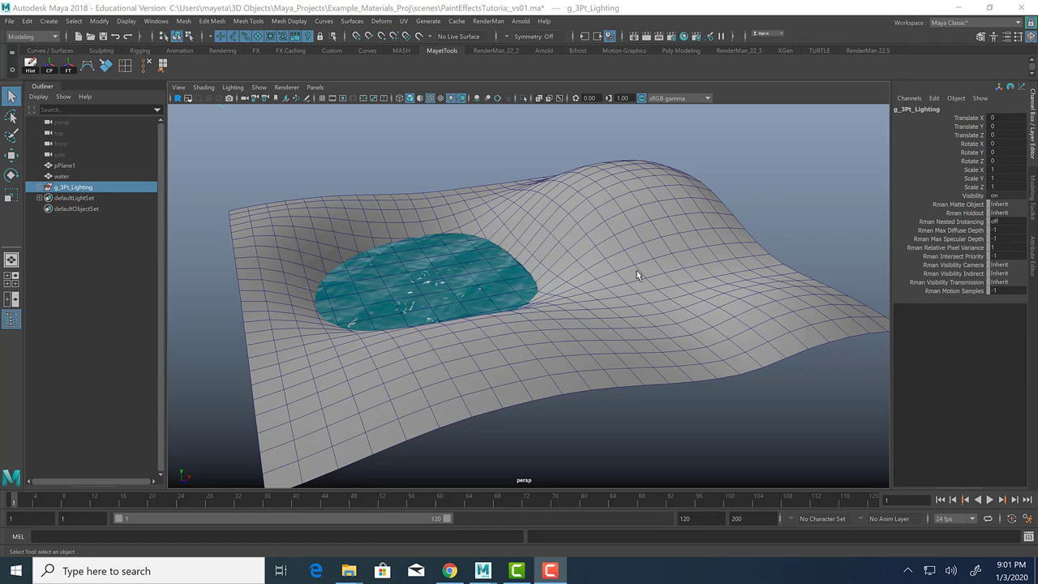
mouse_move(700, 389)
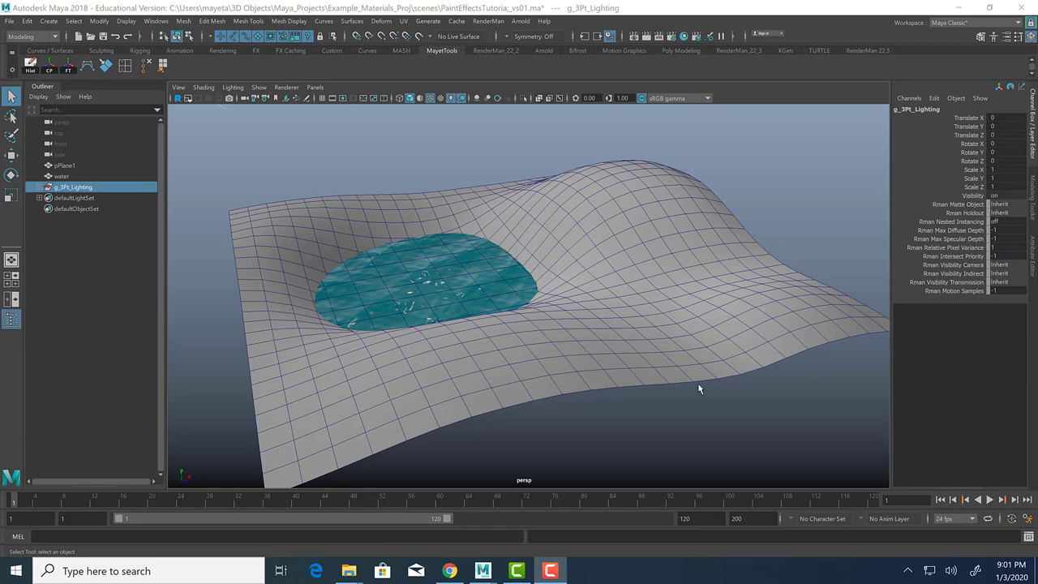
left_click_drag(700, 389, 274, 282)
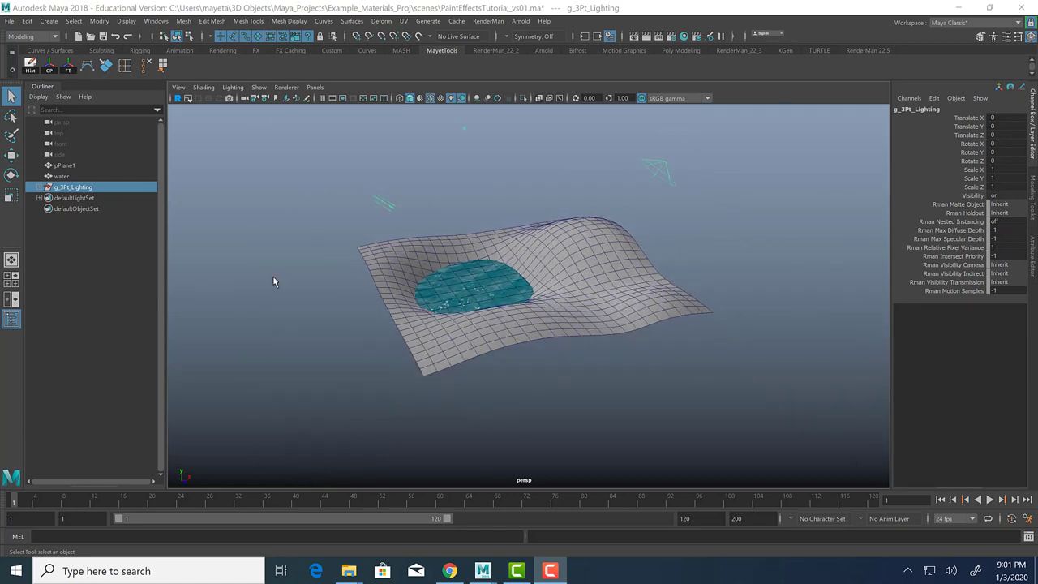
left_click_drag(274, 282, 616, 333)
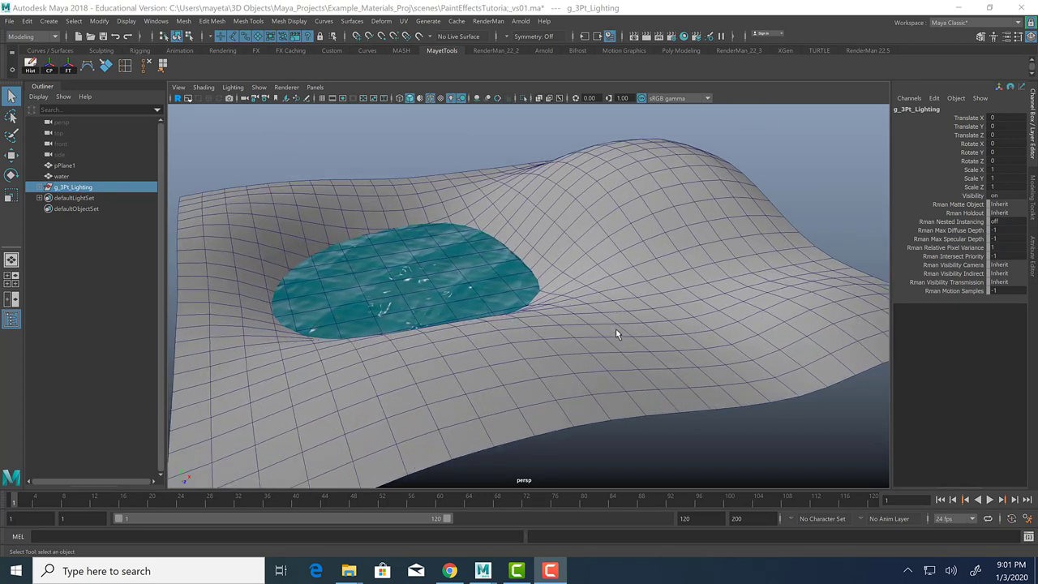
mouse_move(704, 232)
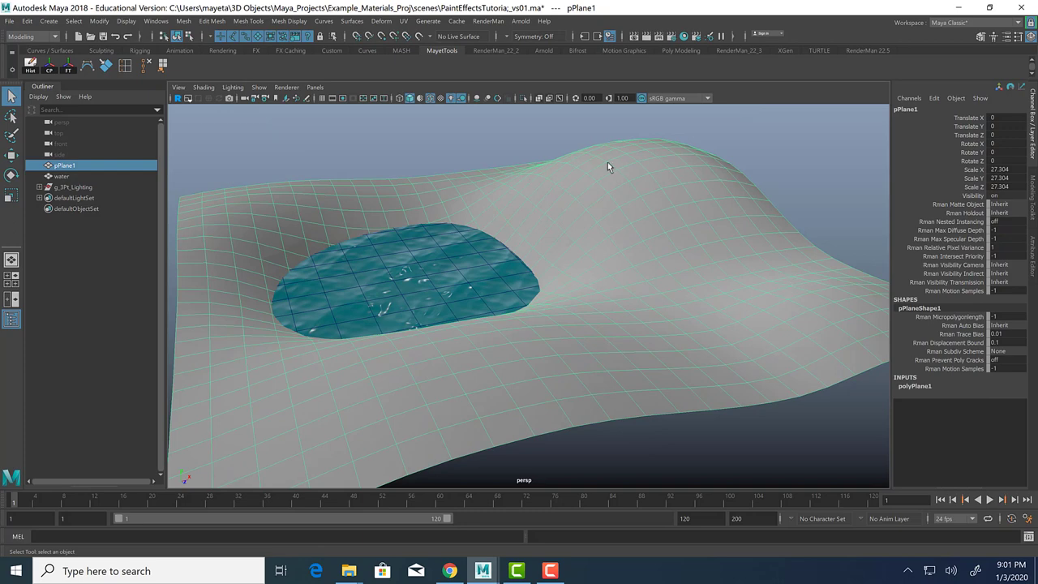
mouse_move(649, 296)
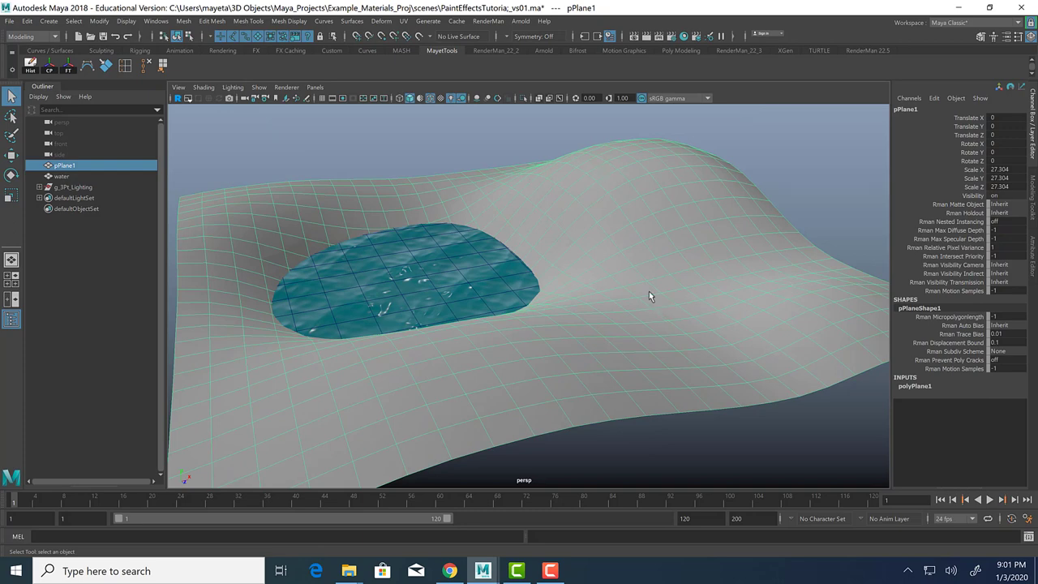
mouse_move(702, 475)
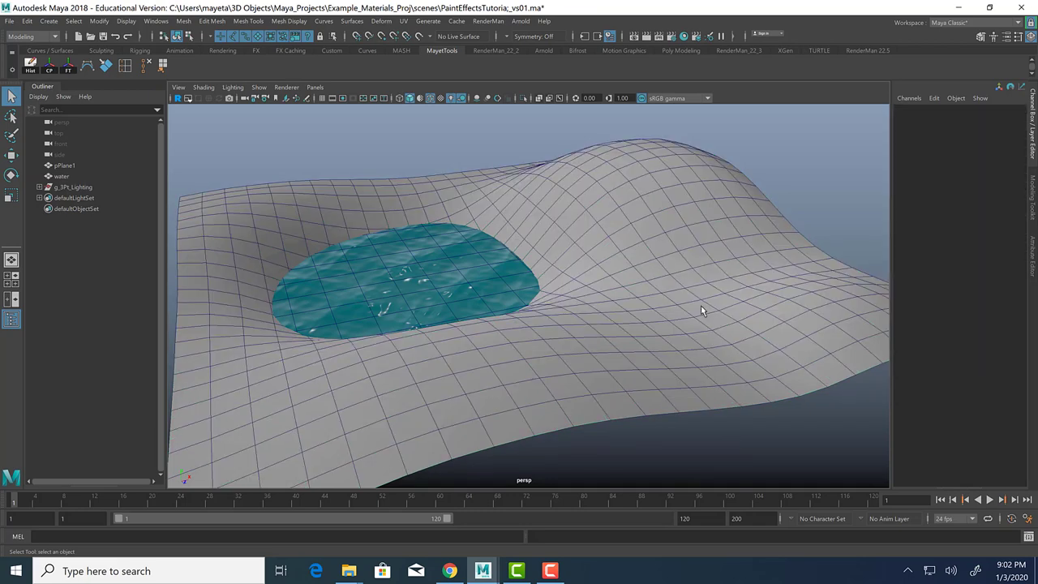
mouse_move(556, 311)
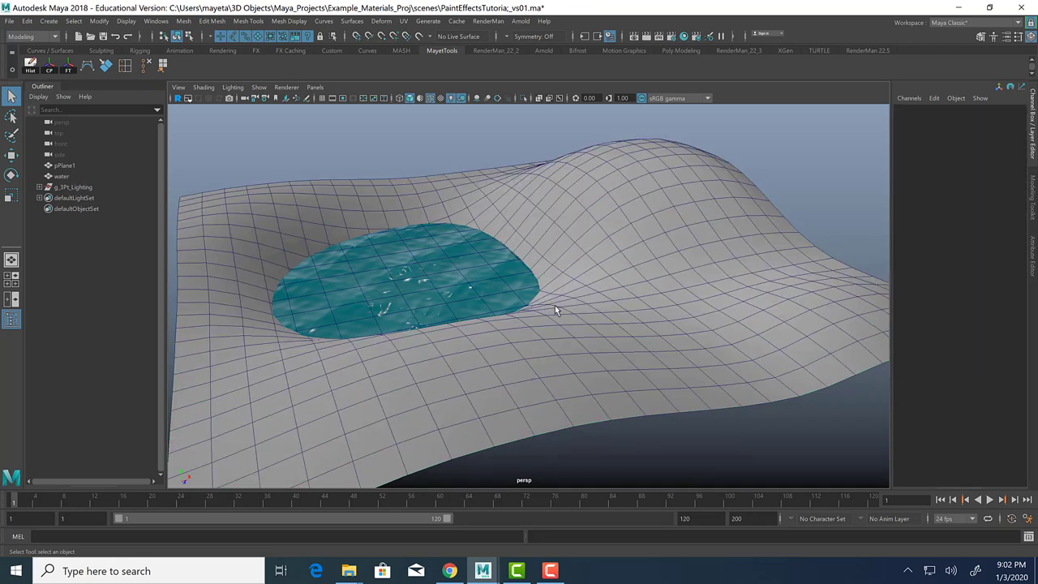
mouse_move(629, 302)
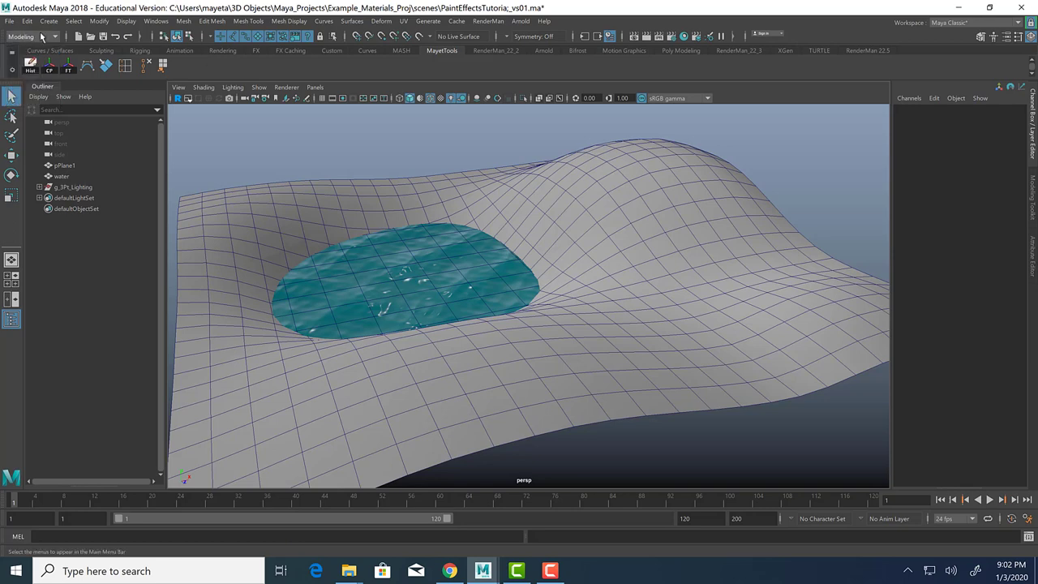
Step: Float the Generate menu's XGen and Paint Effects commands as a separate window
left_click(428, 22)
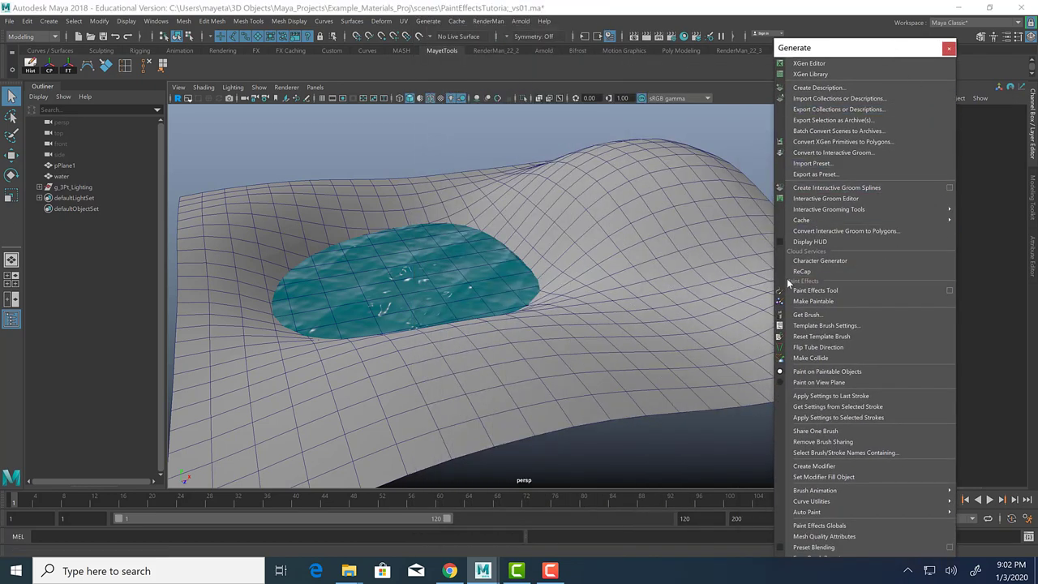
mouse_move(802, 271)
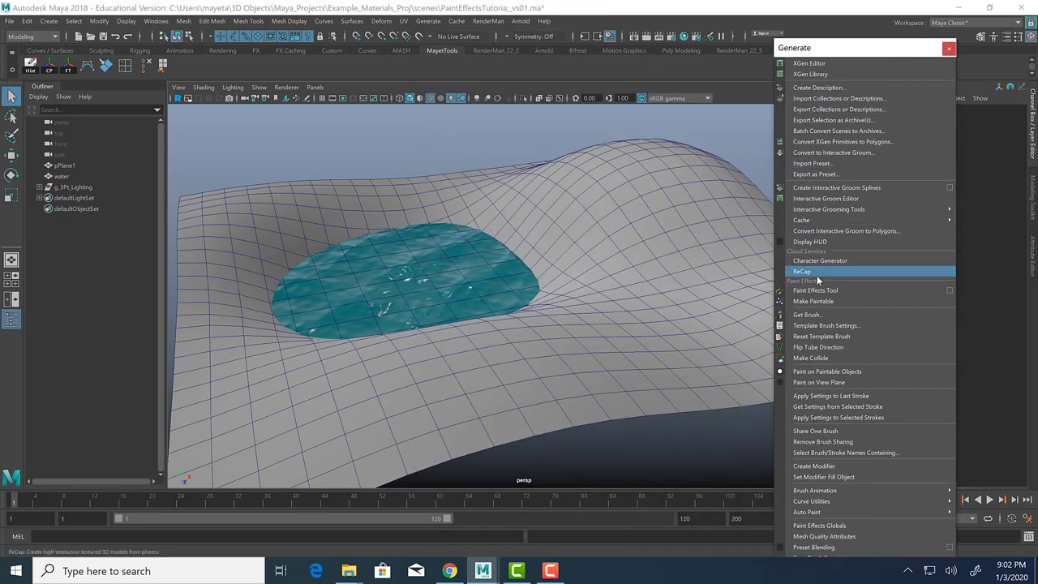
mouse_move(820, 284)
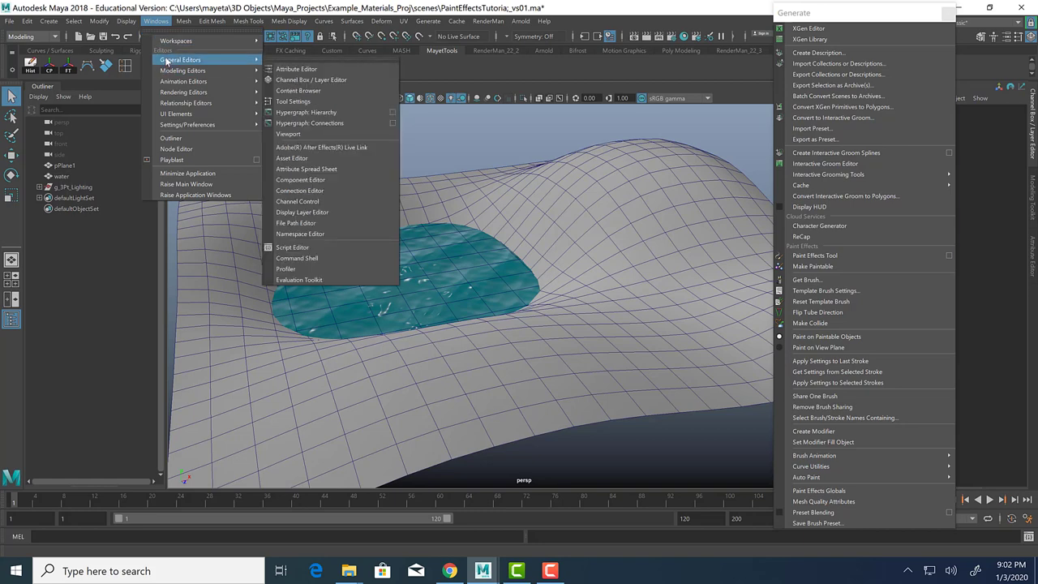
mouse_move(298, 90)
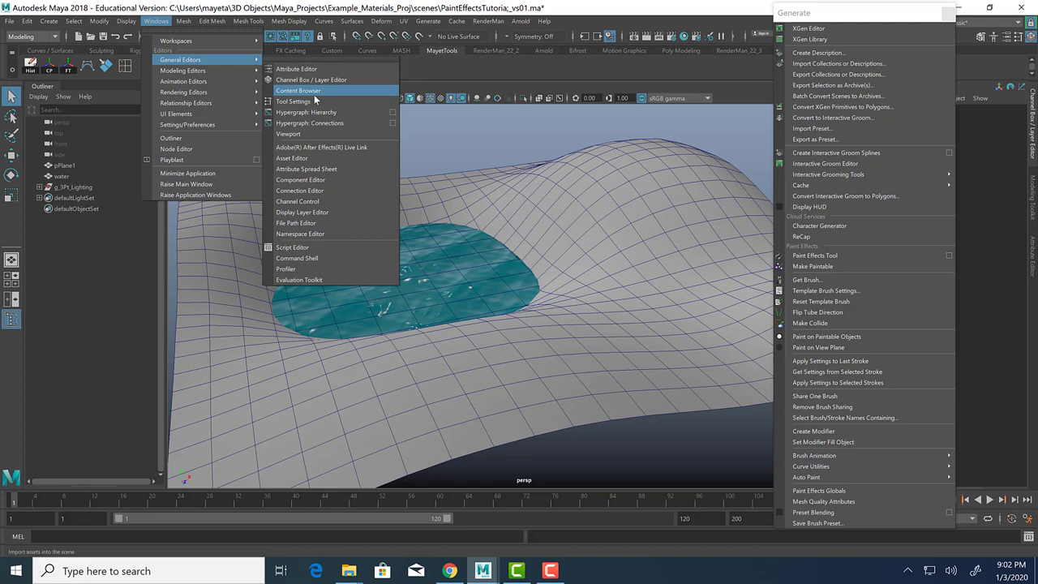
mouse_move(320, 96)
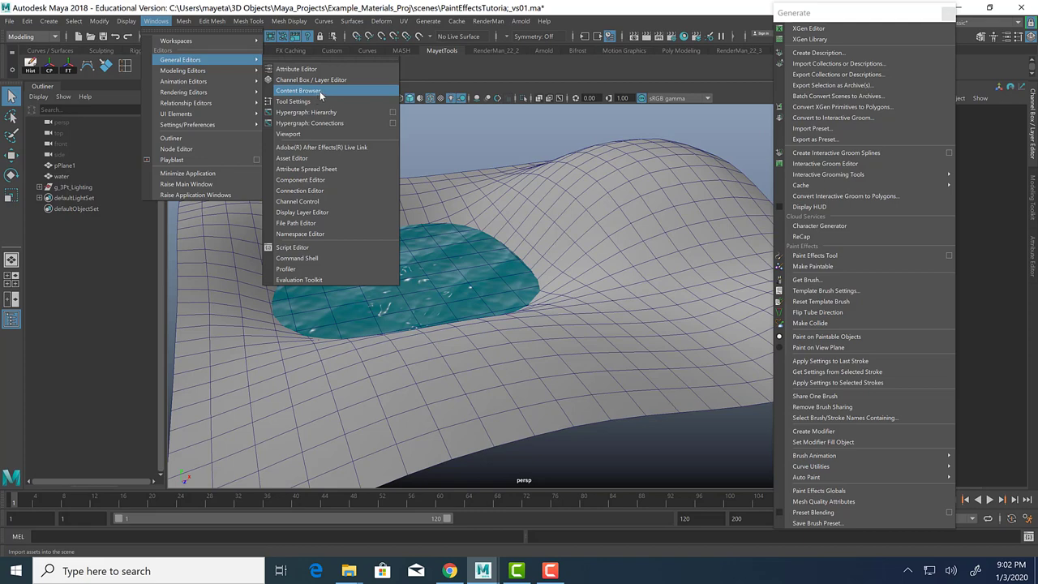
Step: Open the Content Browser on Examples > Paint_Effects > PlantsMesh plant brushes
left_click(297, 90)
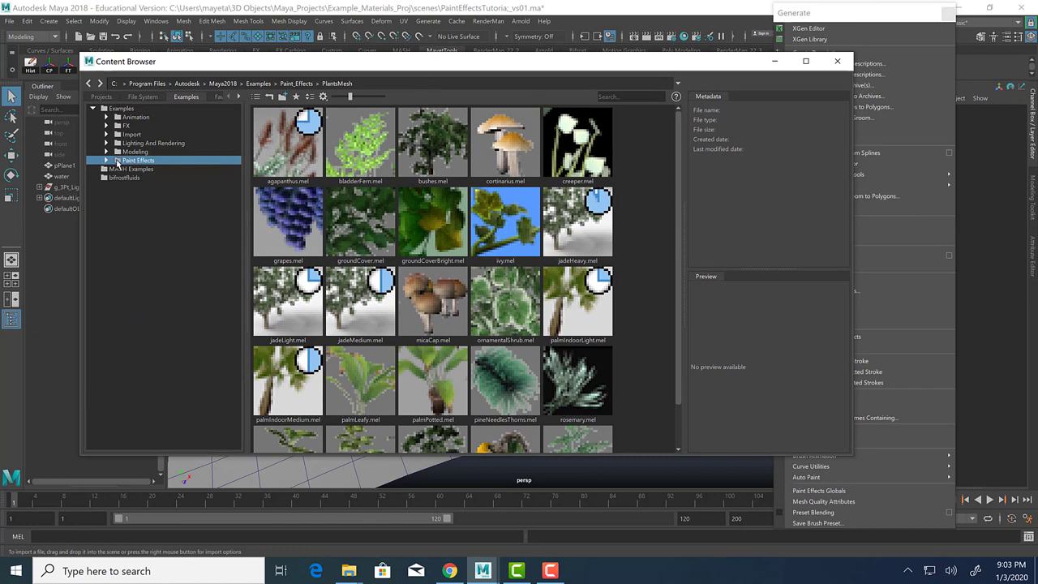
Step: Expand the Paint Effects example folders, then close the Content Browser
left_click(106, 160)
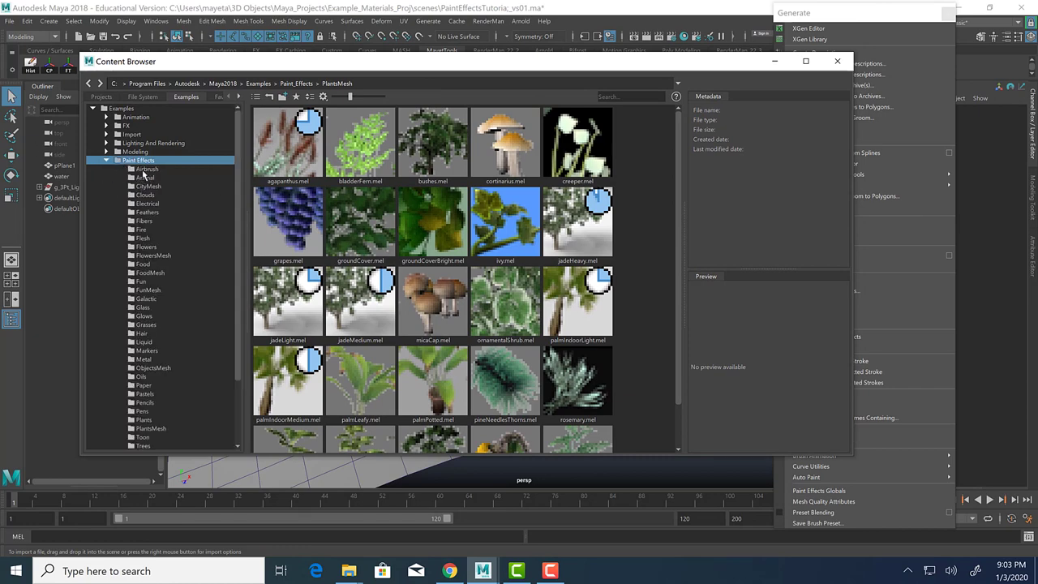
left_click(837, 60)
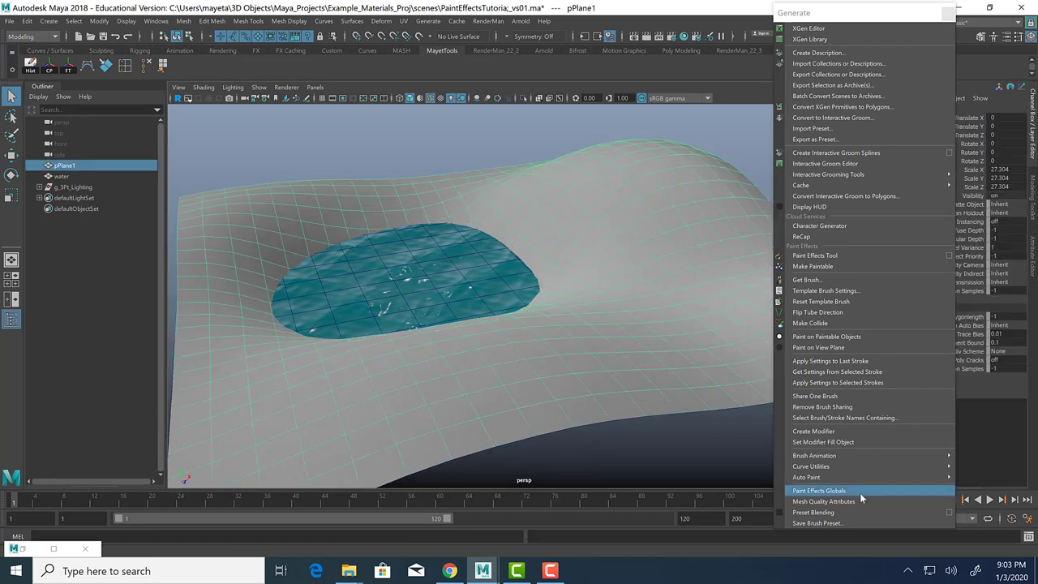
mouse_move(769, 297)
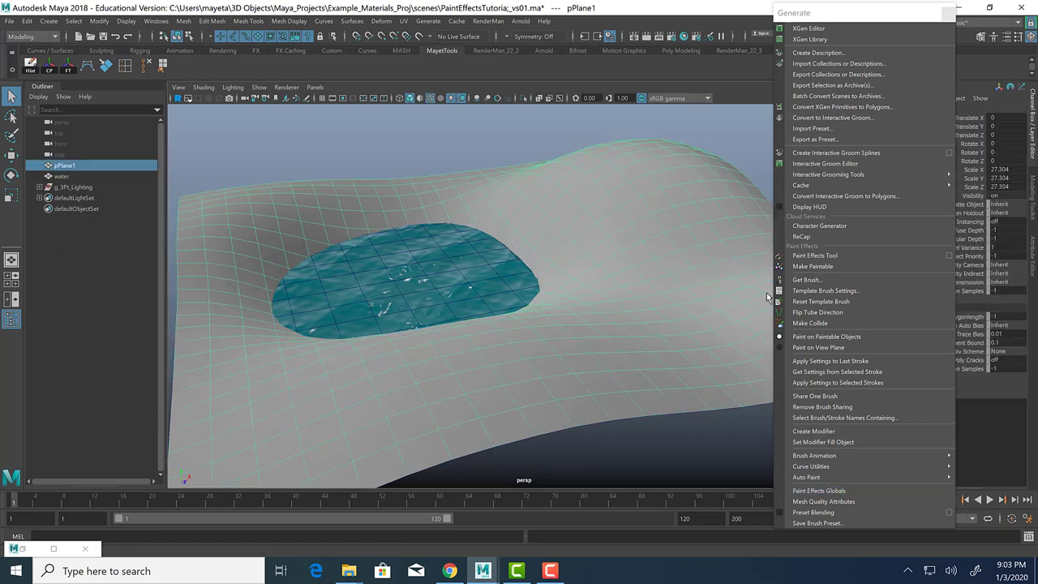
mouse_move(835, 347)
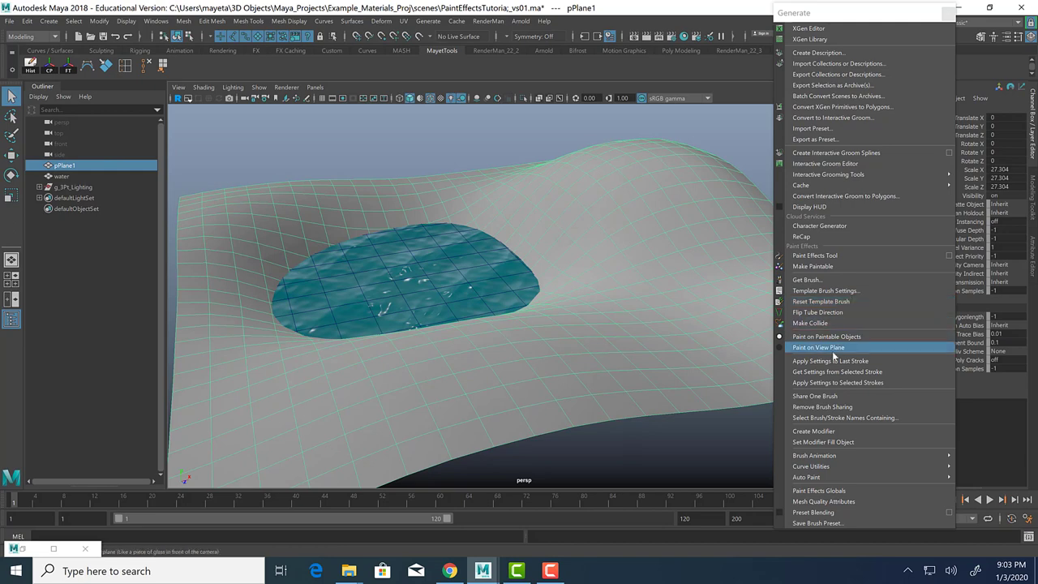
mouse_move(805, 239)
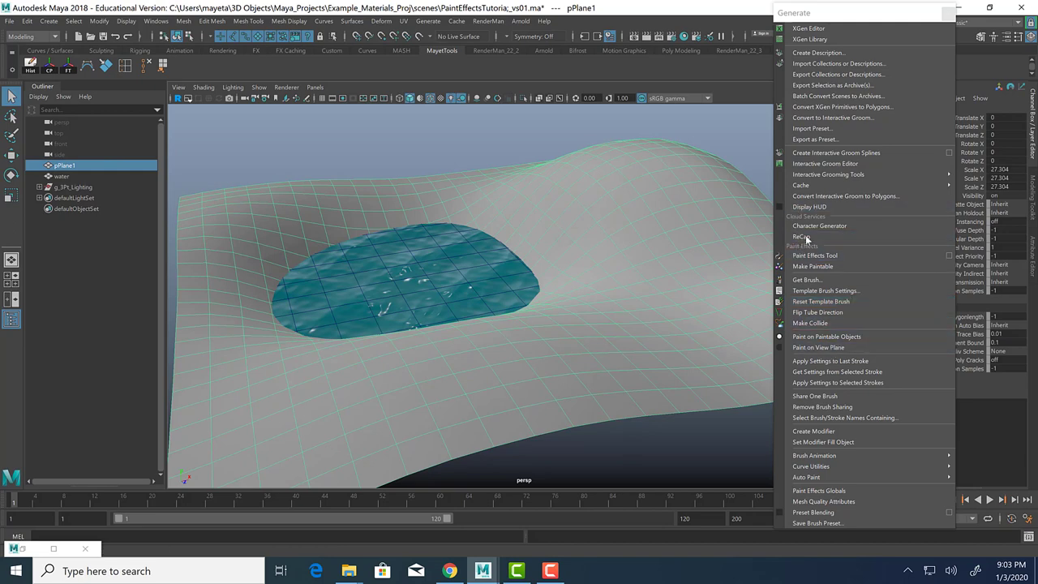
mouse_move(812, 267)
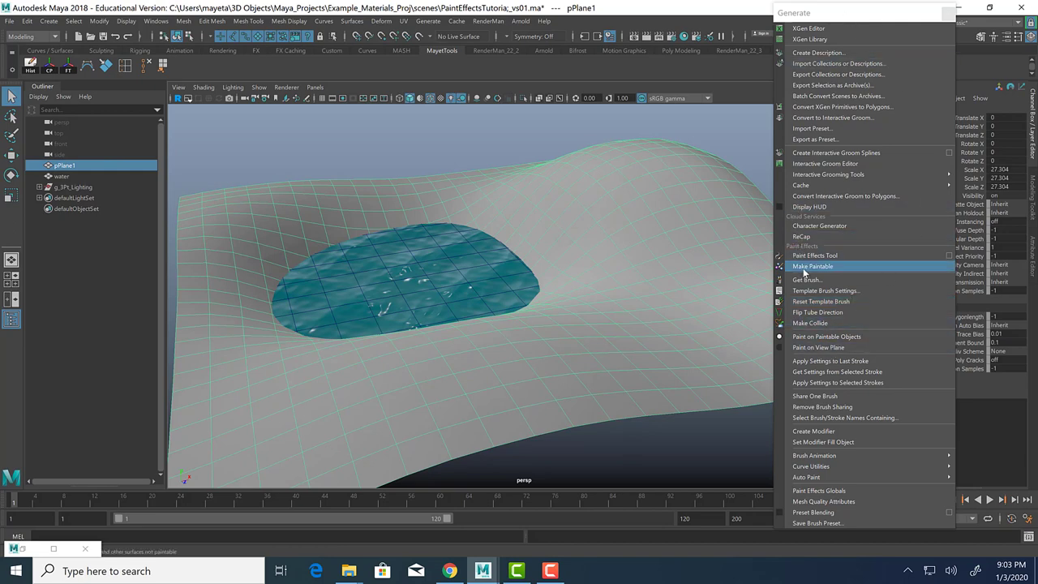
mouse_move(828, 270)
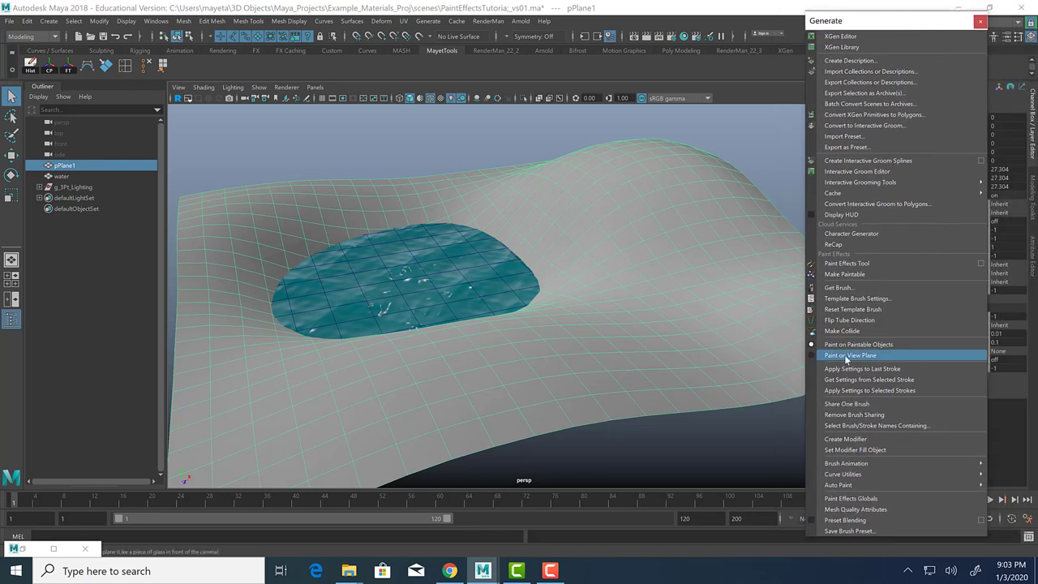
Step: Reopen the brush library and browse the Fibers, Flesh, Flowers, Galactic, FlowersMesh, FoodMesh and Fun brushes
left_click(849, 355)
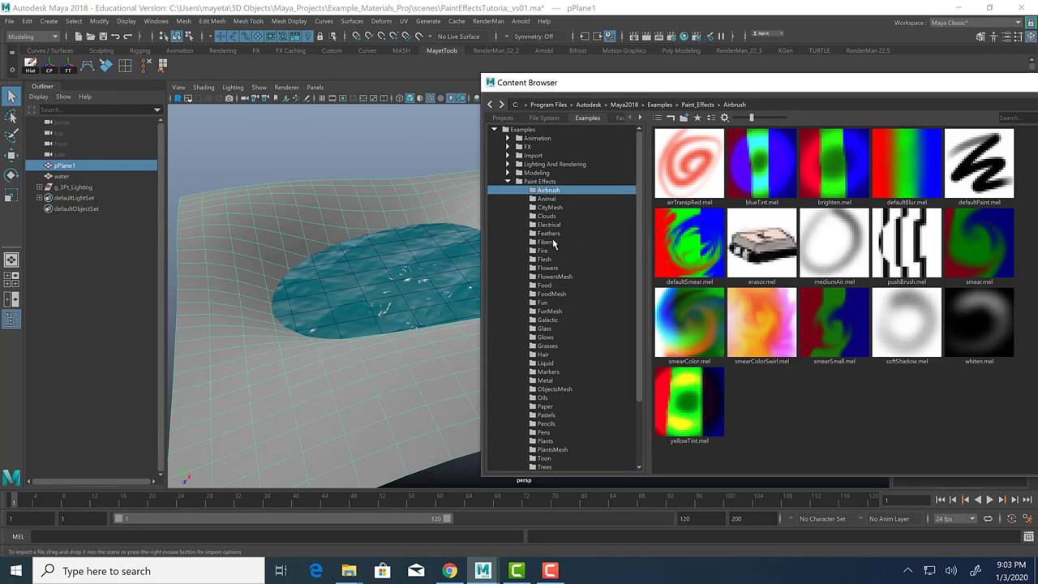
mouse_move(555, 201)
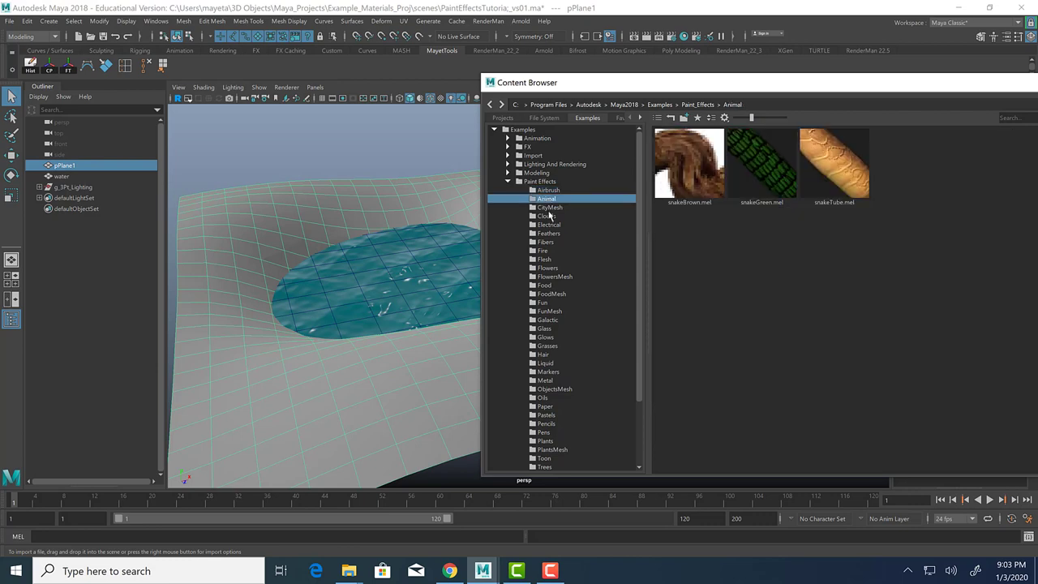
mouse_move(550, 221)
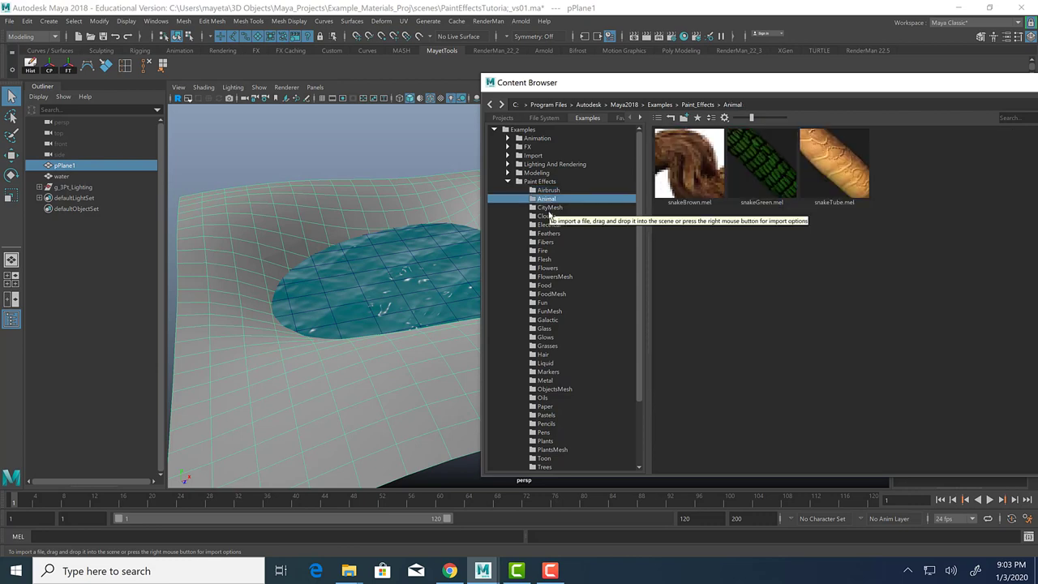
left_click(550, 207)
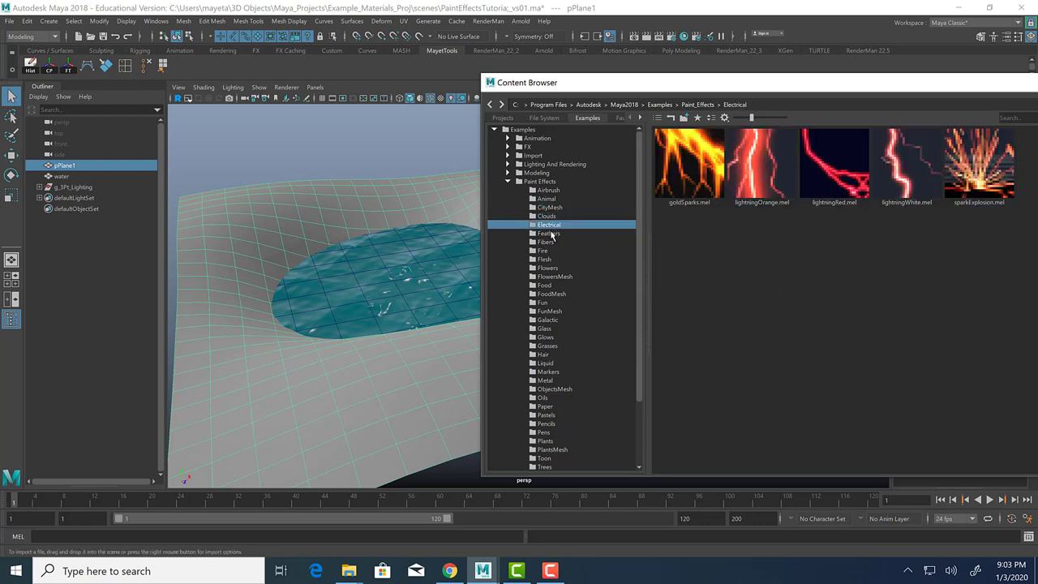
left_click(546, 242)
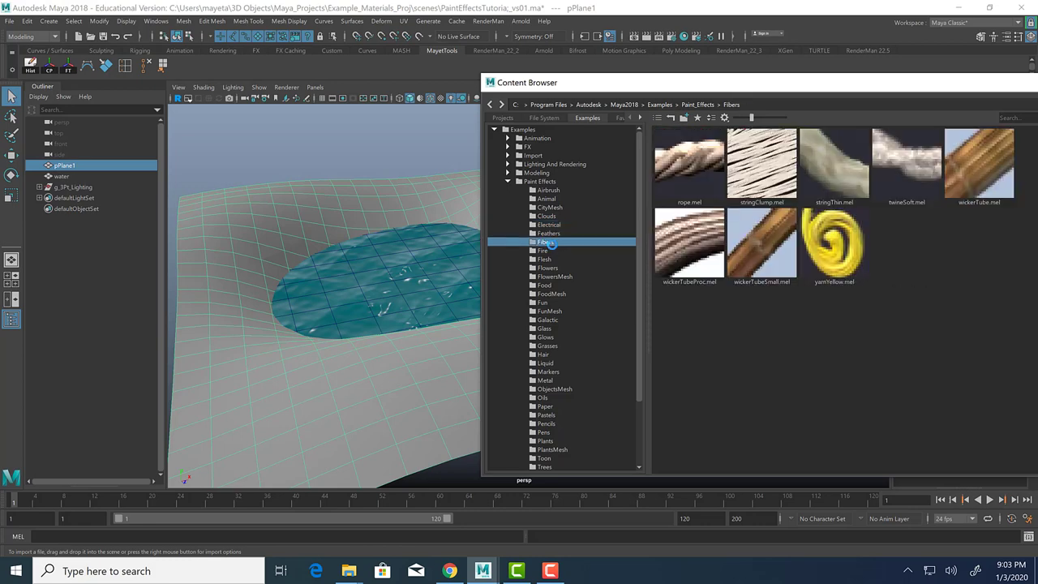
left_click(543, 259)
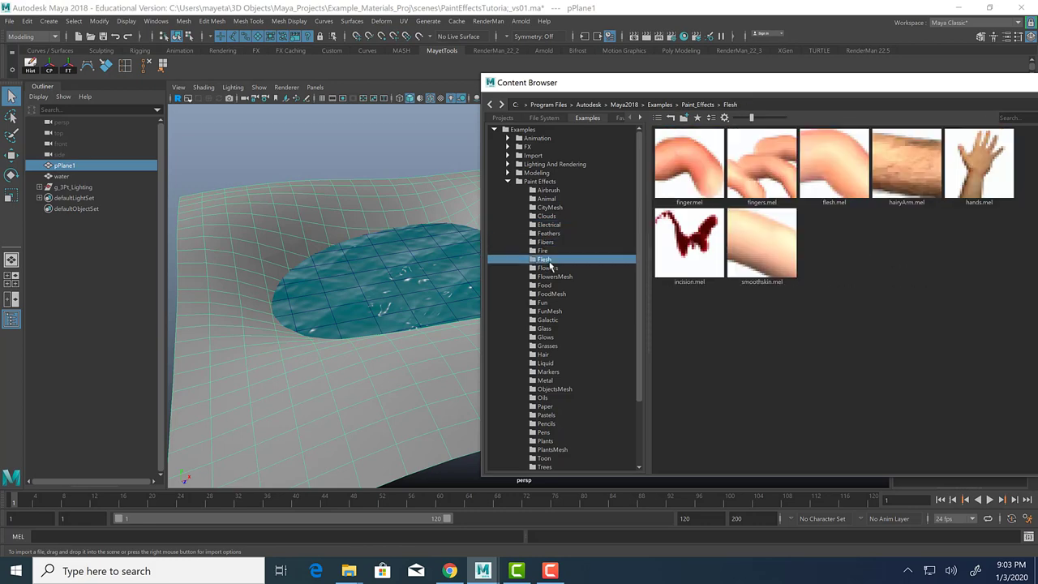
mouse_move(552, 266)
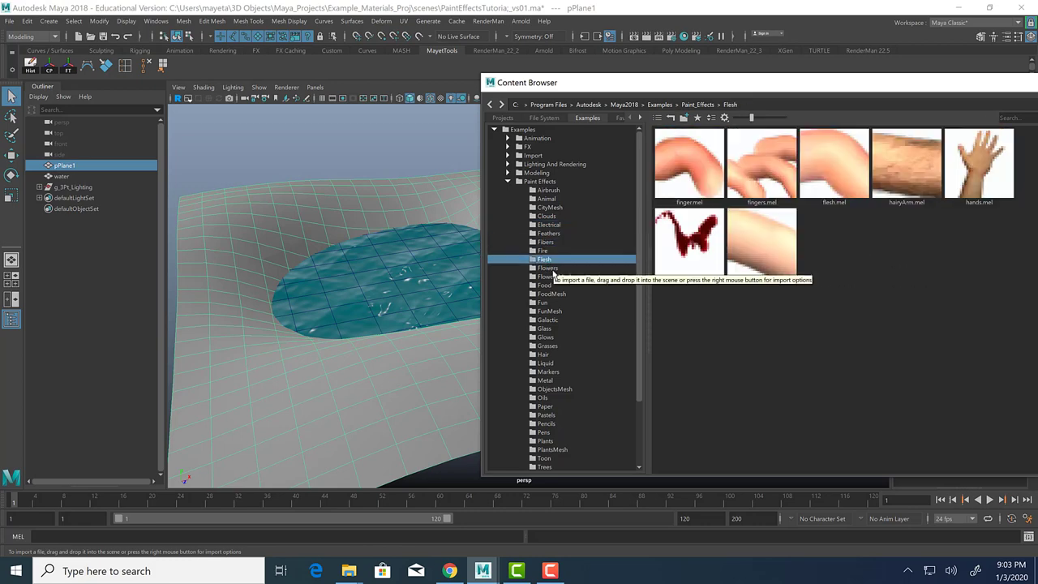
left_click(547, 268)
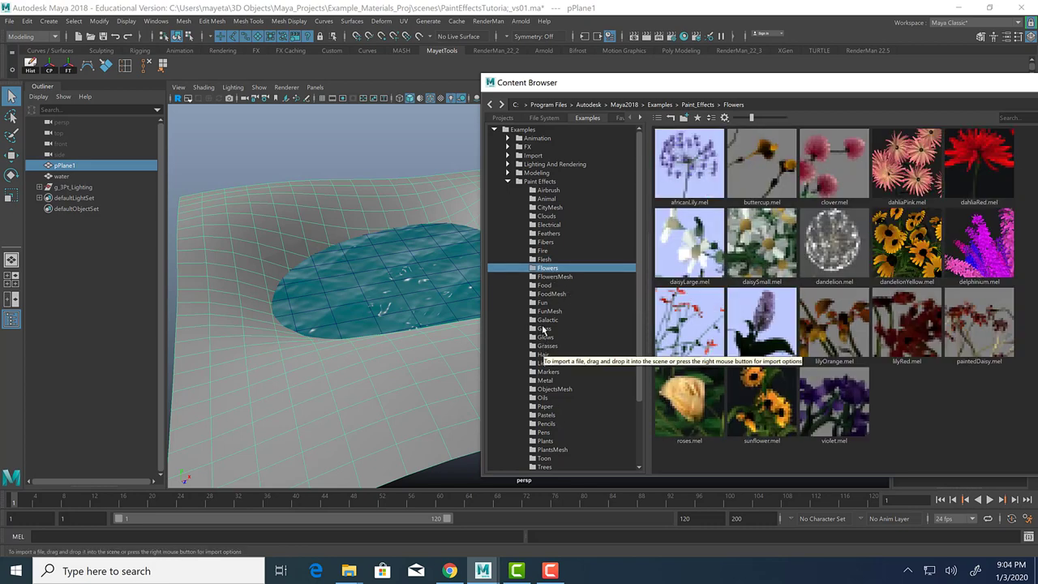
left_click(547, 319)
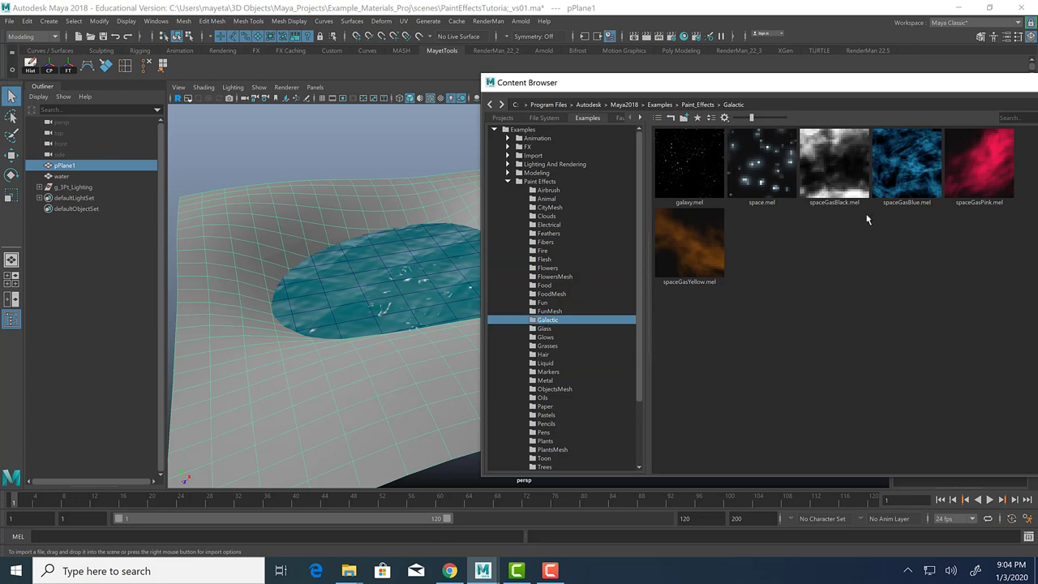
left_click(555, 277)
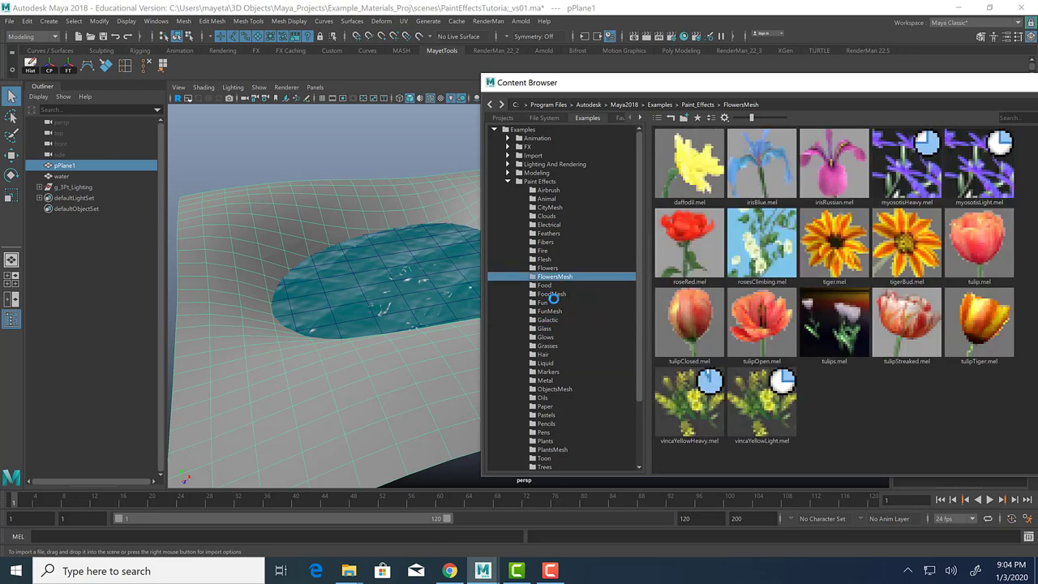
left_click(550, 293)
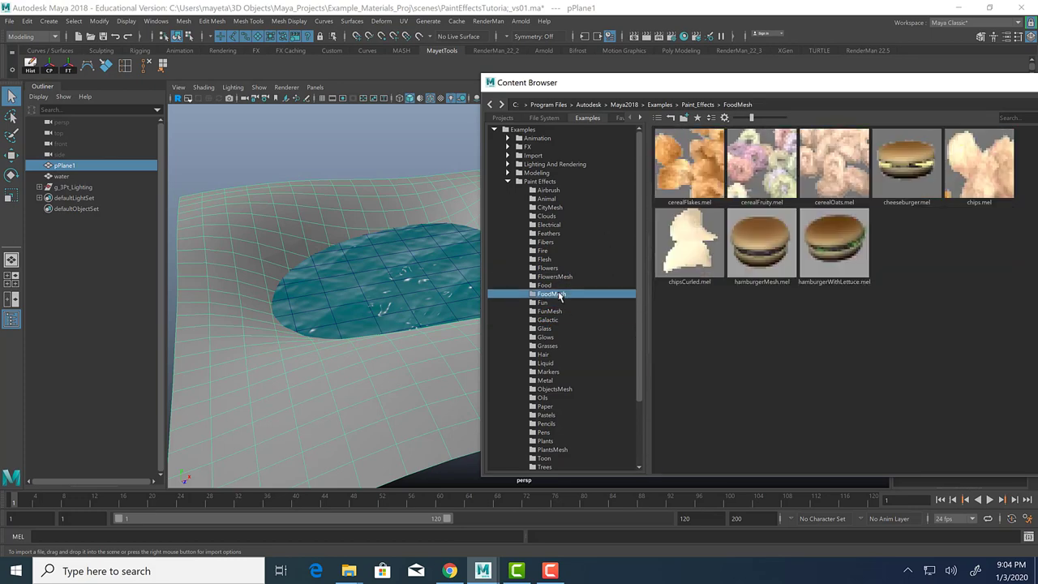
left_click(542, 303)
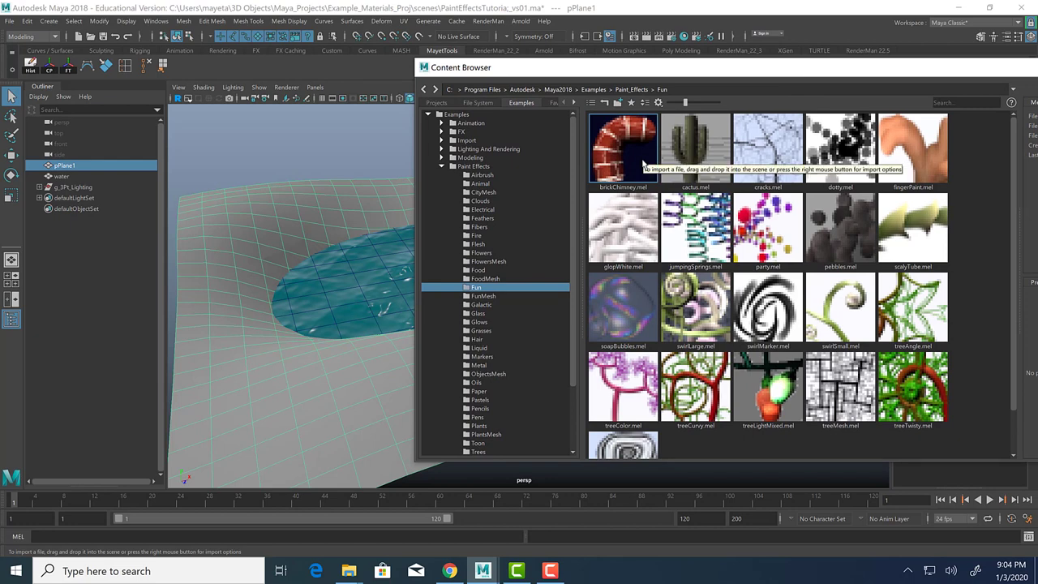
mouse_move(486, 449)
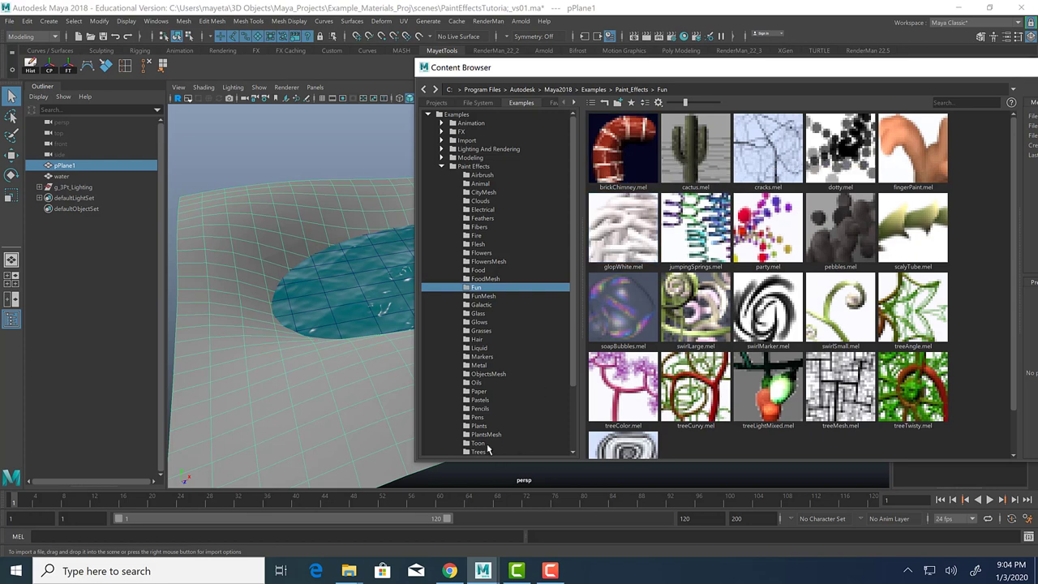
Step: Show the Grasses brushes and pick a grass brush for painting
scroll("down", 3)
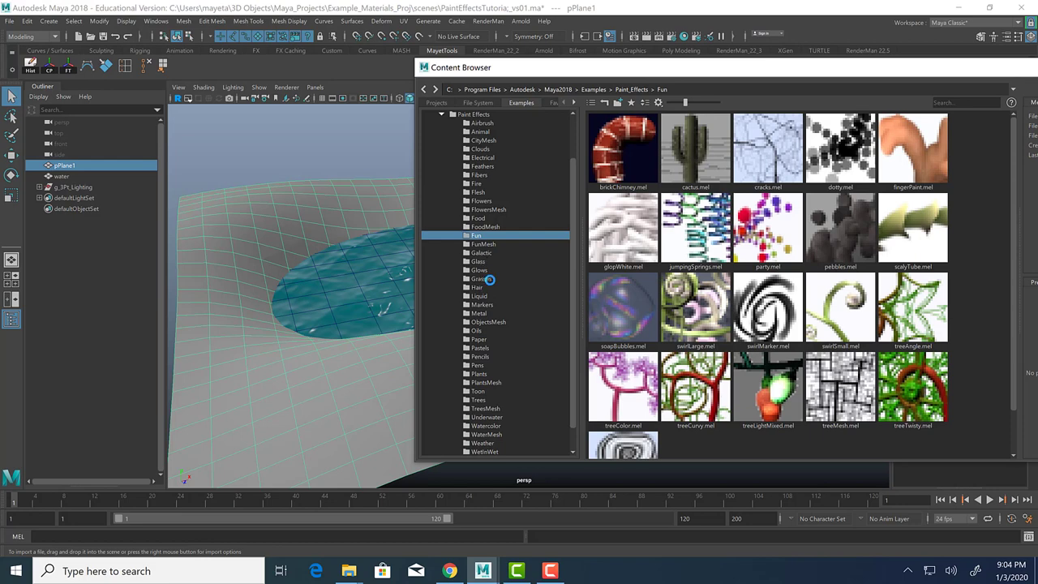
left_click(480, 278)
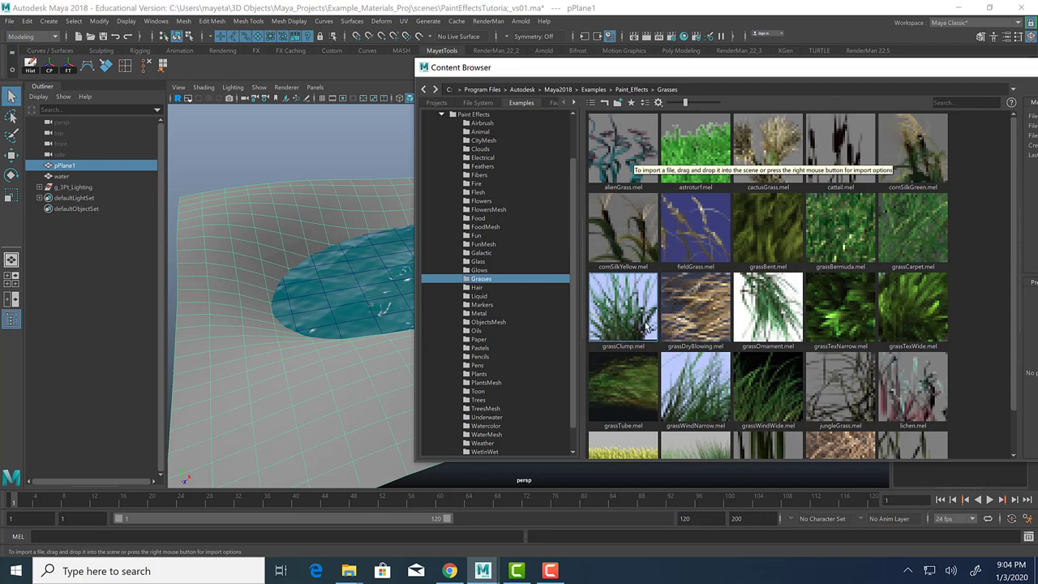
mouse_move(913, 152)
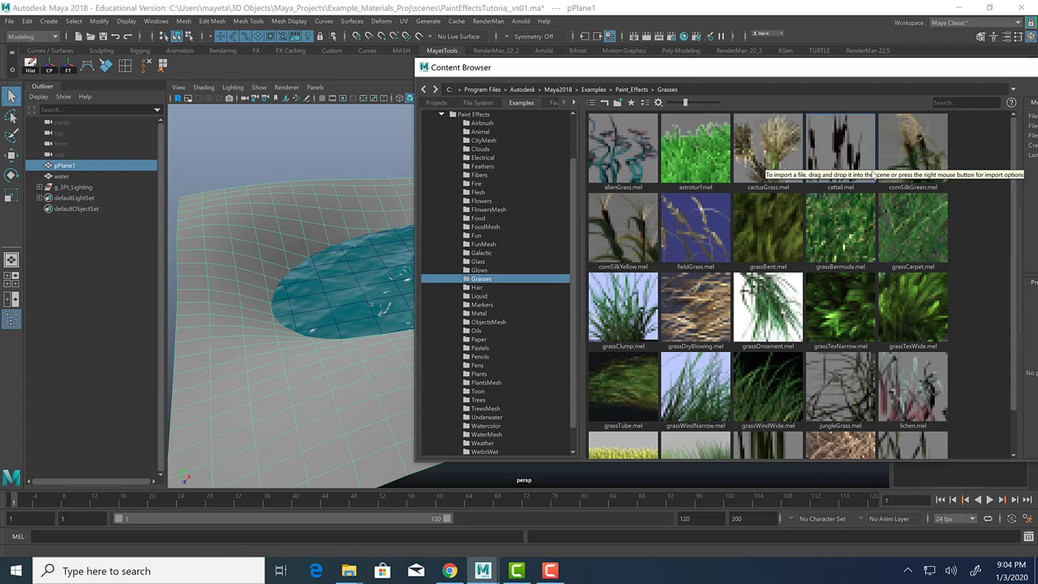
mouse_move(906, 402)
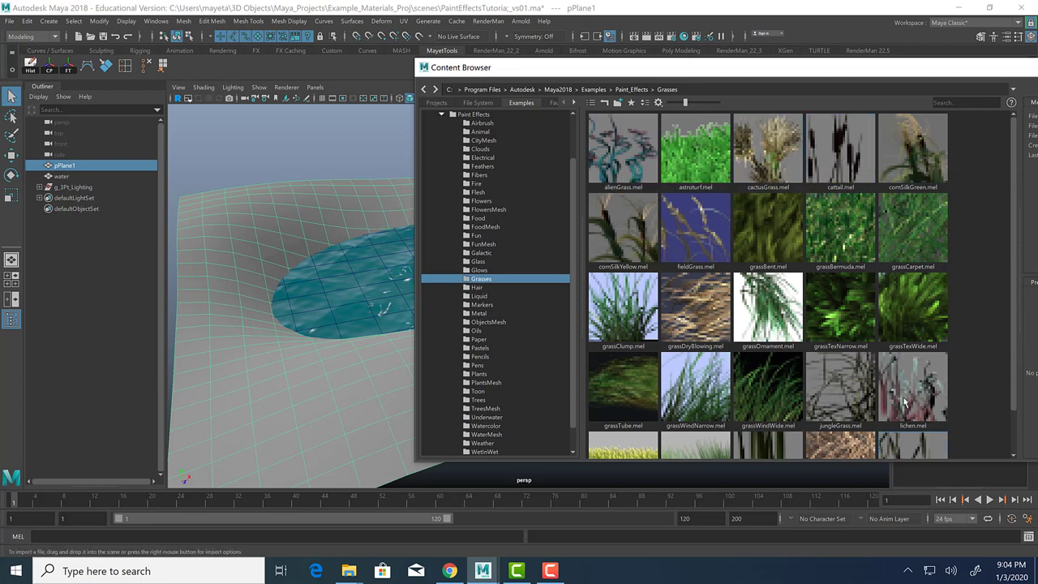
scroll("down", 3)
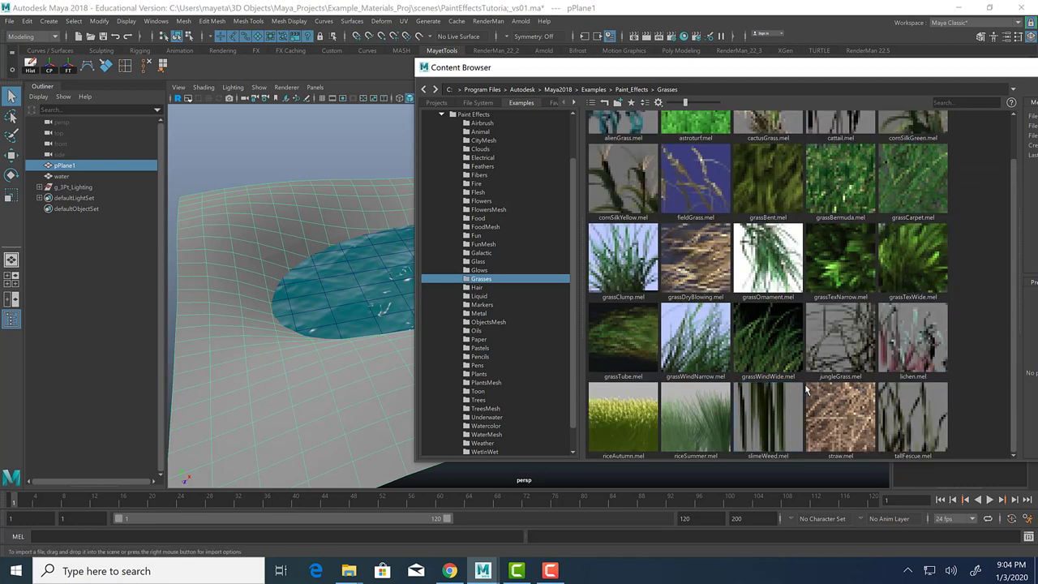
mouse_move(792, 407)
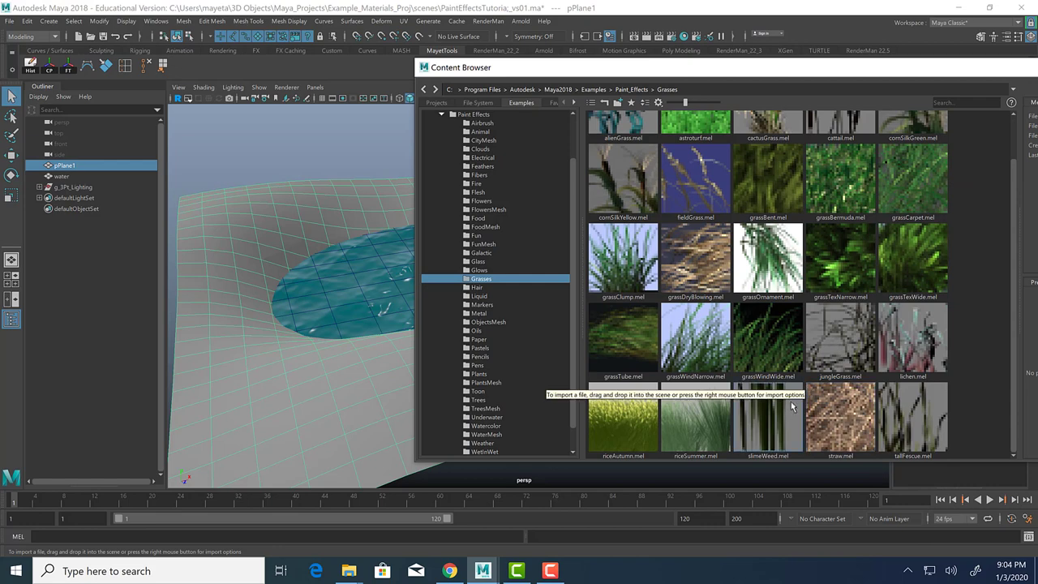
scroll("up", 3)
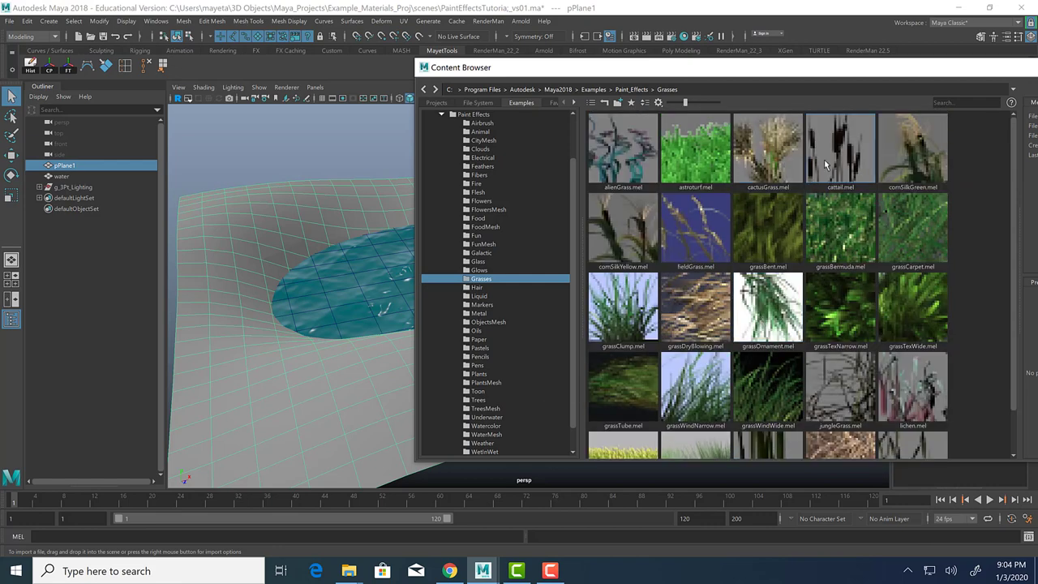
left_click(840, 148)
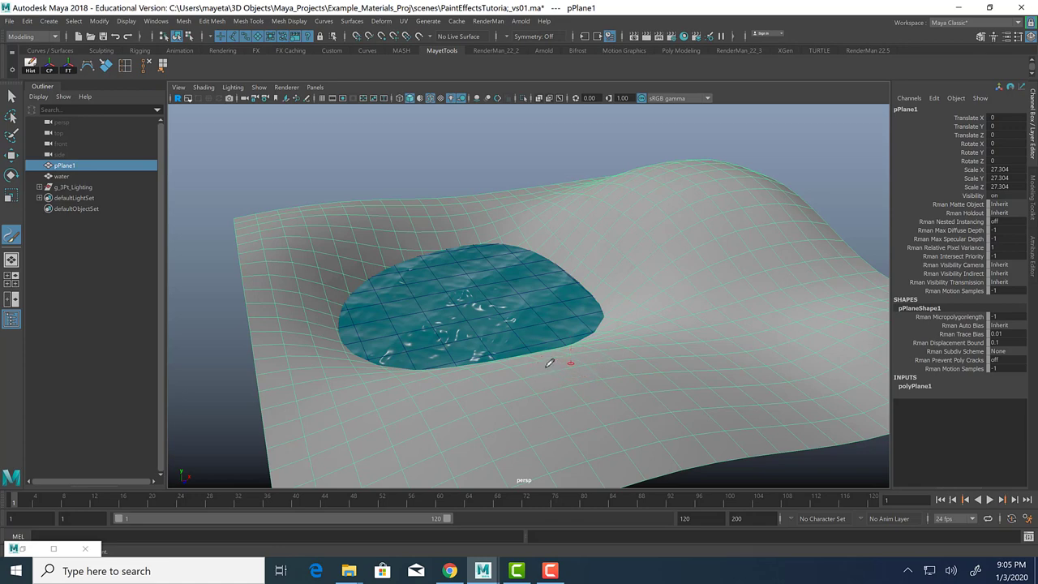
mouse_move(493, 361)
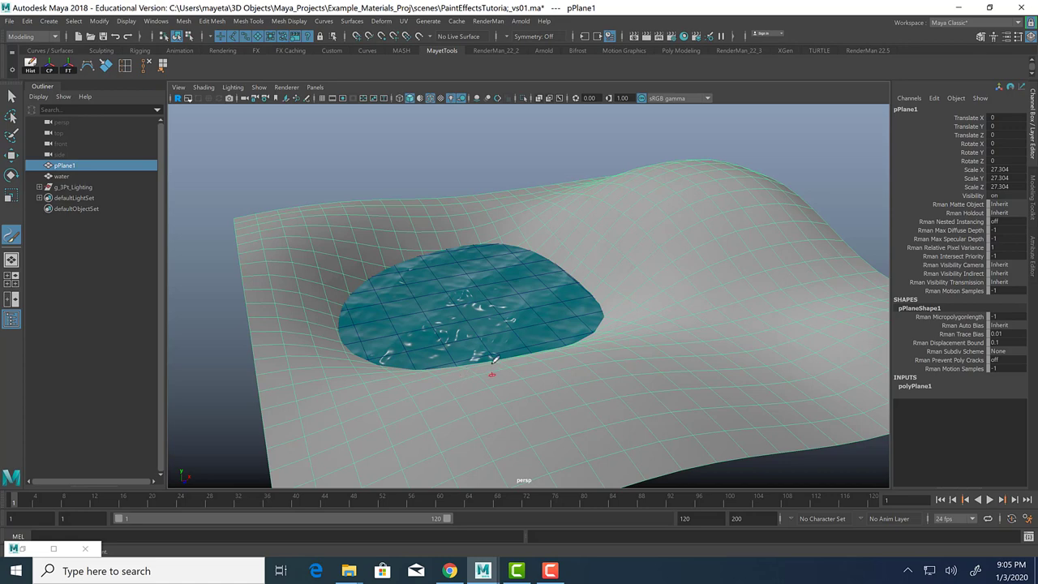
mouse_move(540, 336)
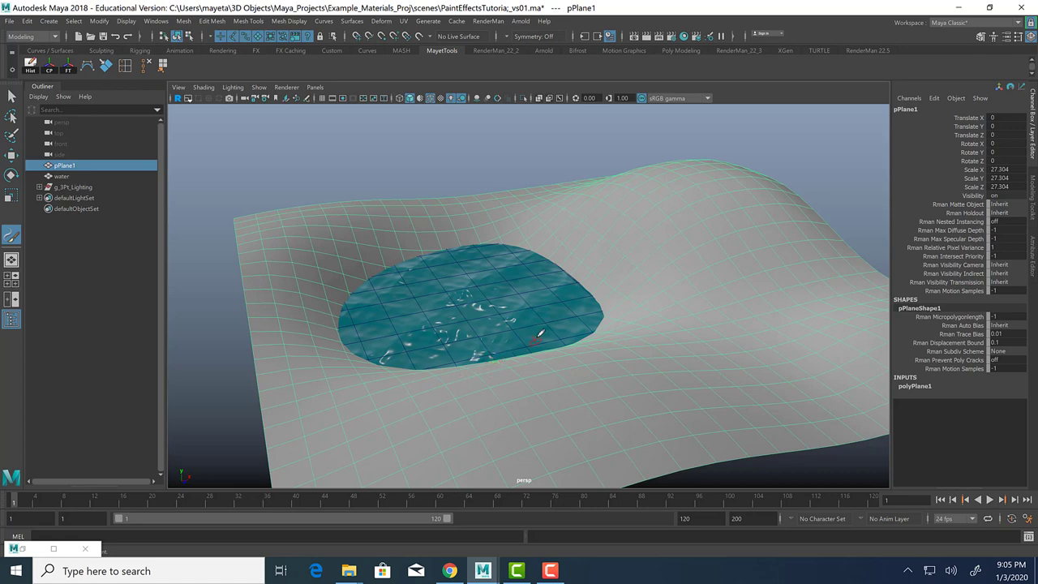
Step: Paint cattail strokes on pPlane1 along the lower and left edges of the pond
scroll("up", 3)
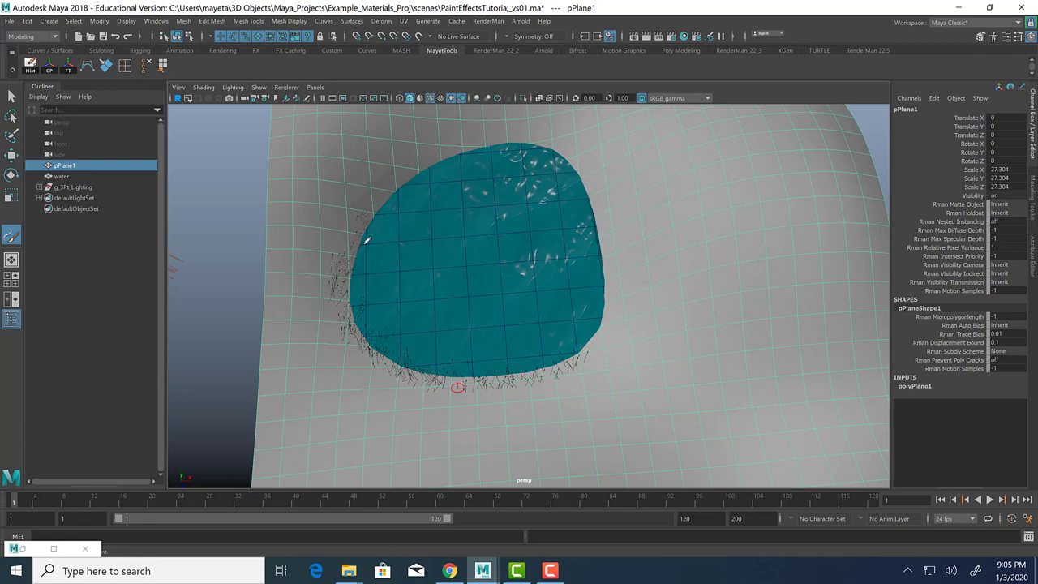
mouse_move(365, 212)
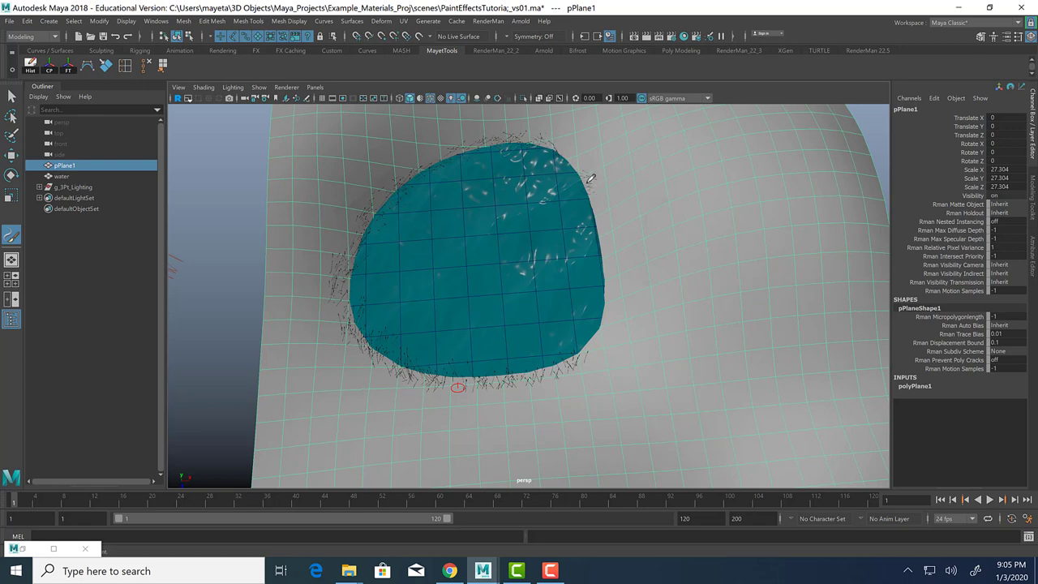
mouse_move(602, 310)
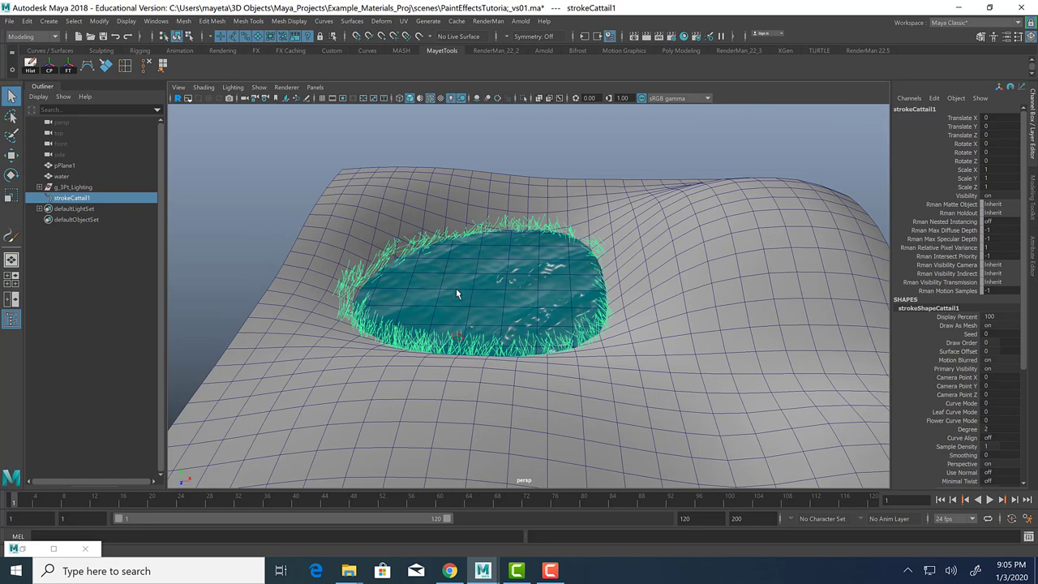
mouse_move(340, 253)
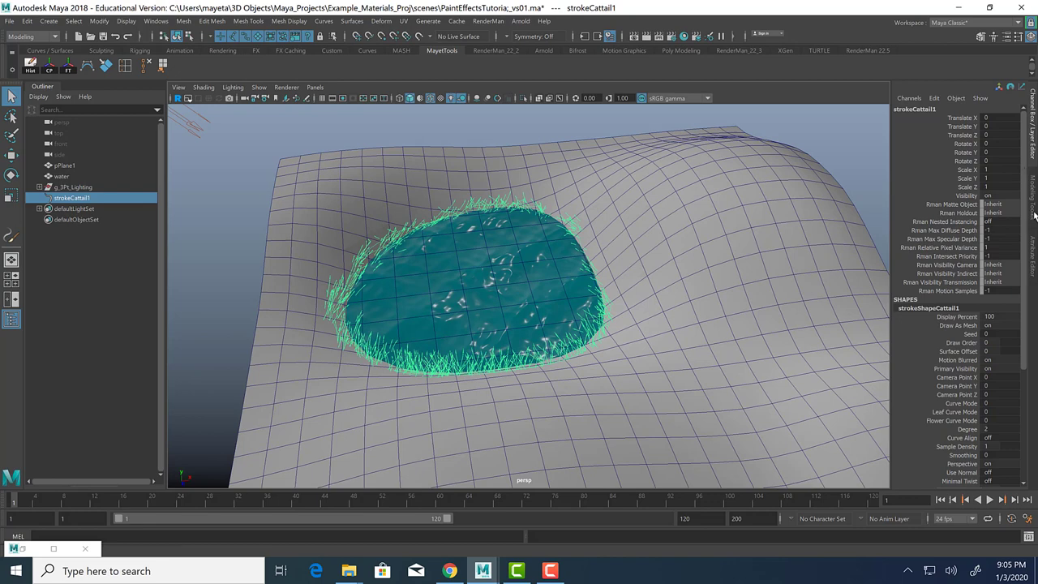
Step: Set the cattail1 brush's Global Scale to 0.5 in the Attribute Editor
left_click(1031, 186)
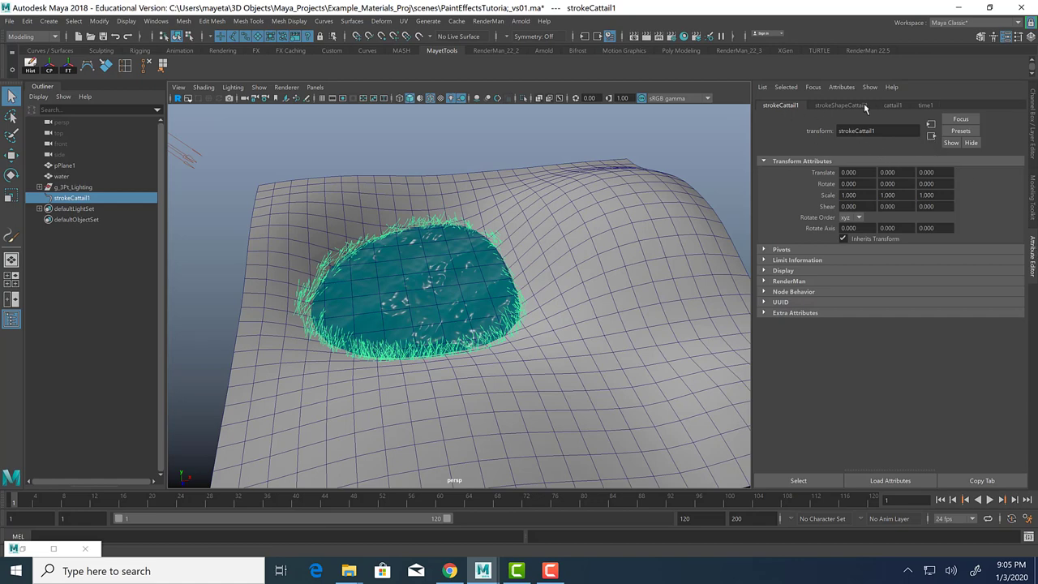
left_click(841, 105)
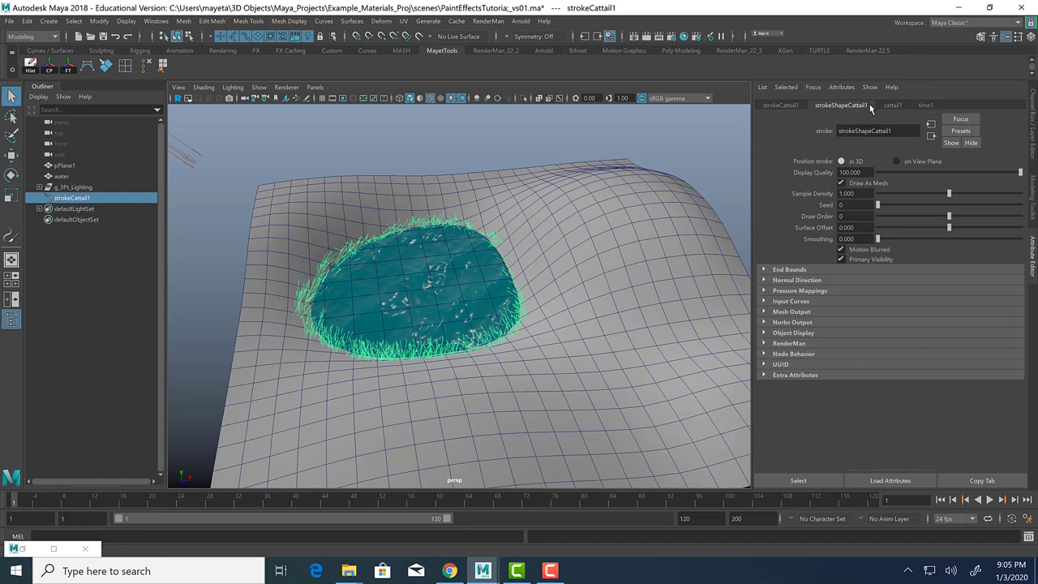
left_click(893, 105)
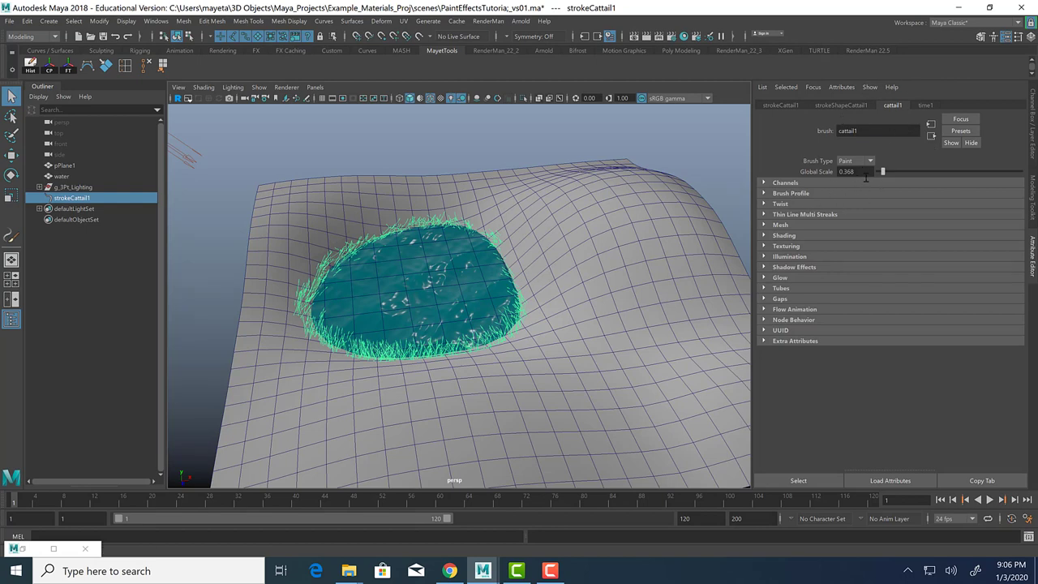
triple_click(851, 171)
type("1.000")
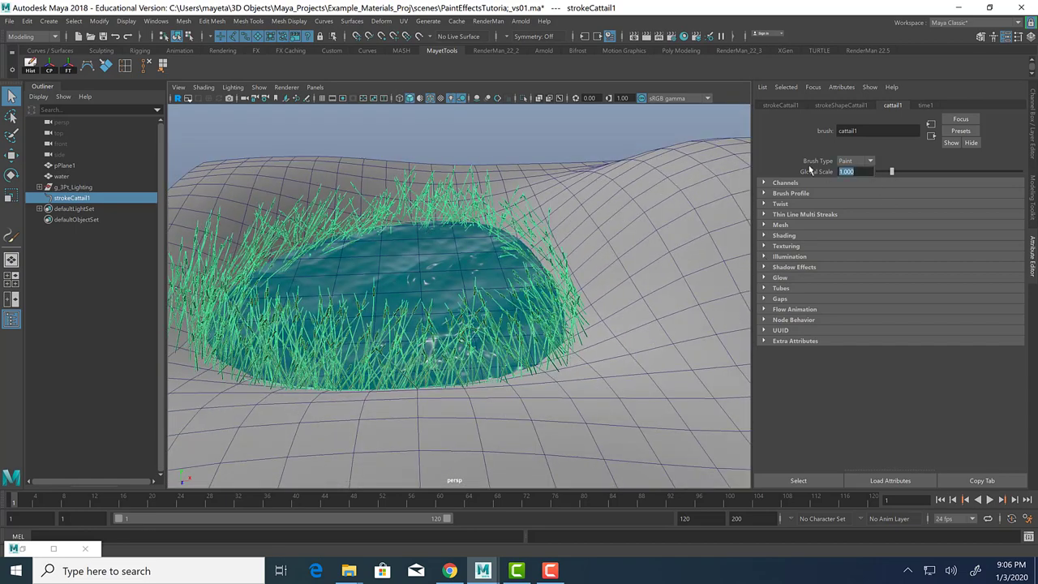
left_click_drag(891, 171, 885, 171)
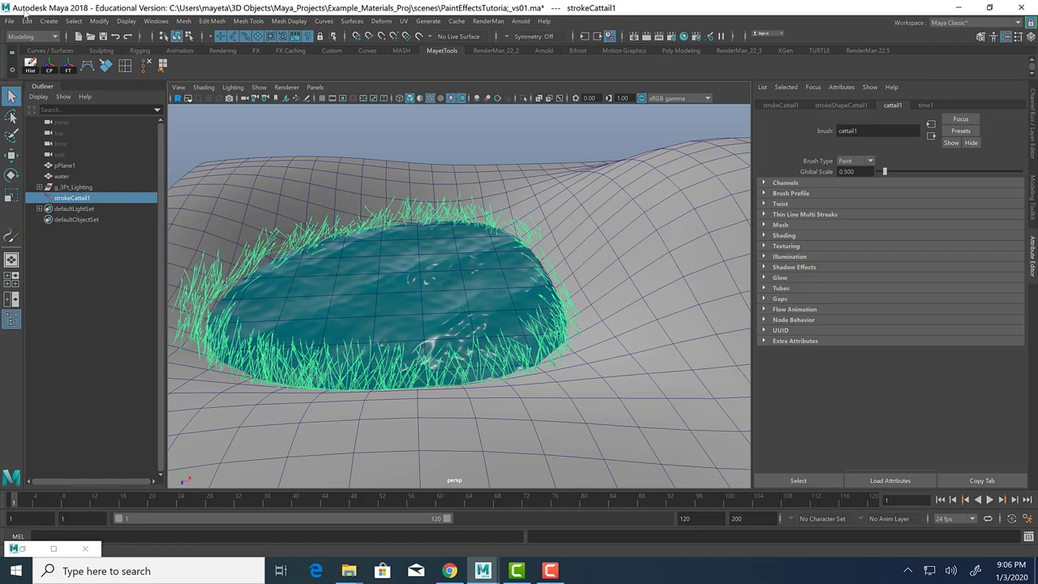
mouse_move(639, 265)
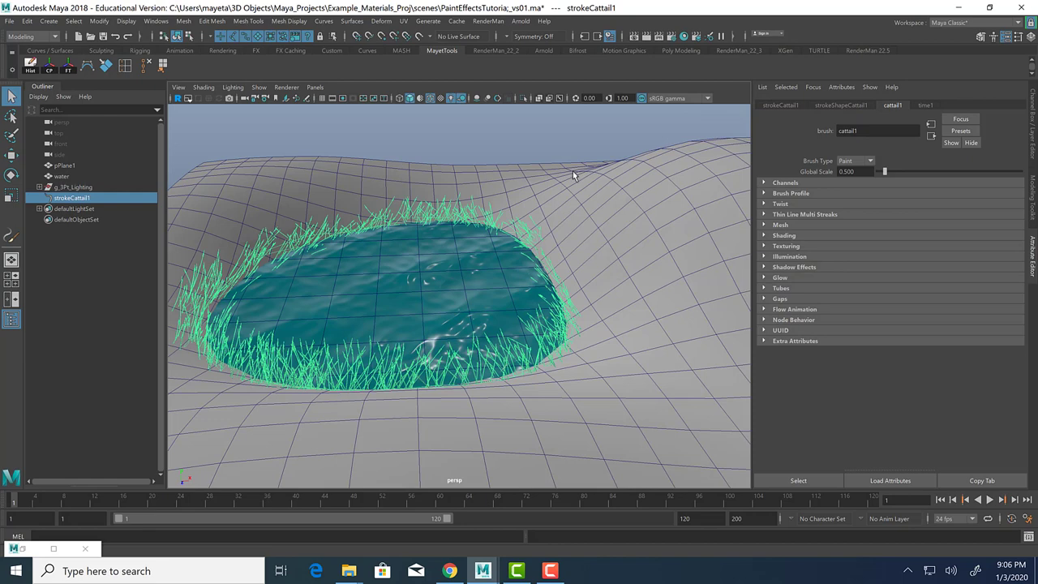
mouse_move(592, 160)
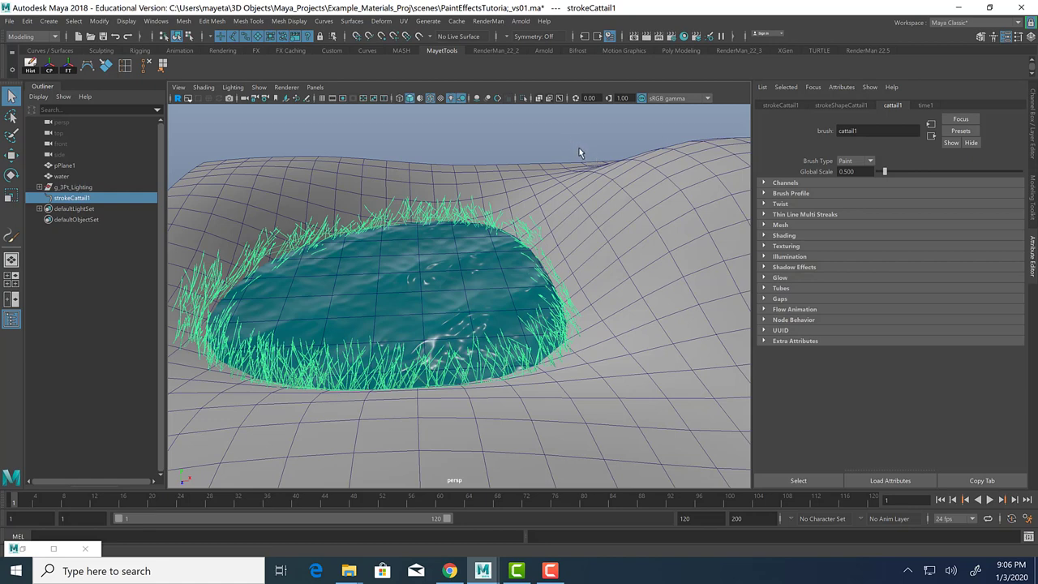
mouse_move(568, 183)
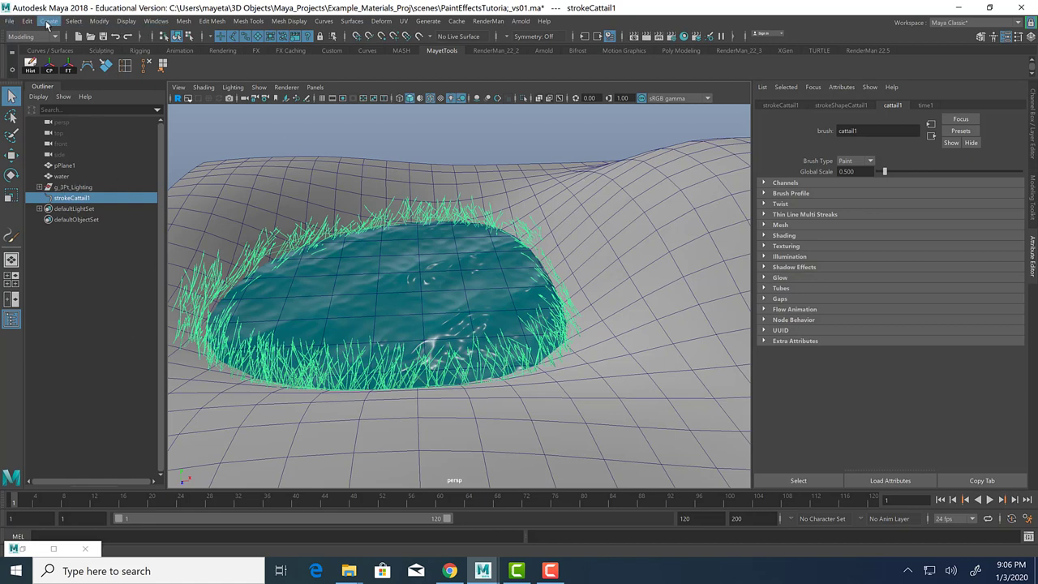
left_click(49, 20)
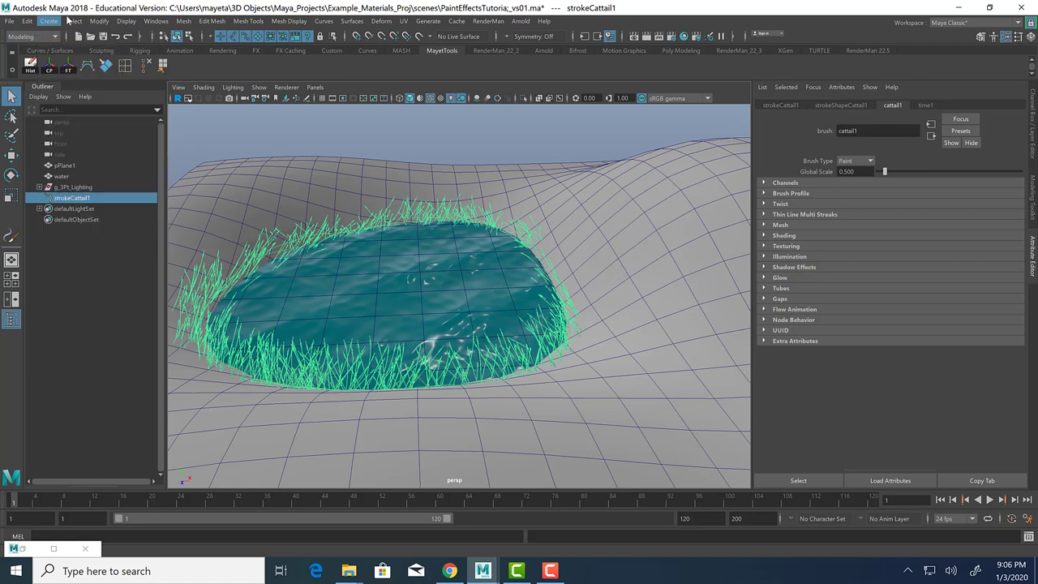
left_click(99, 20)
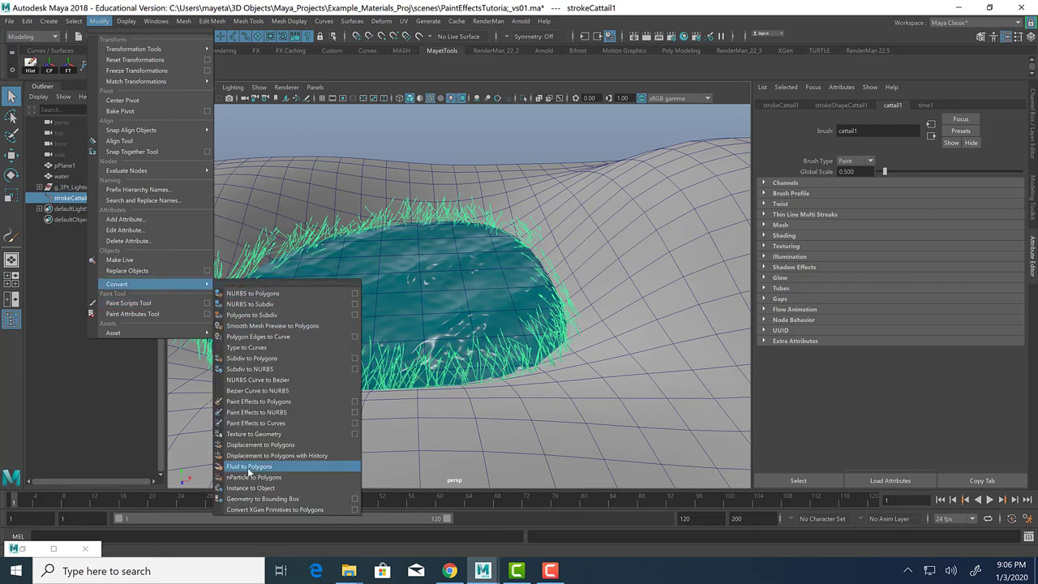
mouse_move(284, 412)
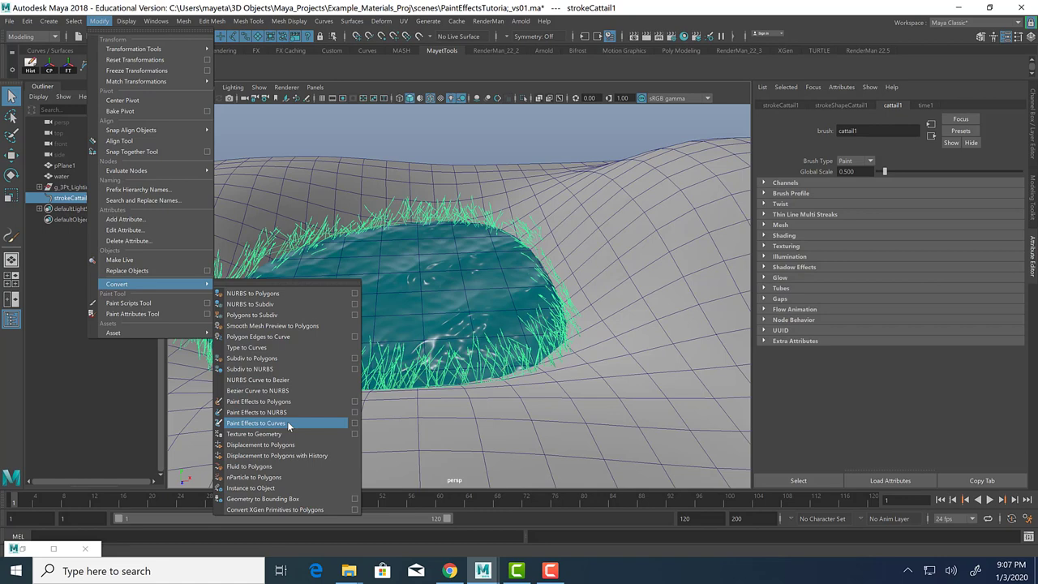
mouse_move(368, 406)
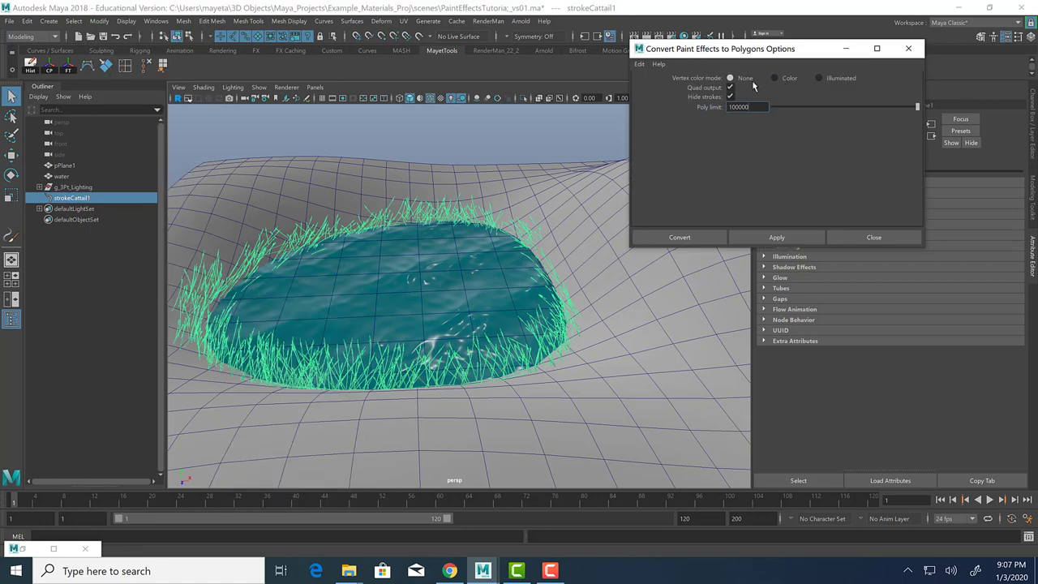
left_click(640, 64)
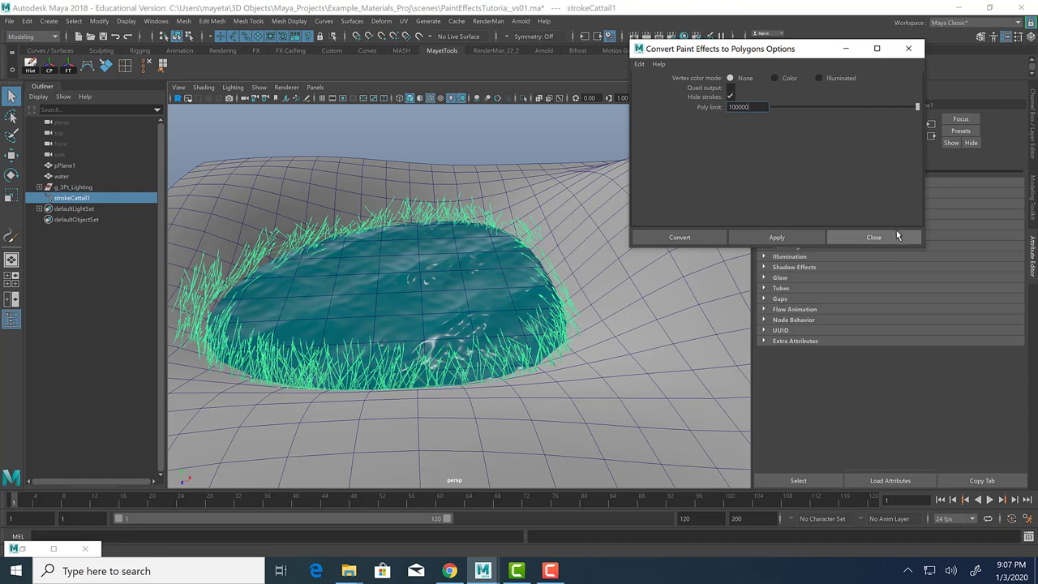
left_click(874, 237)
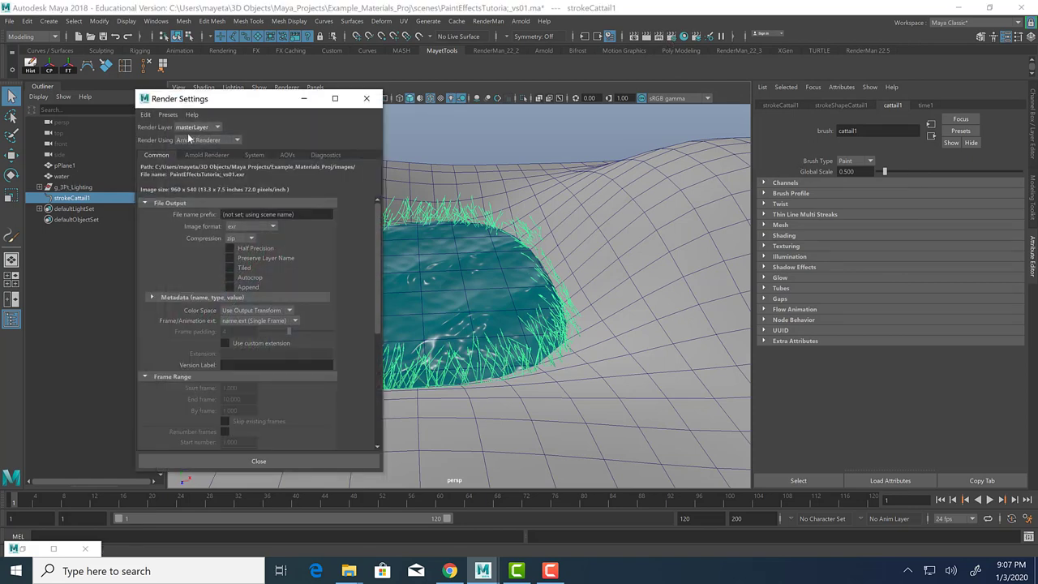
Step: Test-render the pond, frame a close-up of the cattails, re-render, and close Render View
left_click(209, 140)
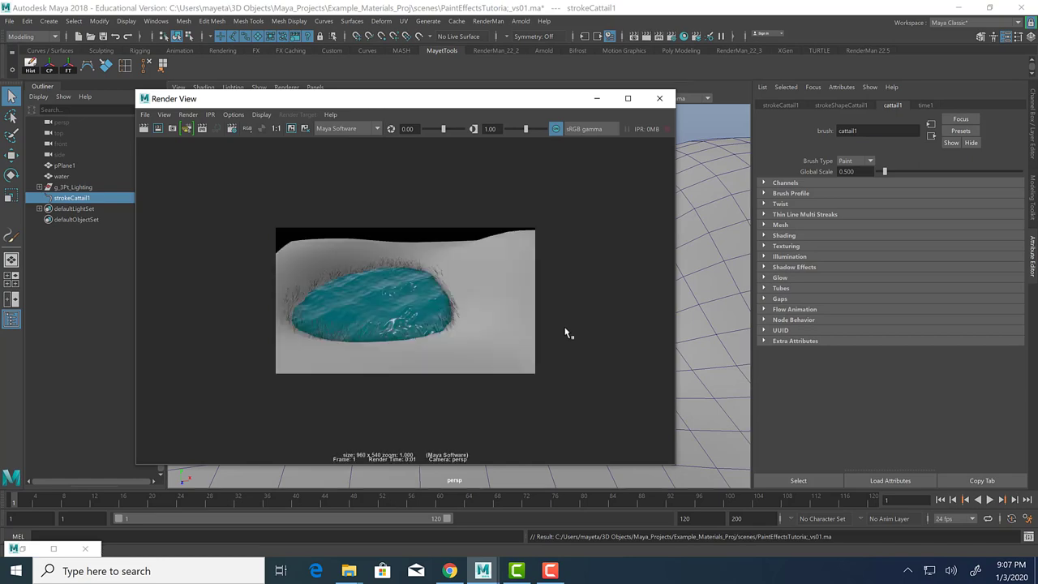
mouse_move(641, 142)
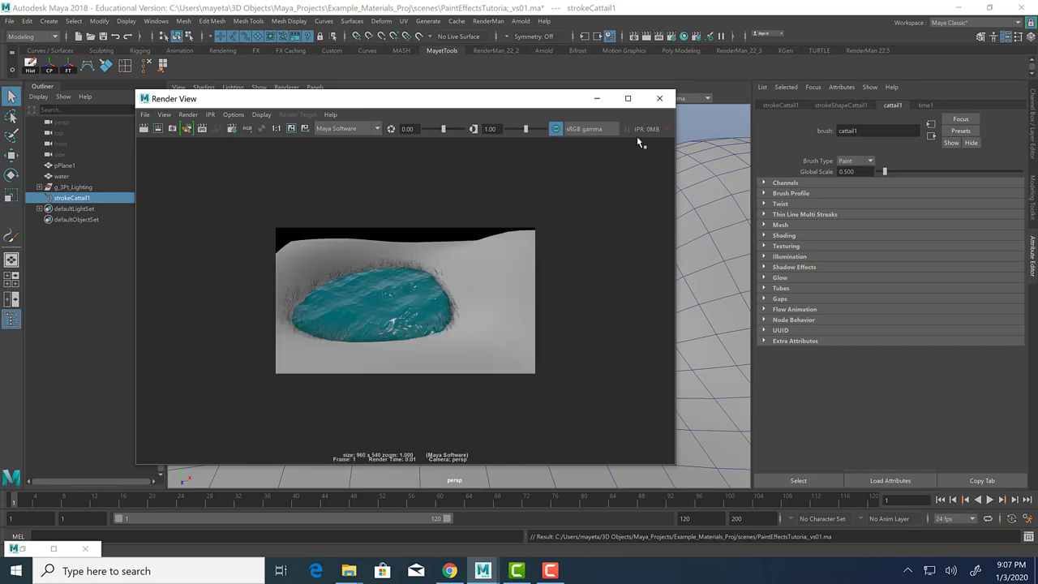
left_click(659, 98)
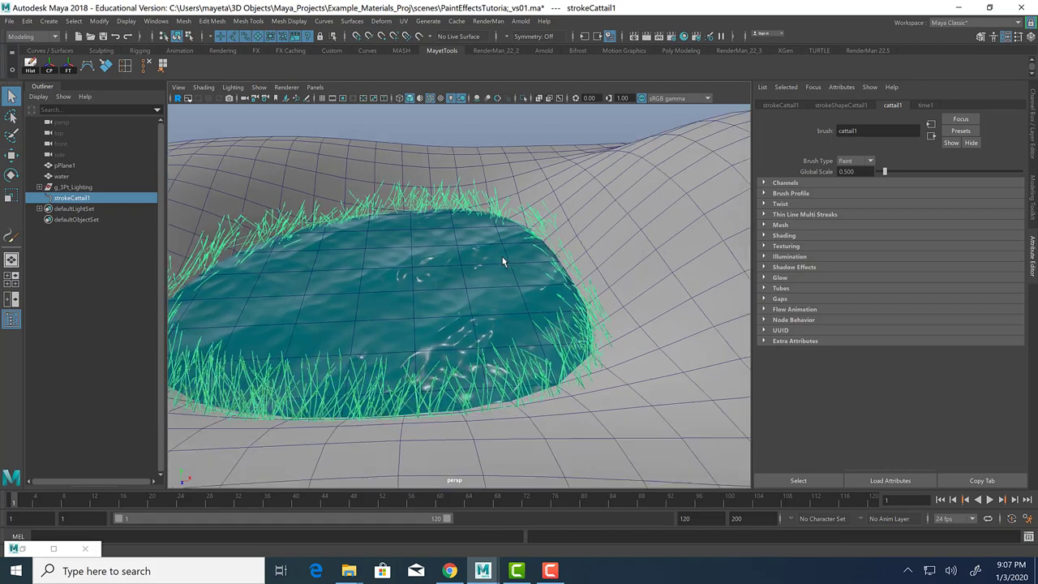
left_click_drag(503, 262, 539, 225)
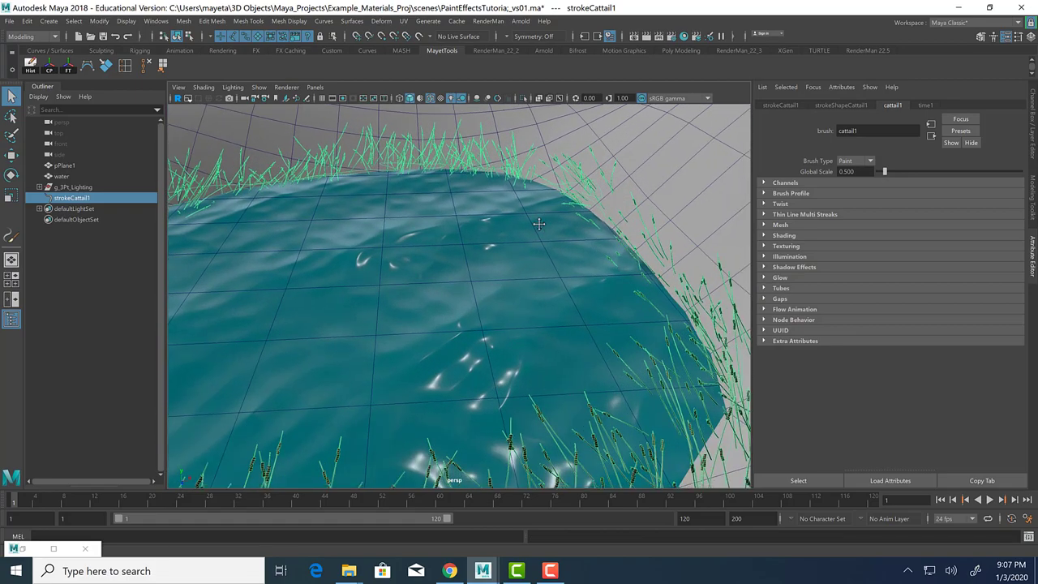
left_click_drag(540, 225, 519, 254)
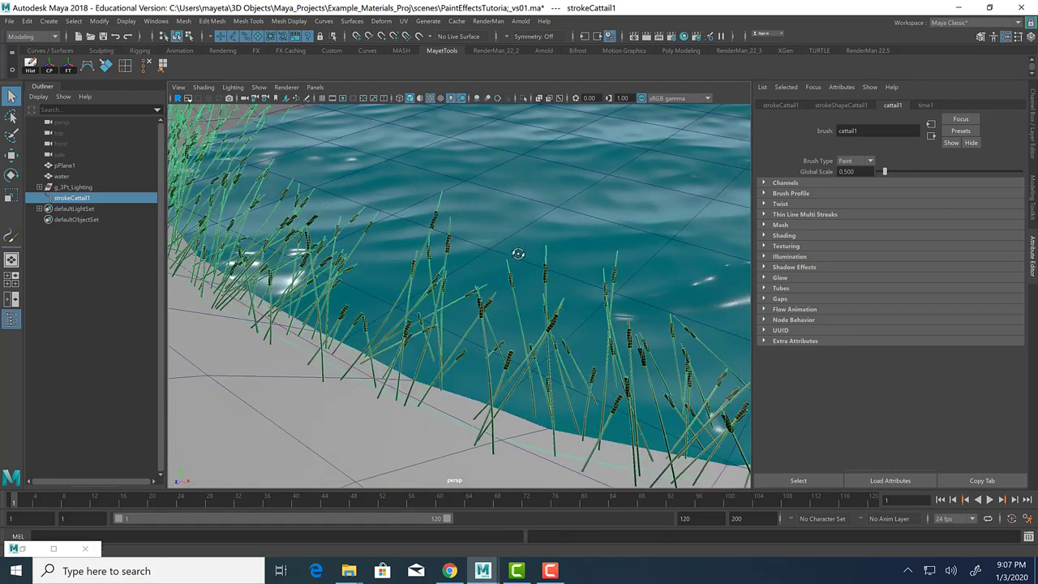
left_click_drag(520, 254, 560, 298)
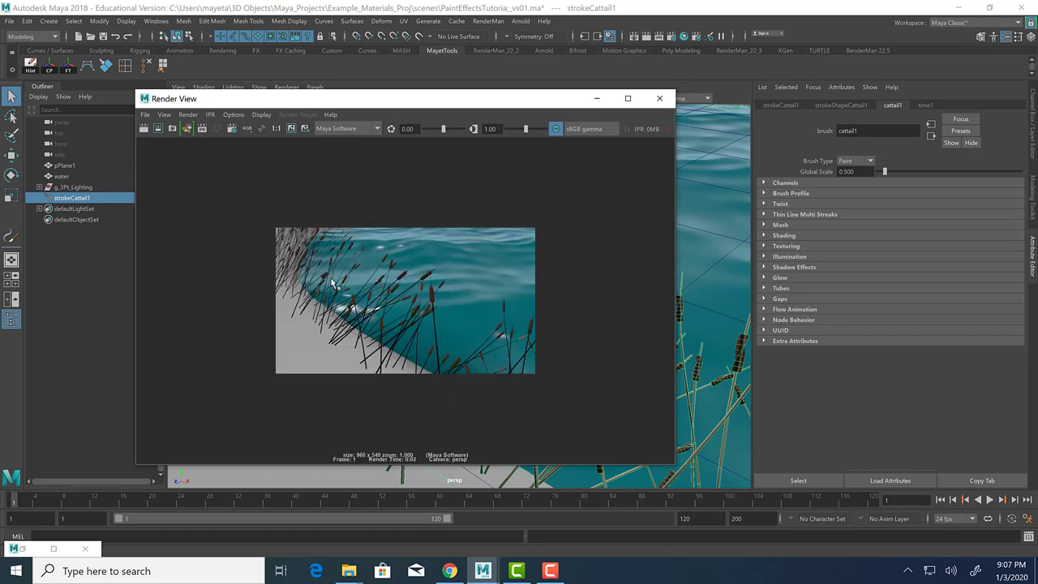
mouse_move(515, 341)
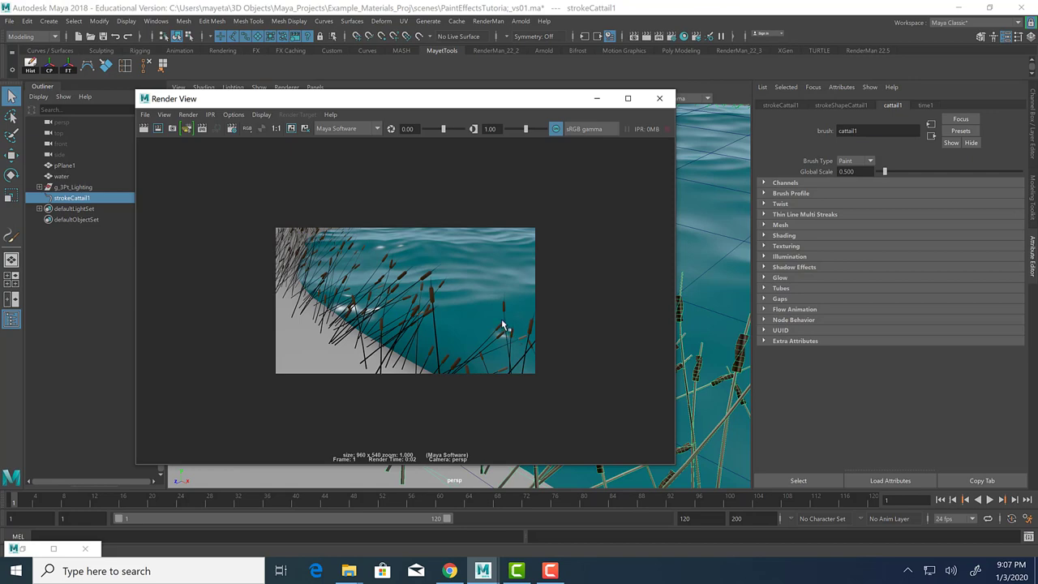
left_click(659, 98)
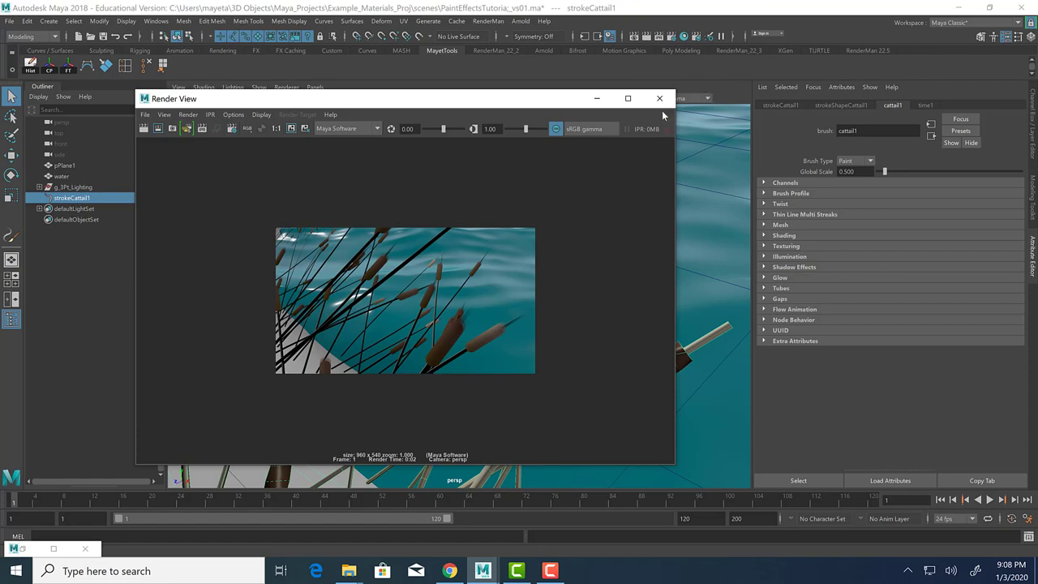
left_click(660, 98)
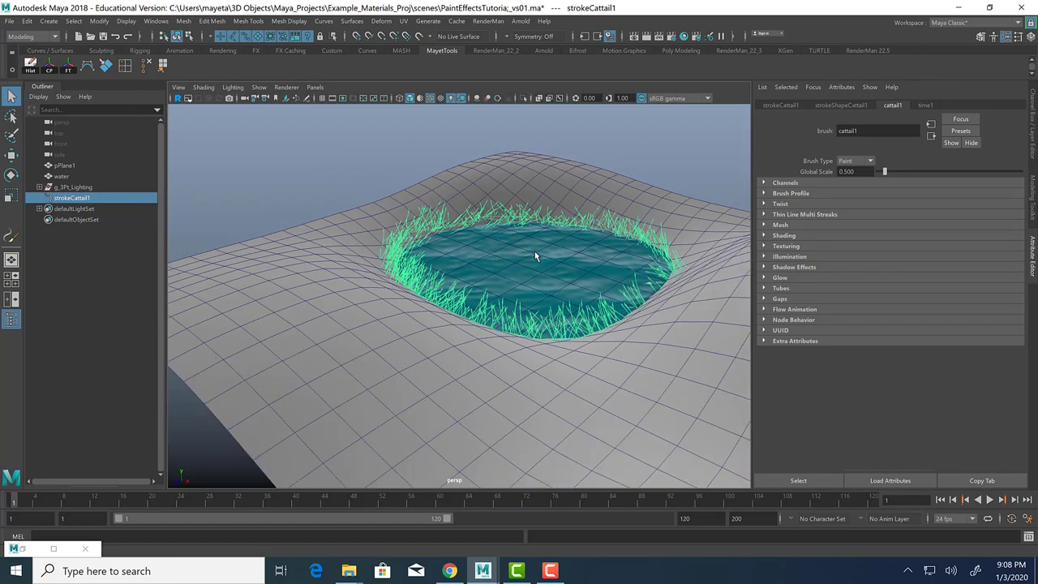
Step: Dolly out to frame the whole terrain with its cattail-ringed pond
left_click_drag(535, 257, 687, 294)
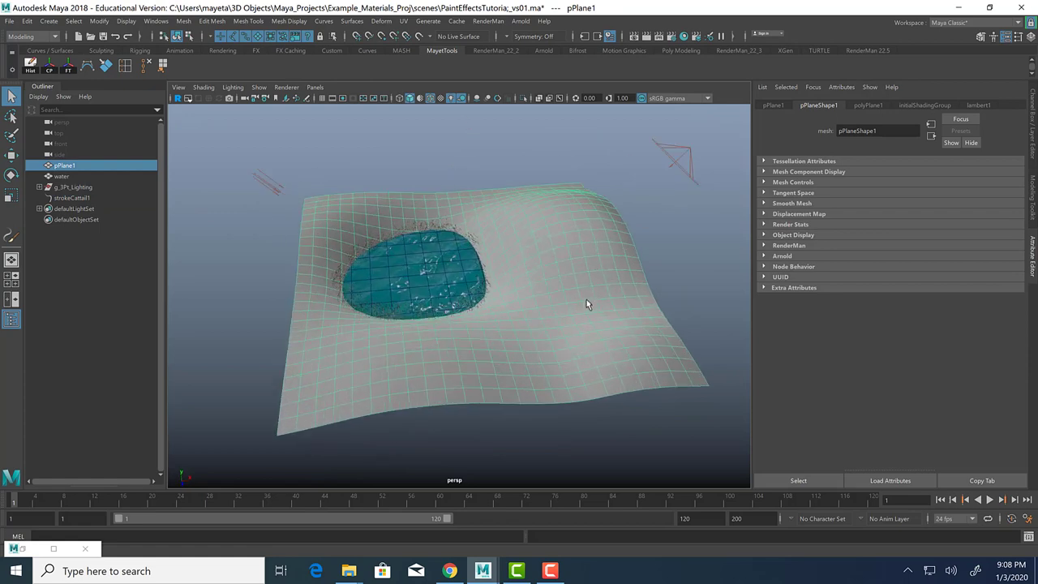
mouse_move(641, 213)
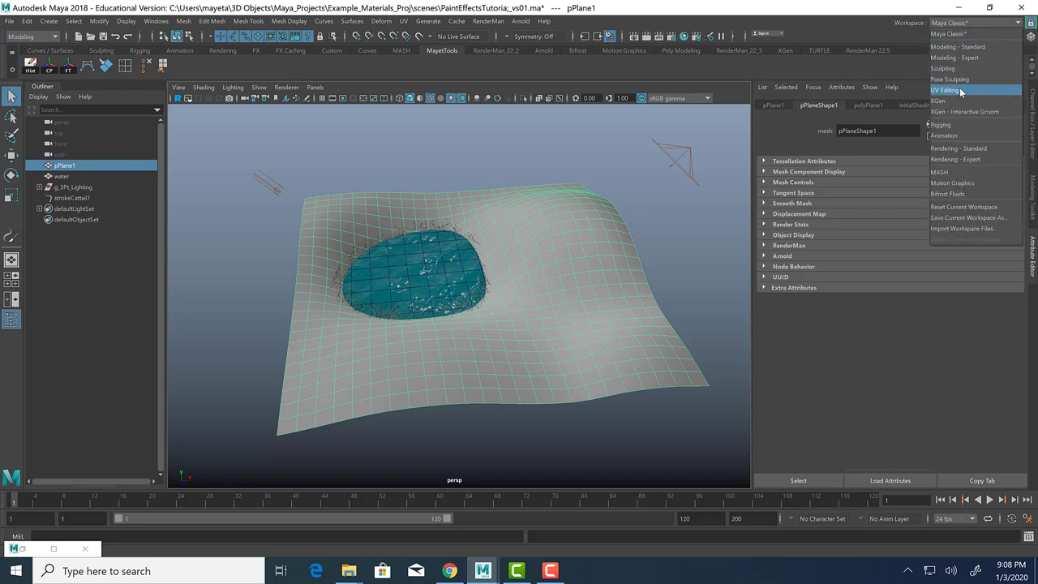
Step: Switch to the UV Editing workspace and show the checker pattern on the terrain's UVs
left_click(945, 89)
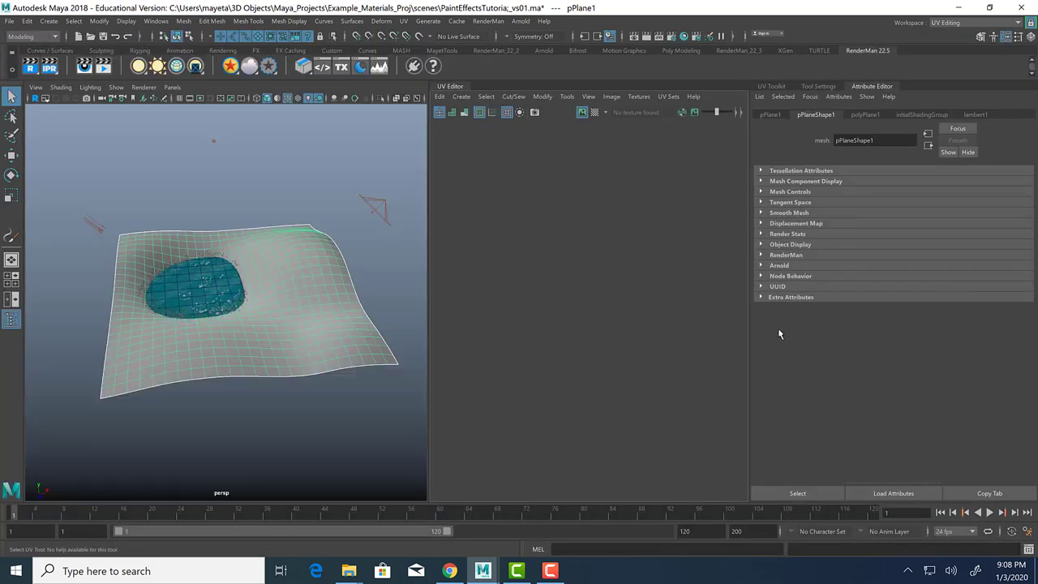
left_click(535, 112)
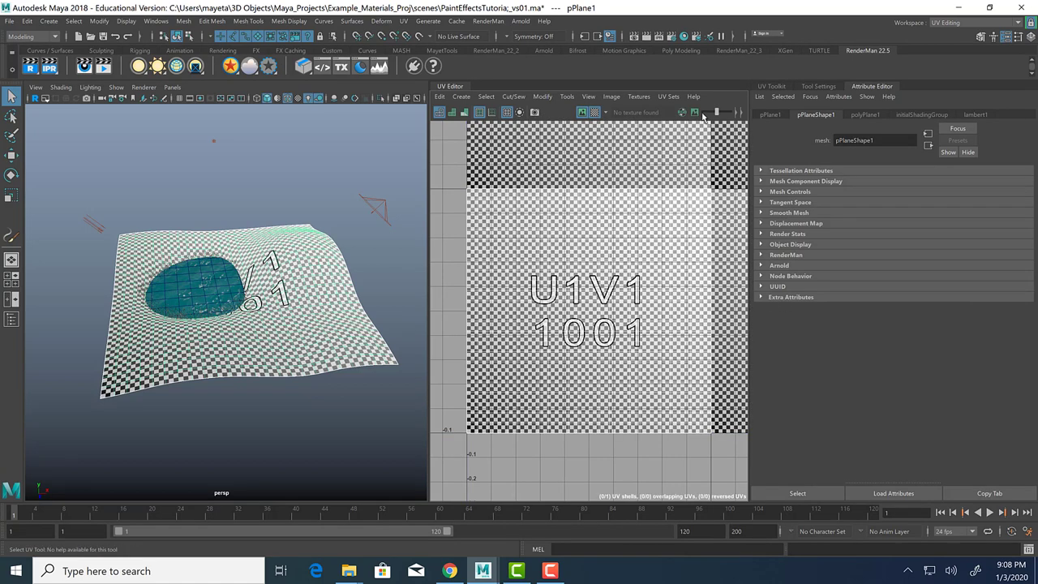
right_click(683, 250)
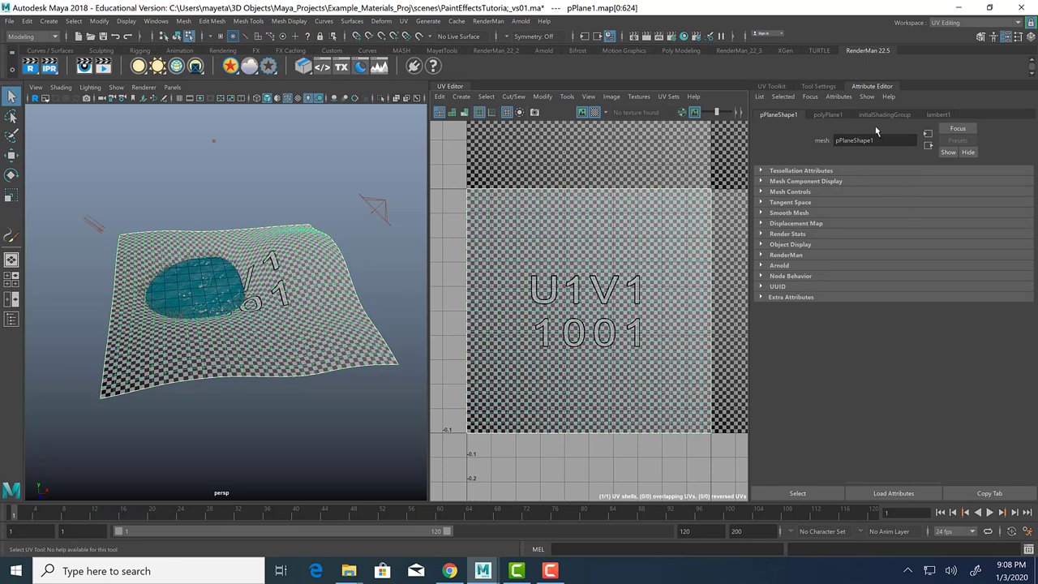
mouse_move(1024, 37)
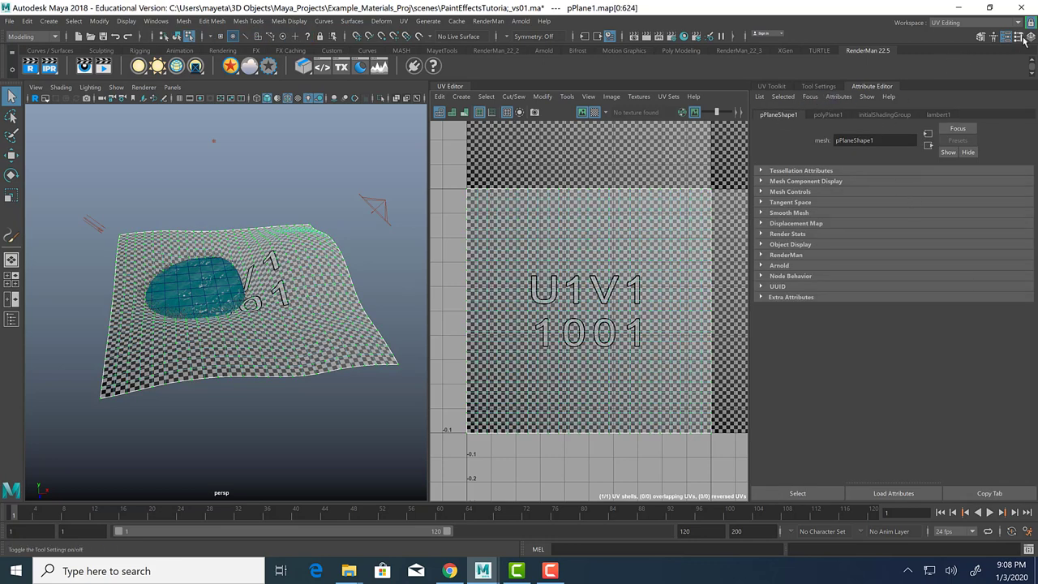
left_click(1031, 37)
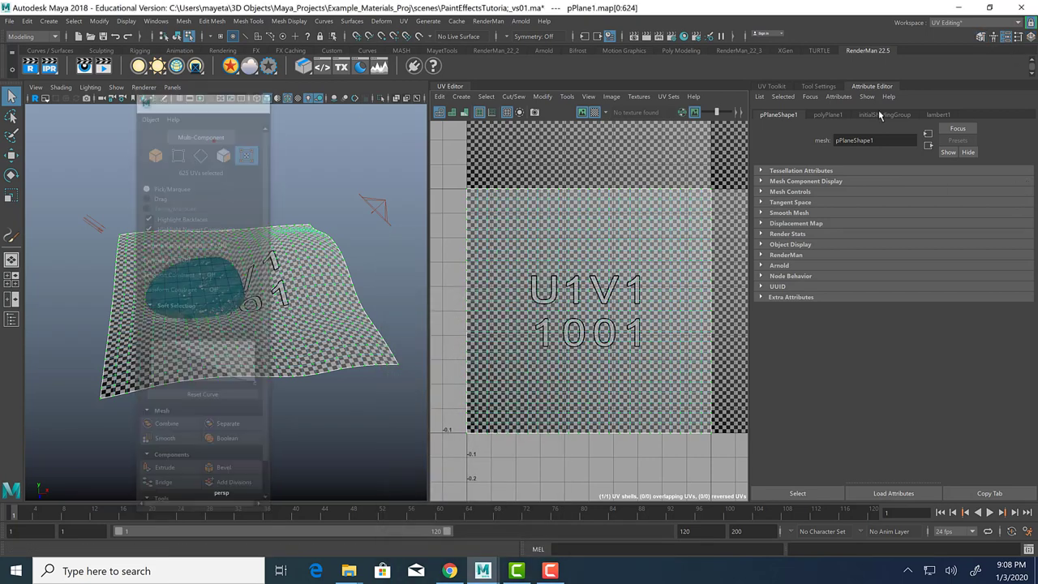
Step: Unfold the terrain plane's UVs with the UV Toolkit's Unfold tool
left_click(819, 85)
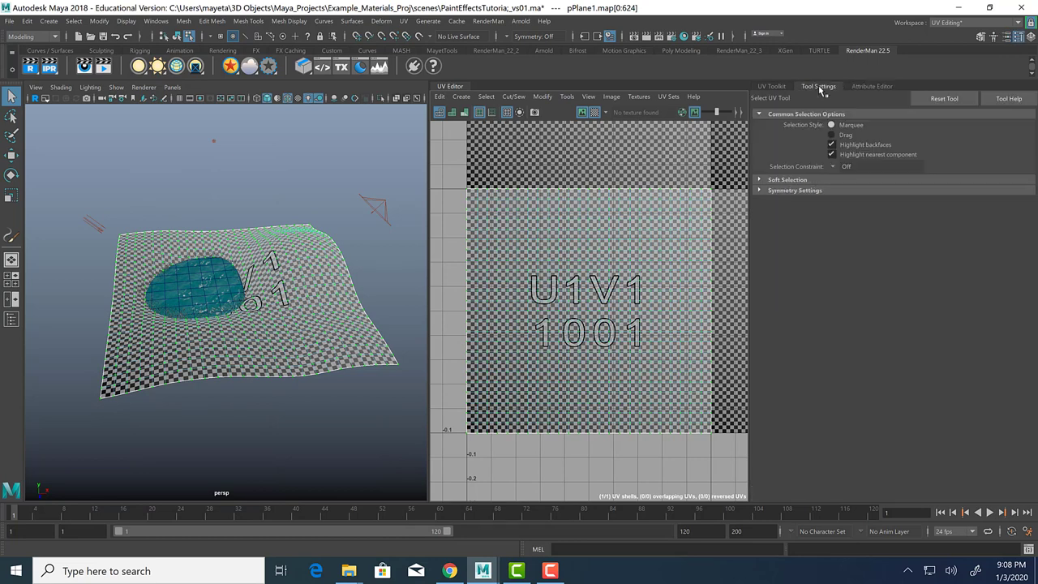
left_click(772, 86)
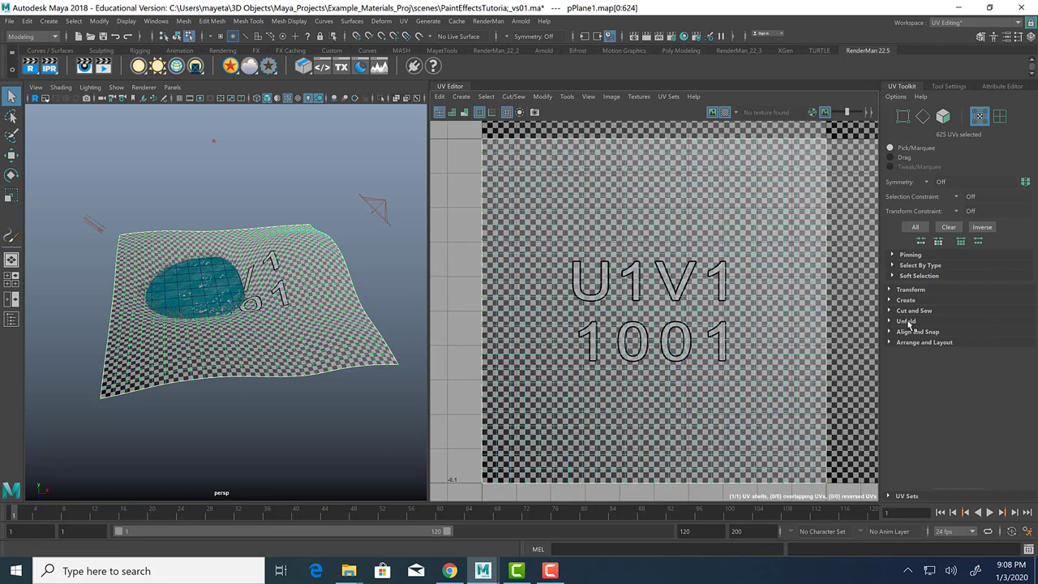
left_click(906, 320)
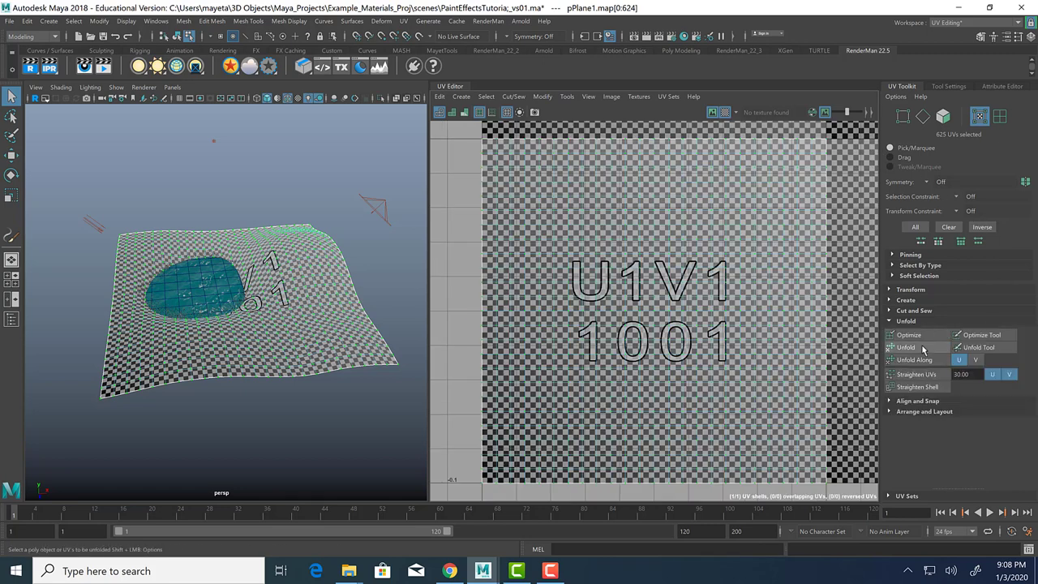
left_click(906, 347)
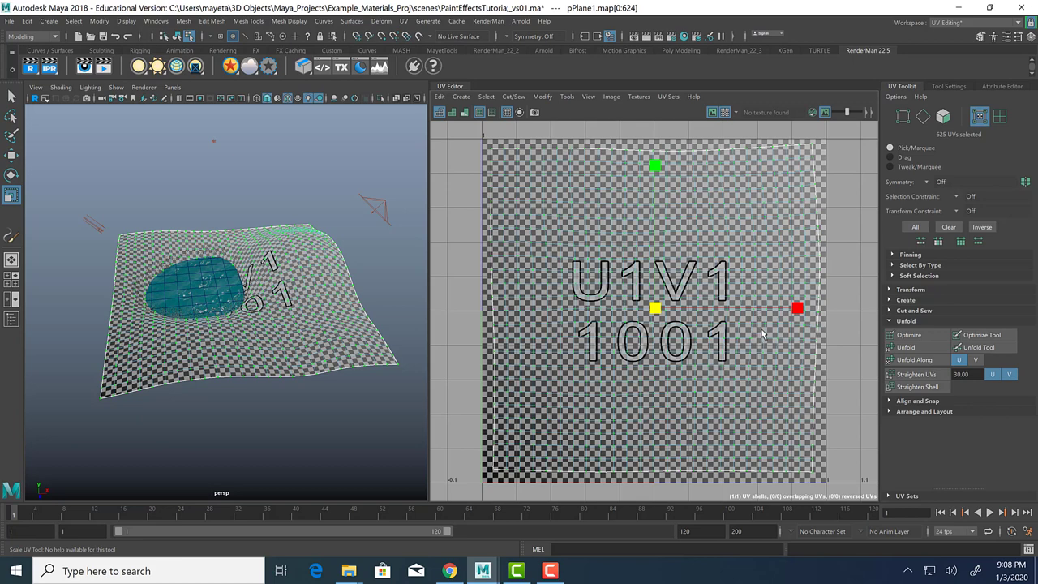
mouse_move(1030, 38)
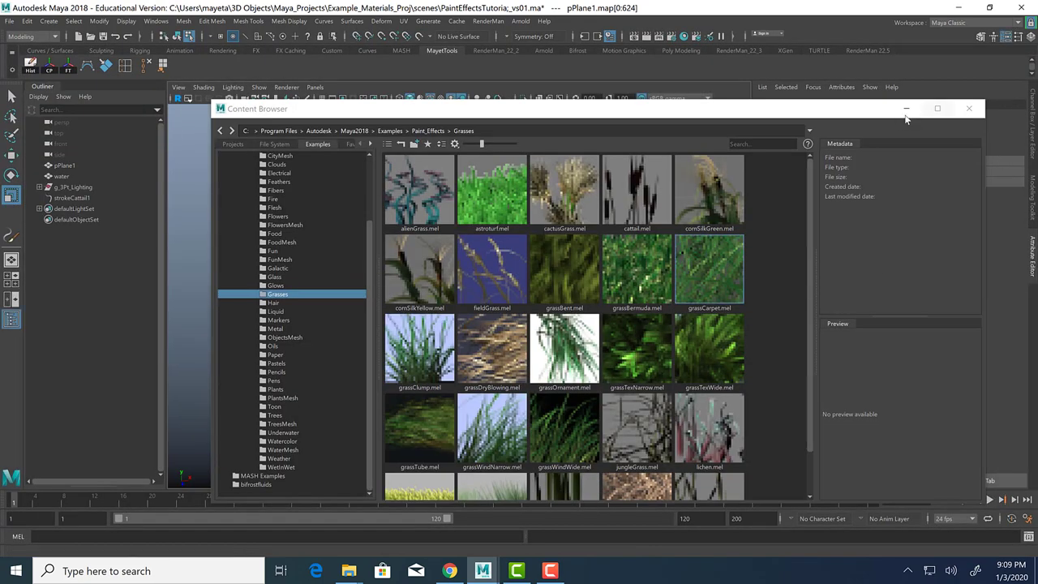
Step: Remove strokeCattail1 from the pond's border and bring back the Grasses brush examples
left_click(969, 108)
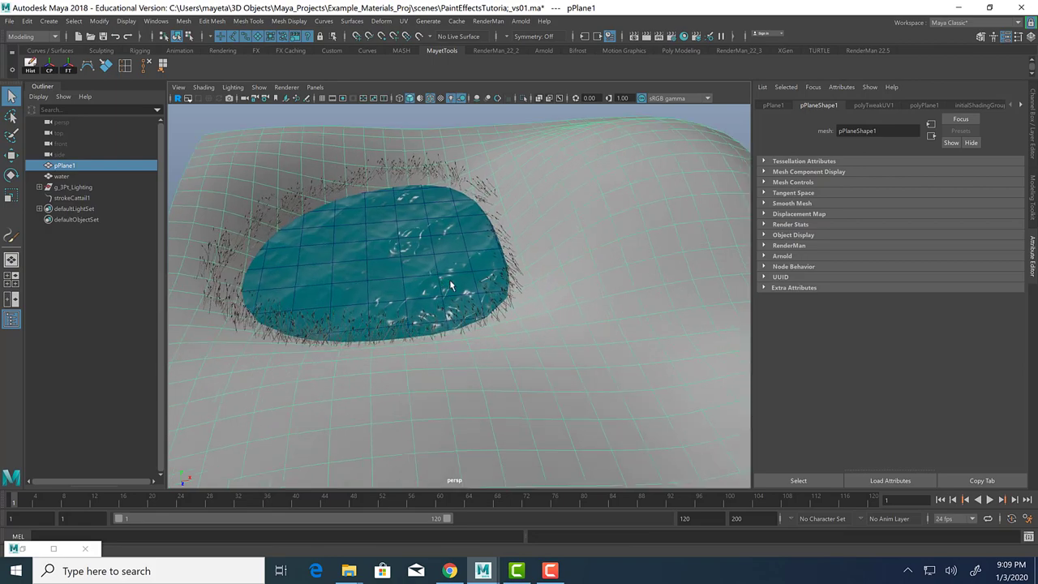
left_click_drag(454, 284, 487, 369)
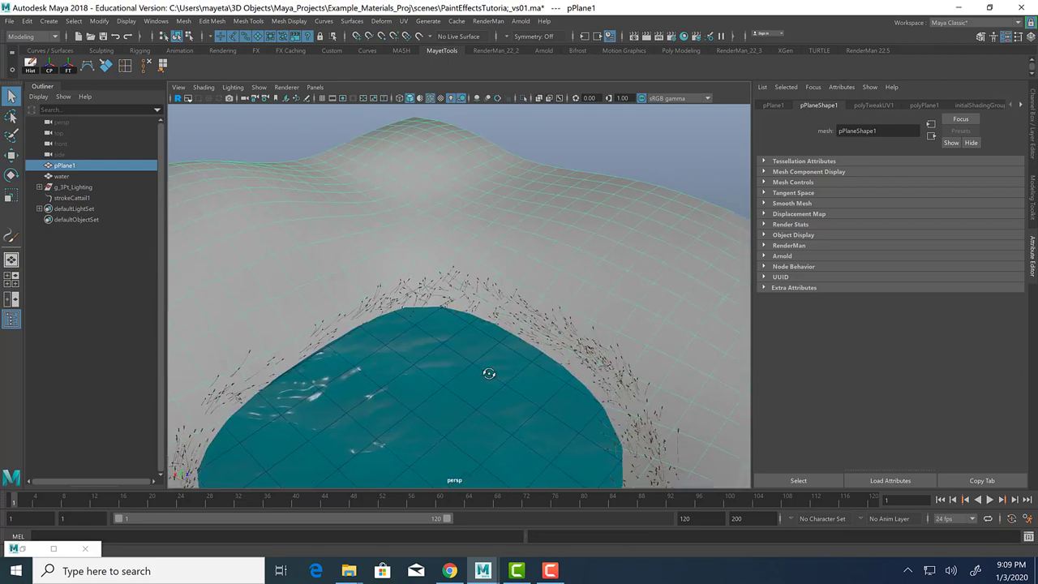
left_click_drag(490, 374, 480, 330)
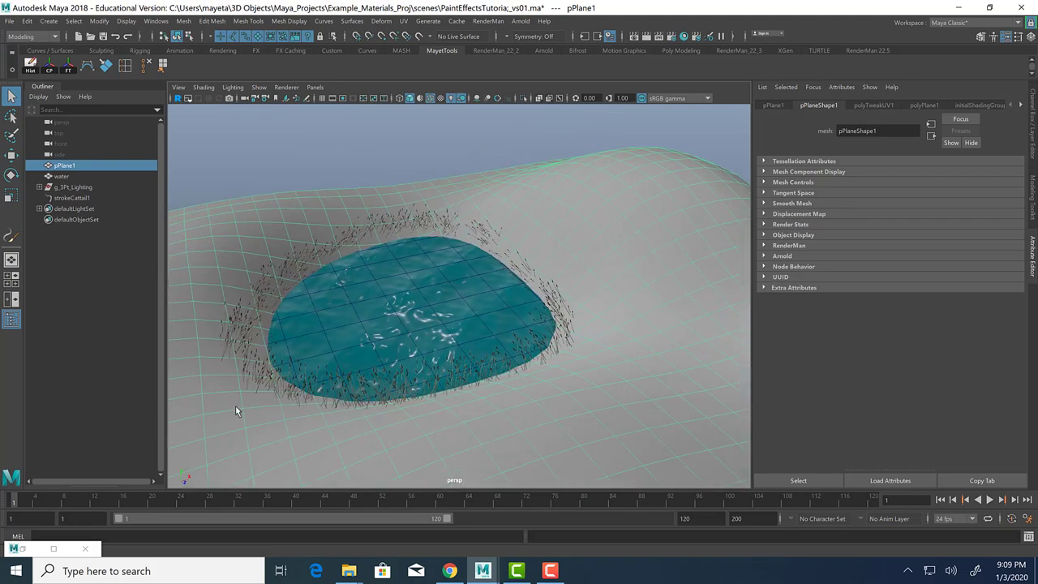
mouse_move(69, 185)
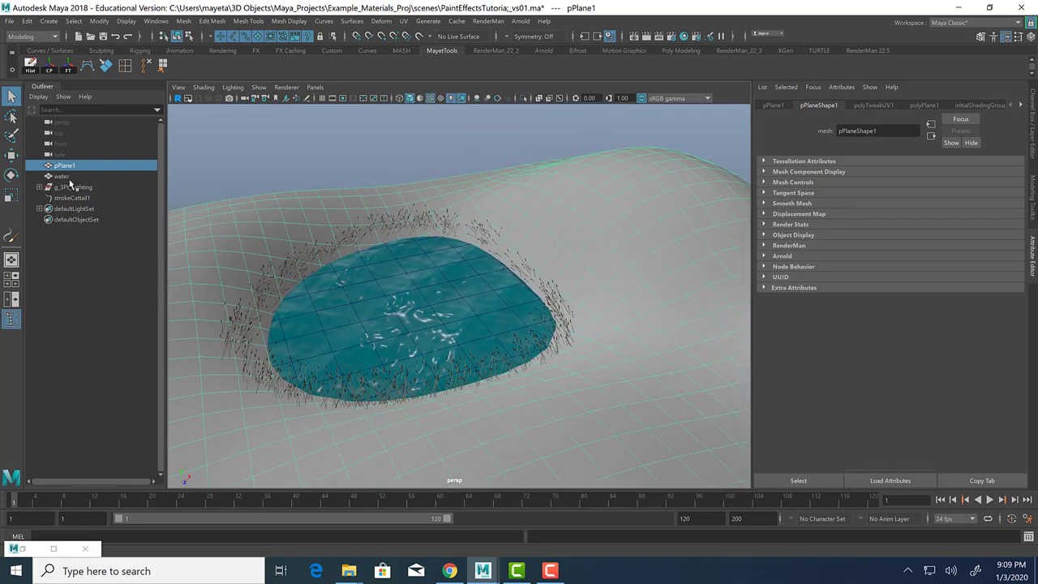
left_click(73, 198)
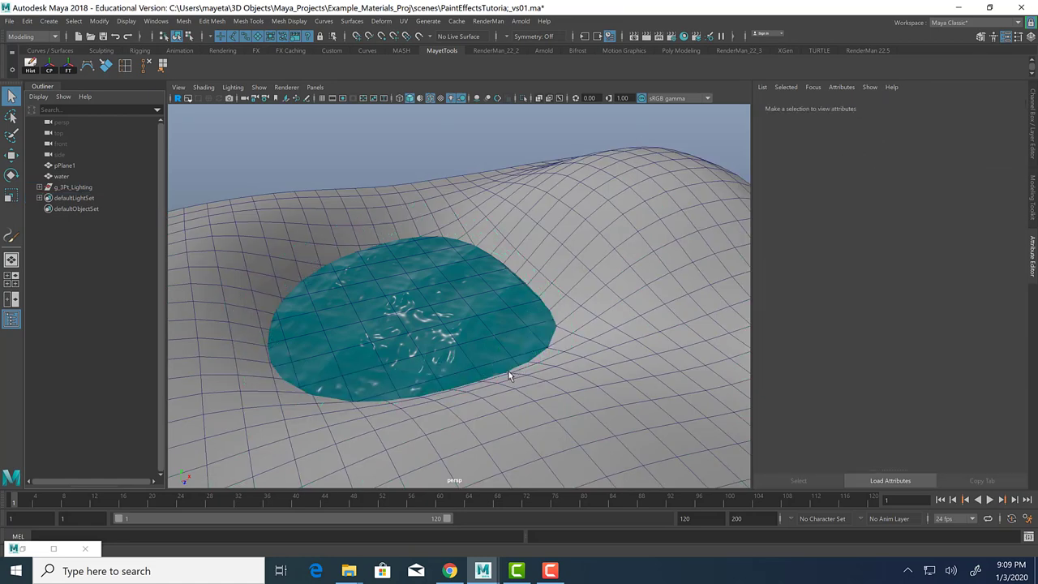
mouse_move(565, 326)
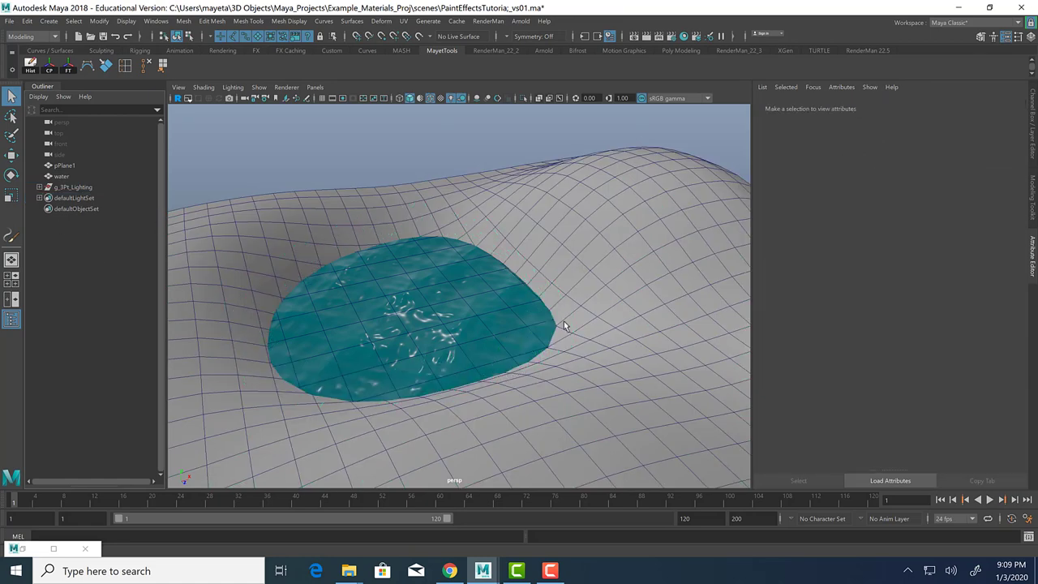
left_click(405, 227)
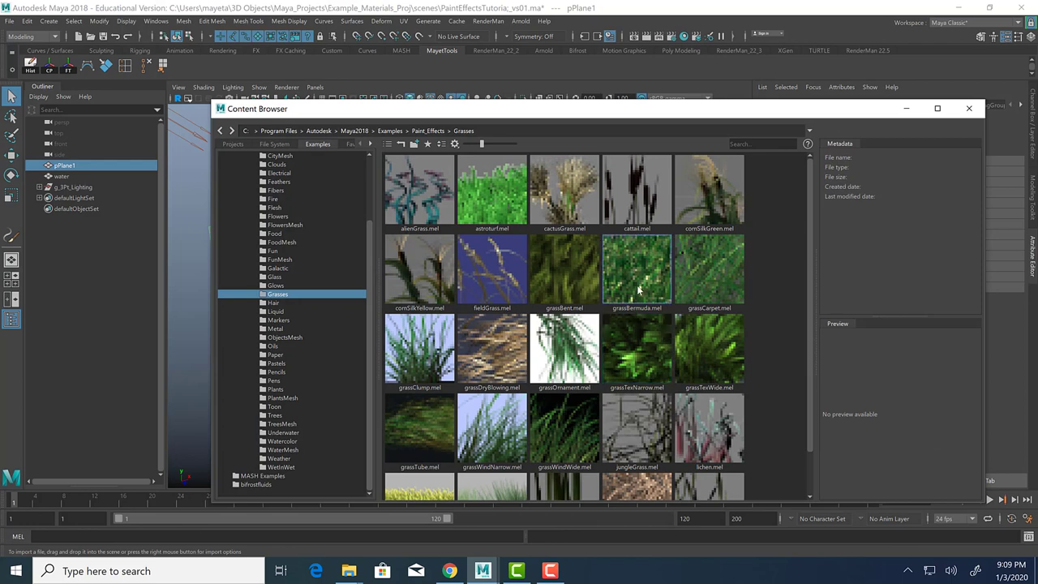
Step: Pull back over the whole terrain and undo the oversized rice grass stroke
scroll("down", 3)
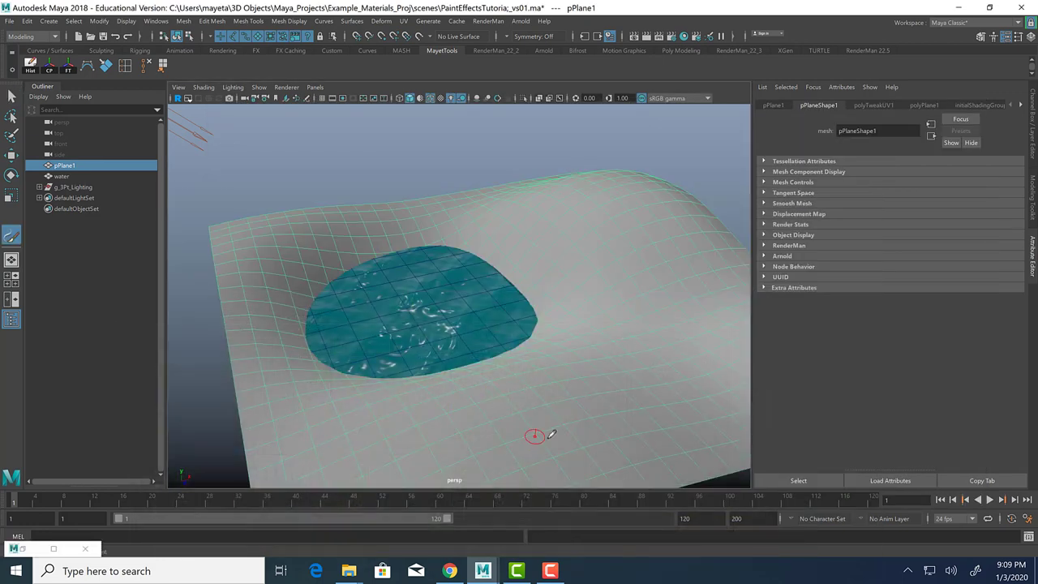
left_click_drag(535, 436, 511, 293)
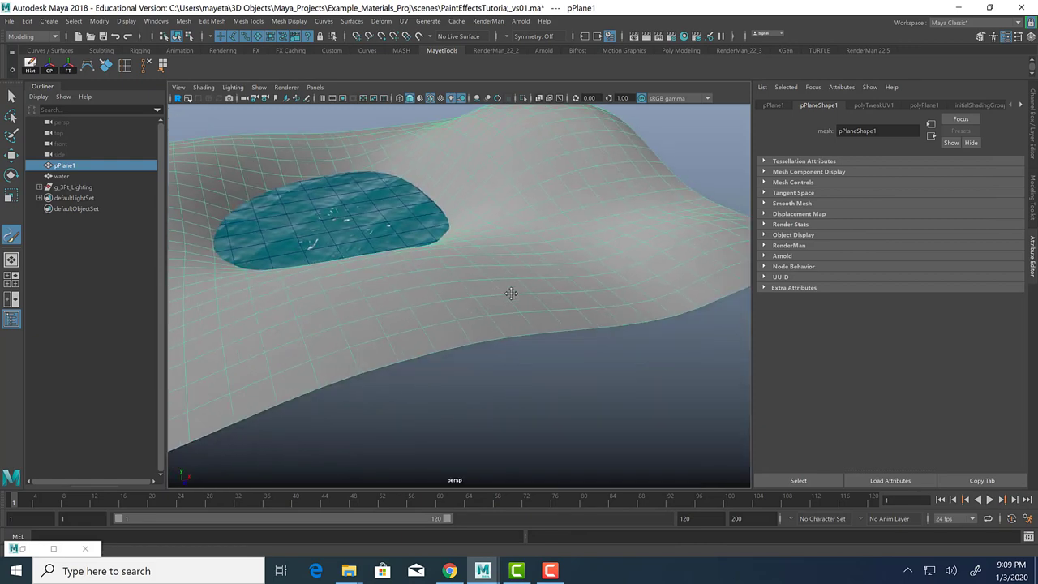
left_click_drag(511, 293, 417, 319)
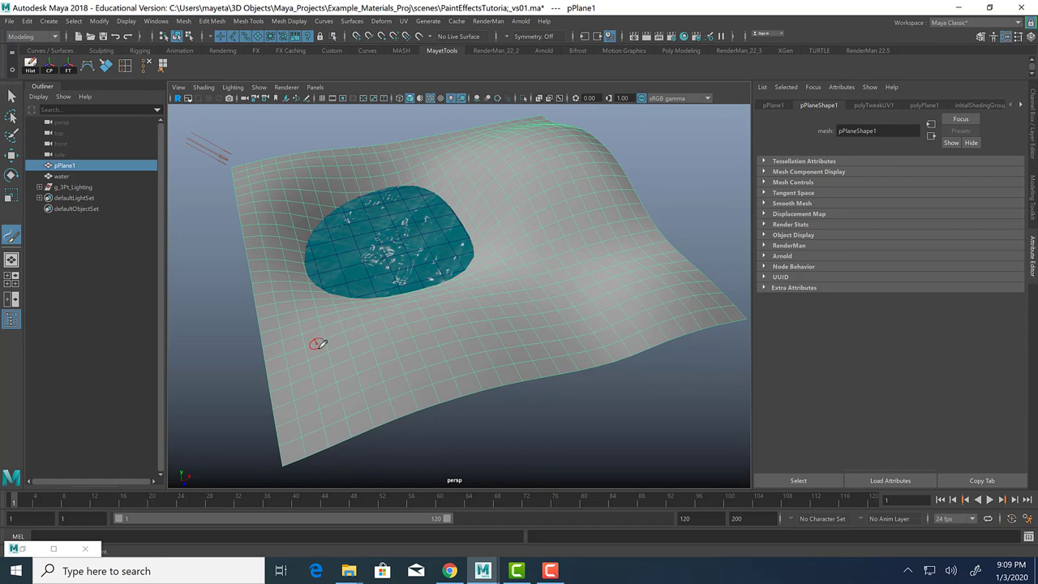
mouse_move(323, 349)
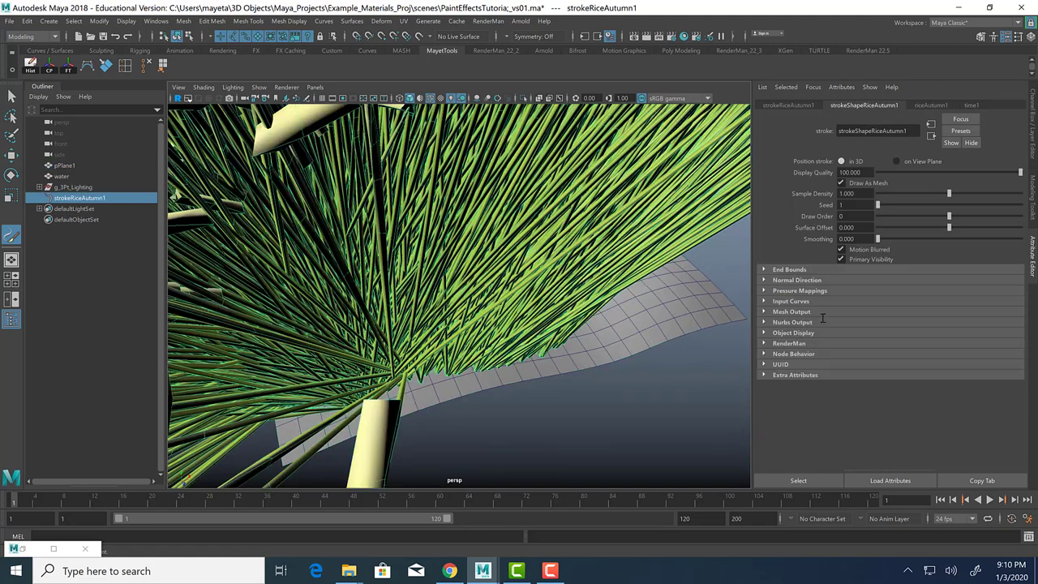
left_click(932, 104)
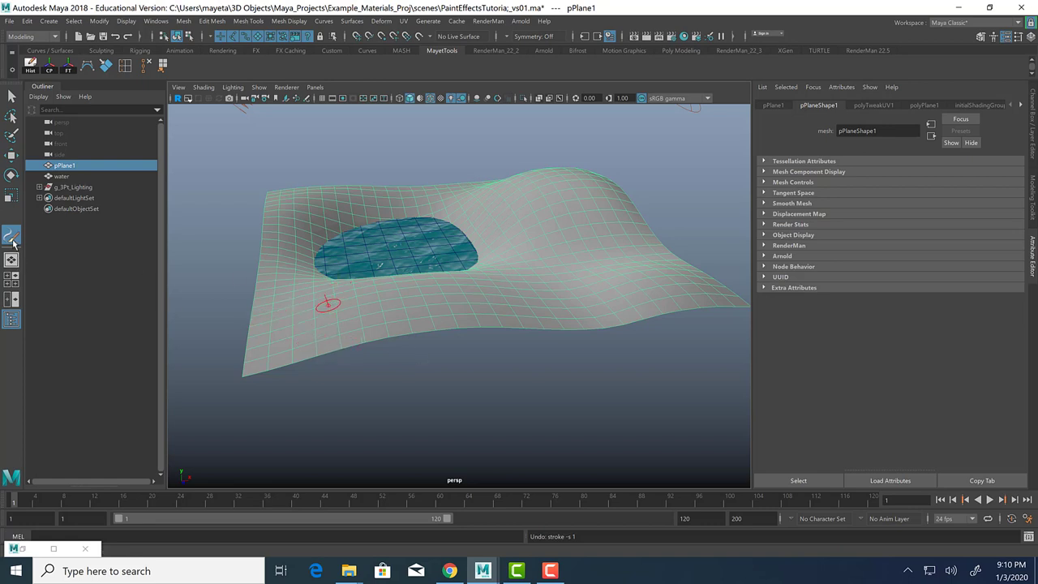
Step: Map the Paint Effects tool's Pressure map 2 to scale, alongside transparency
double_click(12, 235)
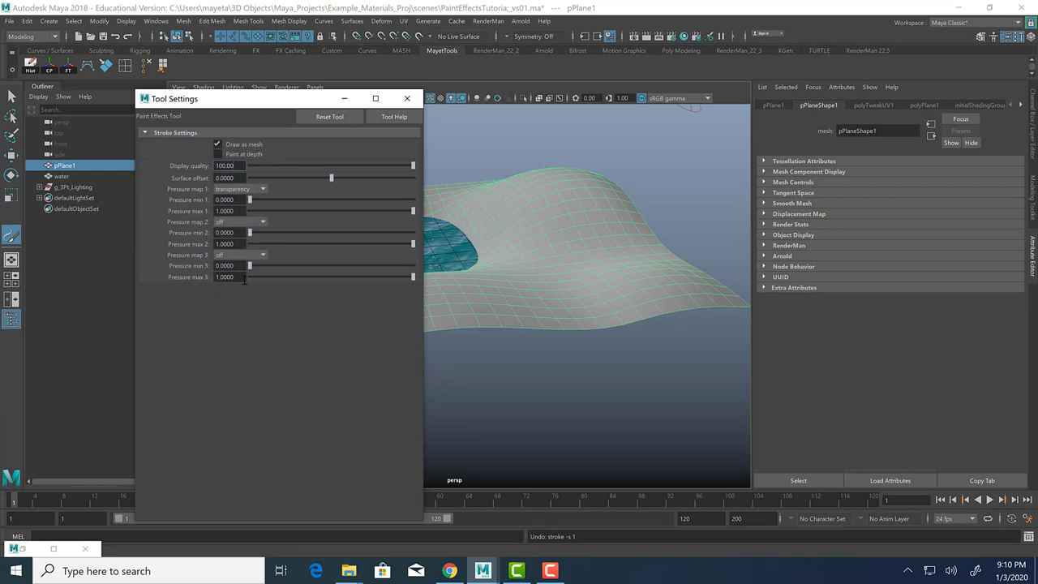
mouse_move(342, 188)
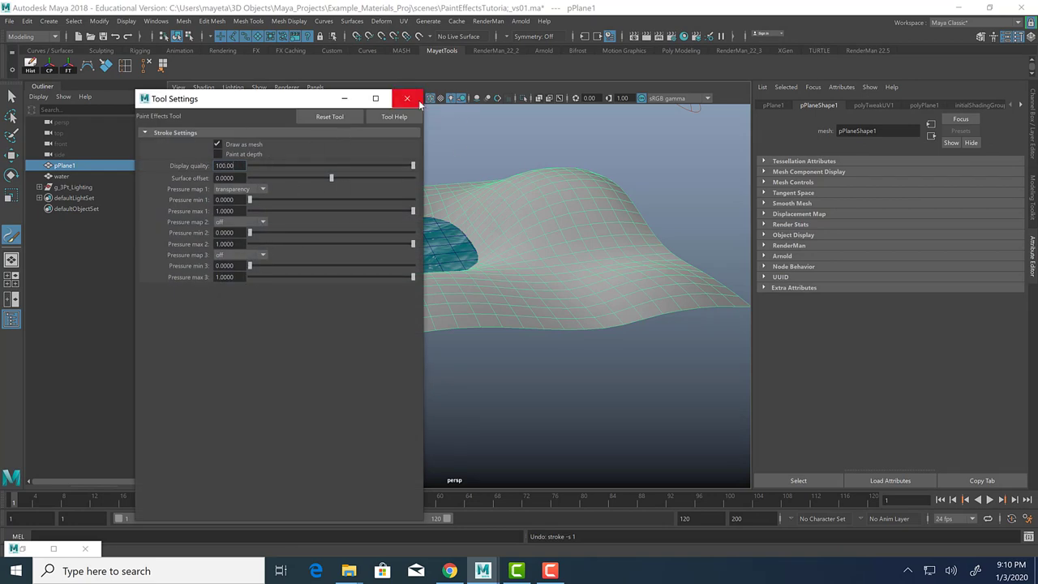
left_click(407, 98)
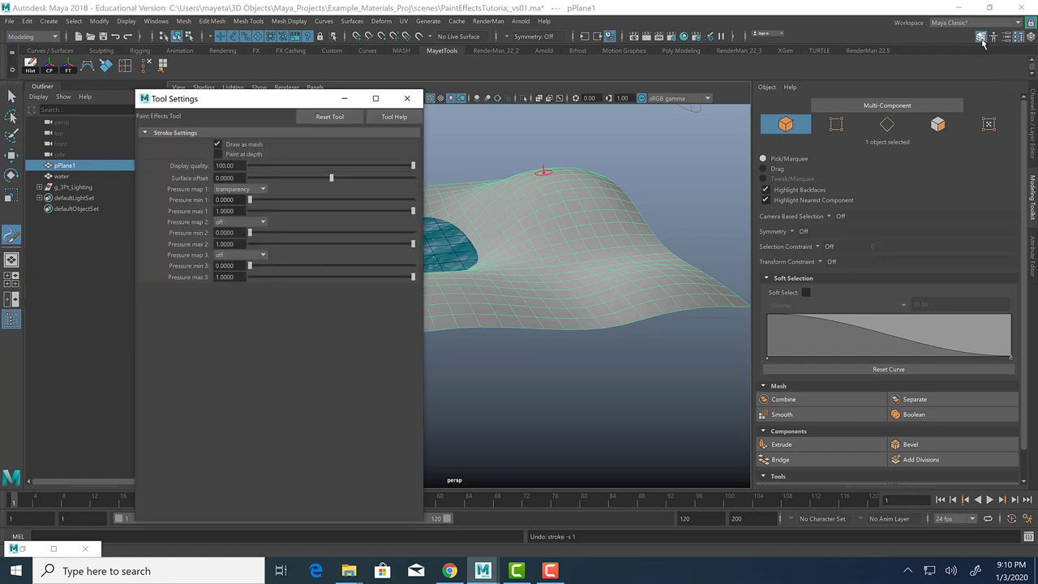
left_click(1006, 36)
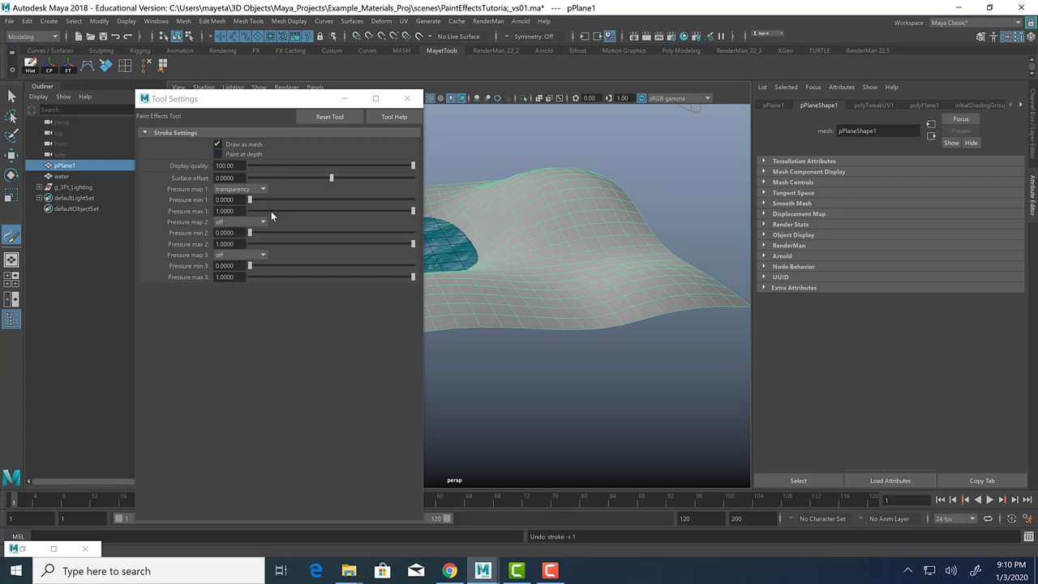
left_click(241, 221)
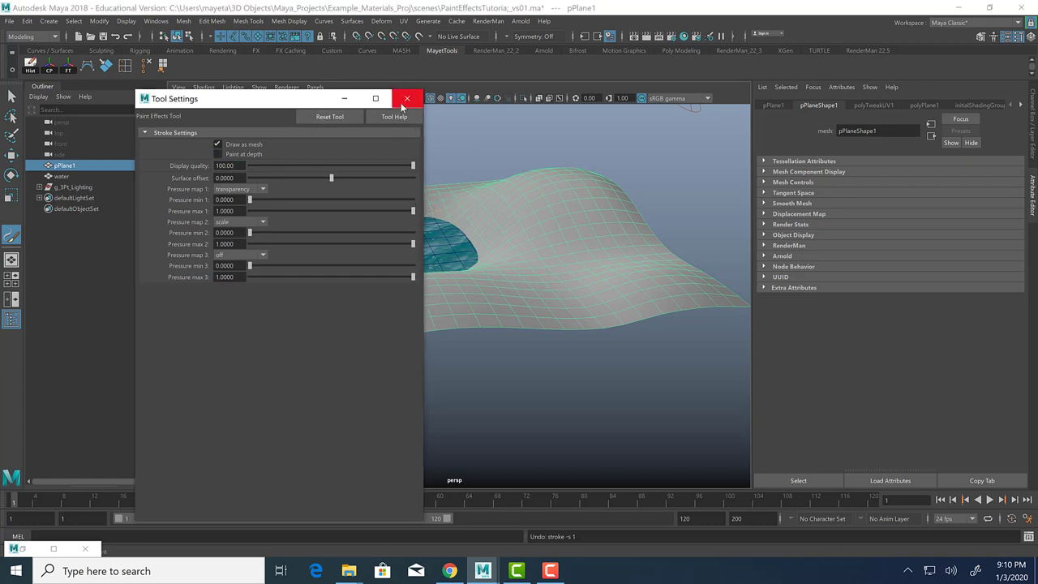
left_click(407, 98)
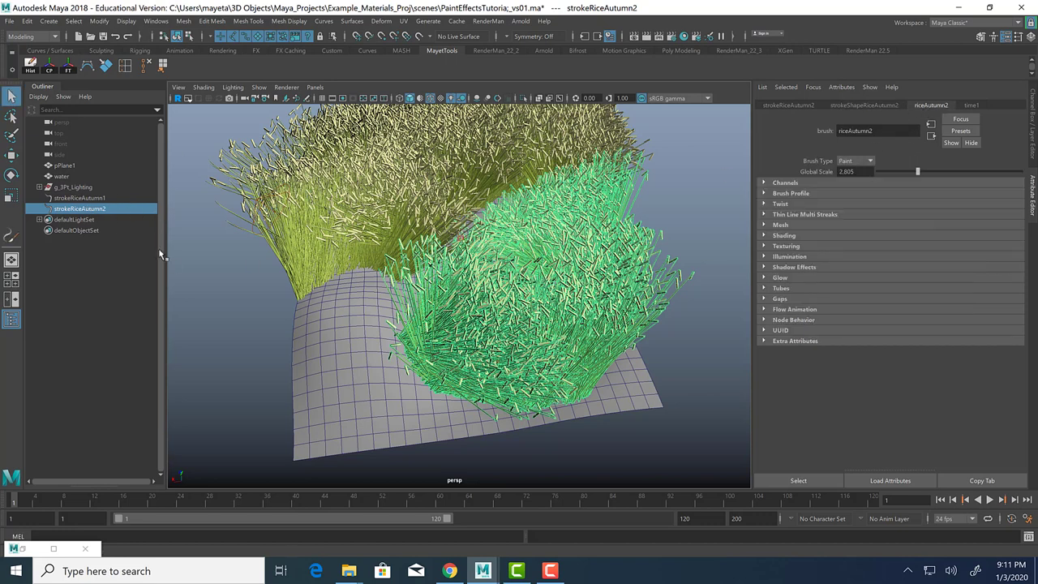
Step: Select strokeRiceAutumn1 and enter 1.000 as its Global Scale
left_click(79, 198)
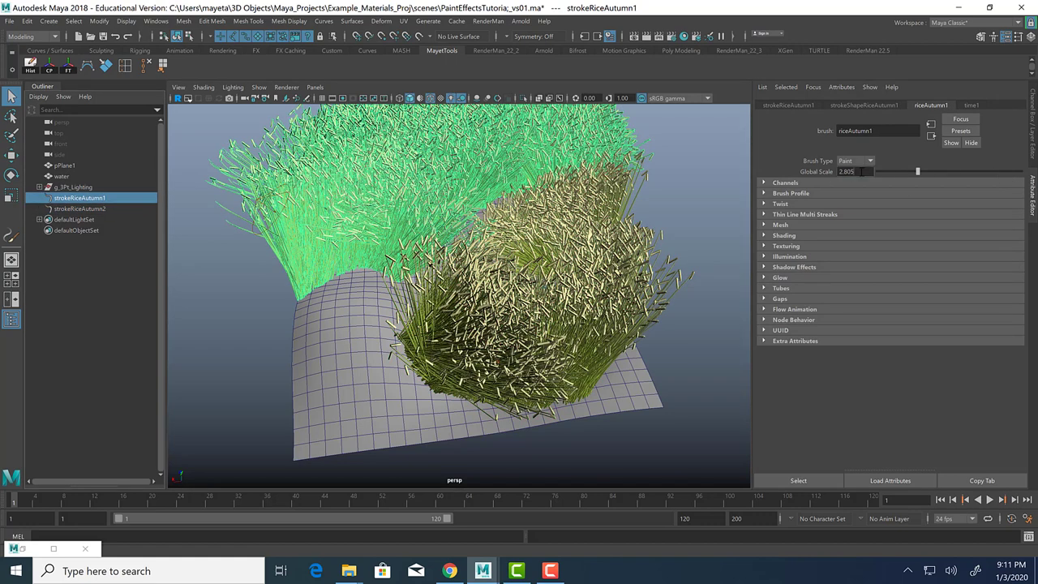
type("1.000")
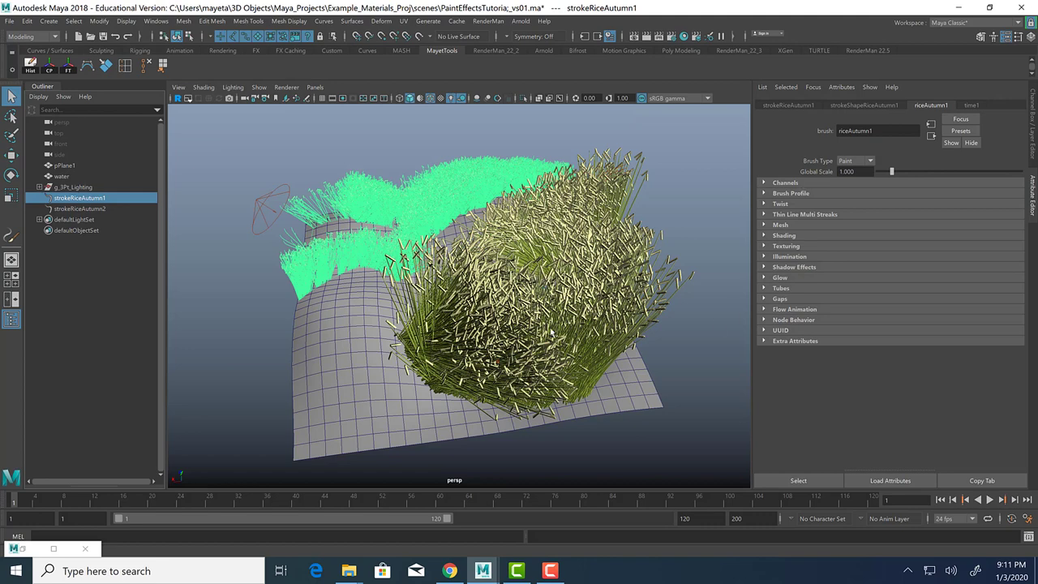
mouse_move(123, 263)
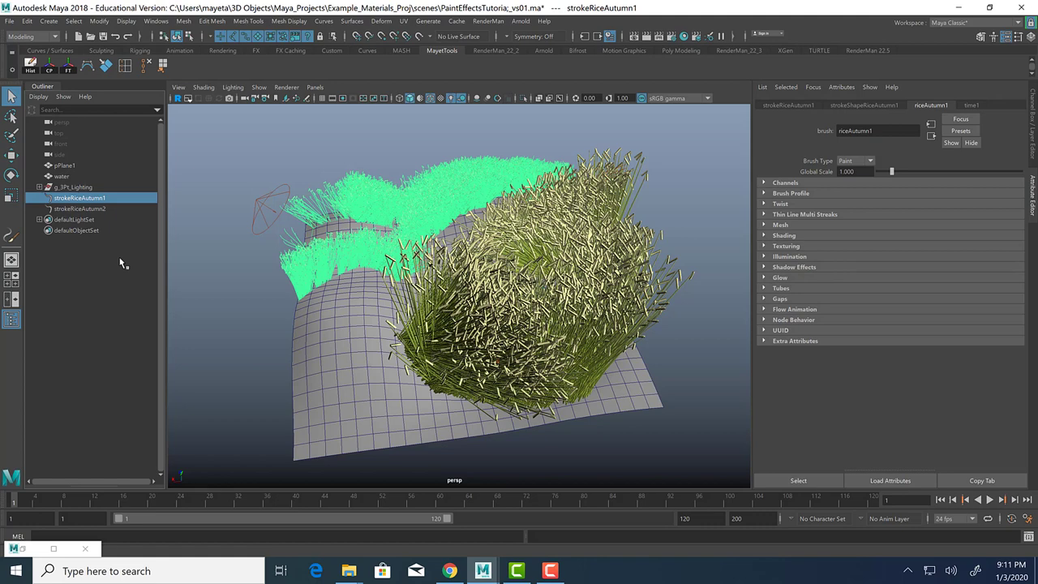
Step: Select strokeRiceAutumn1 and highlight its riceAutumn1 Global Scale field to enter 0.5
left_click(79, 208)
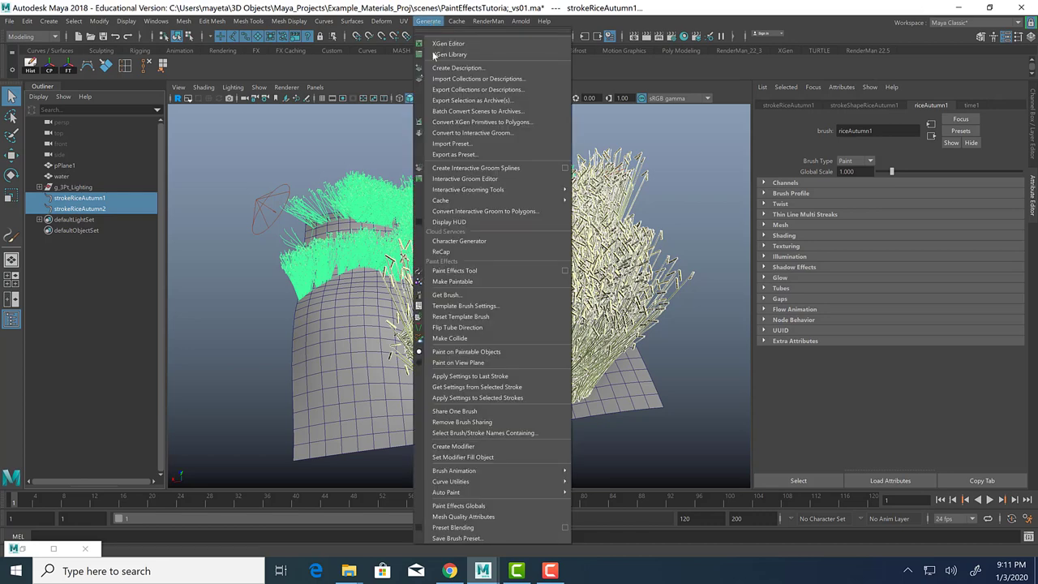
mouse_move(460, 411)
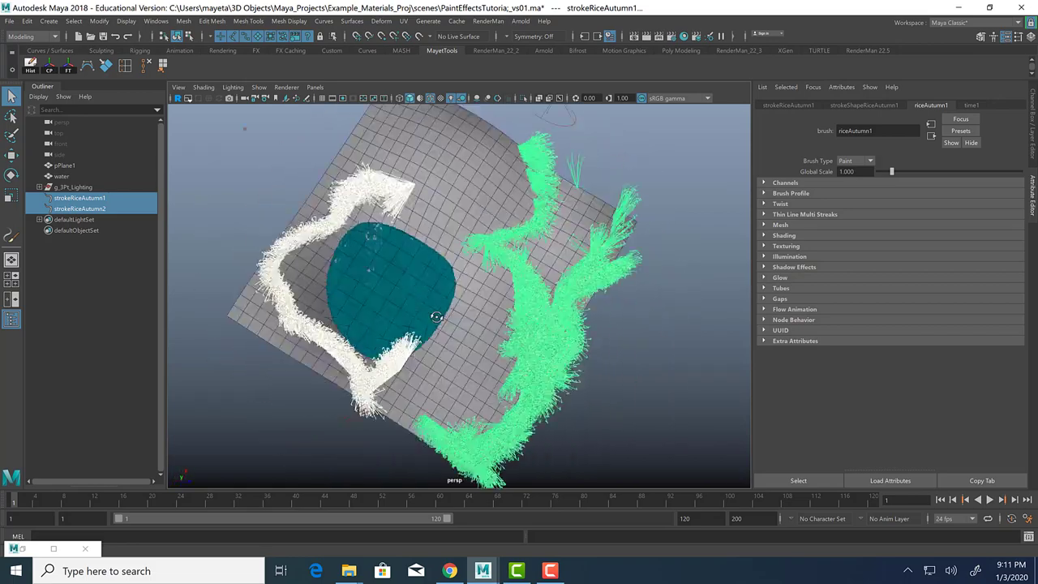
left_click_drag(437, 316, 591, 298)
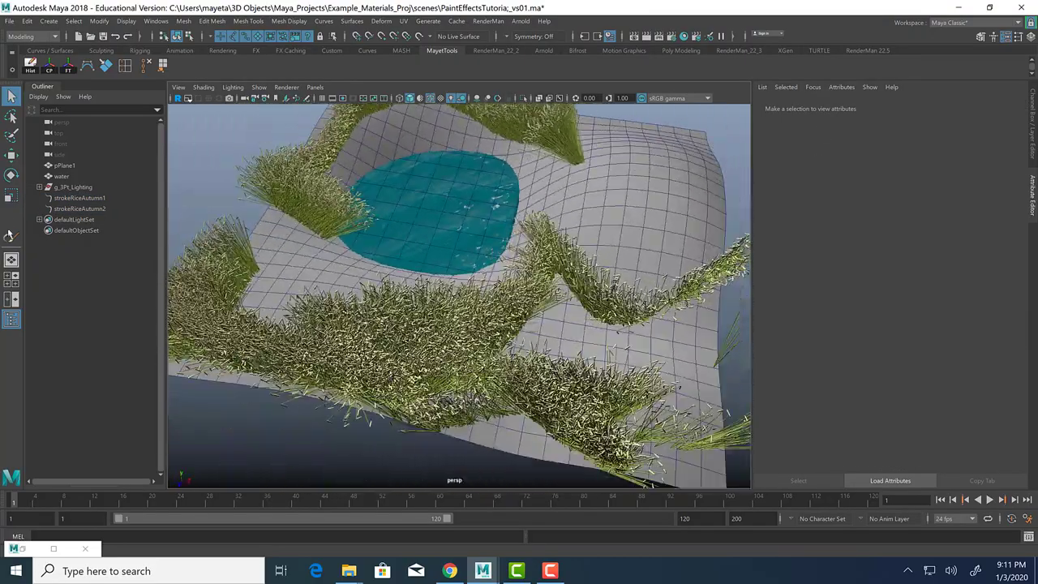
left_click(78, 198)
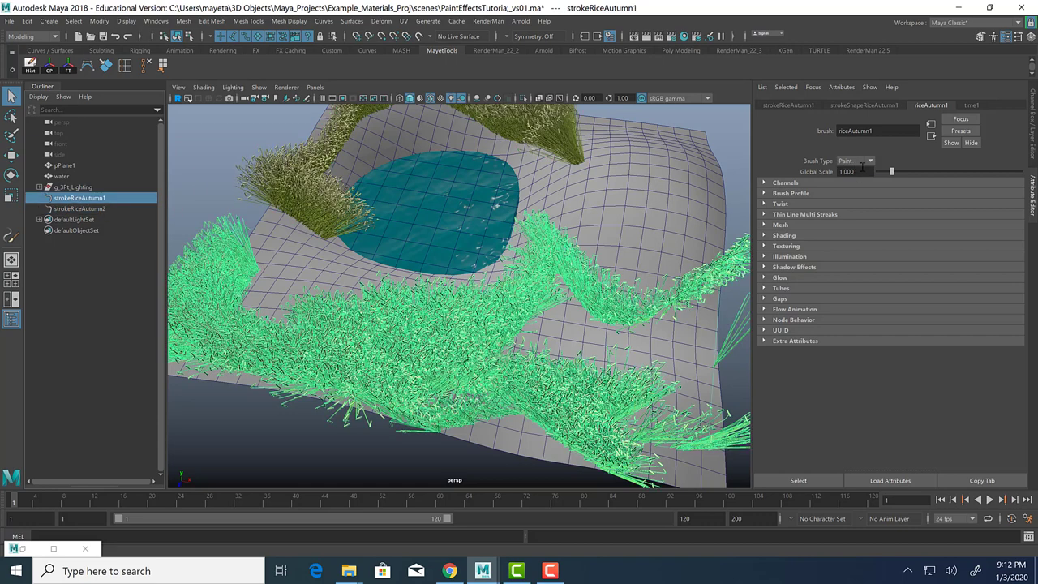
triple_click(847, 171)
type("0.500")
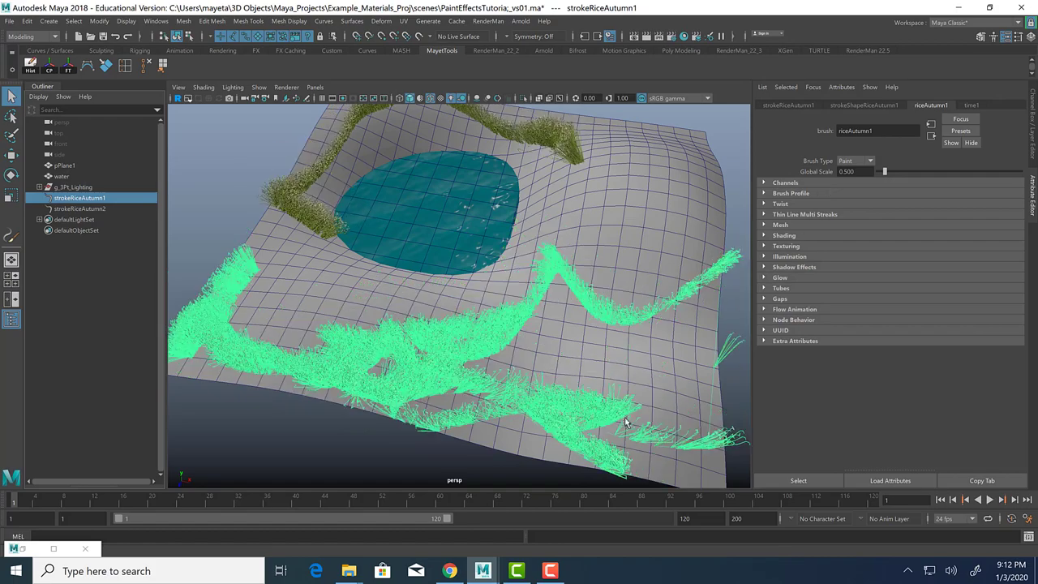
mouse_move(596, 438)
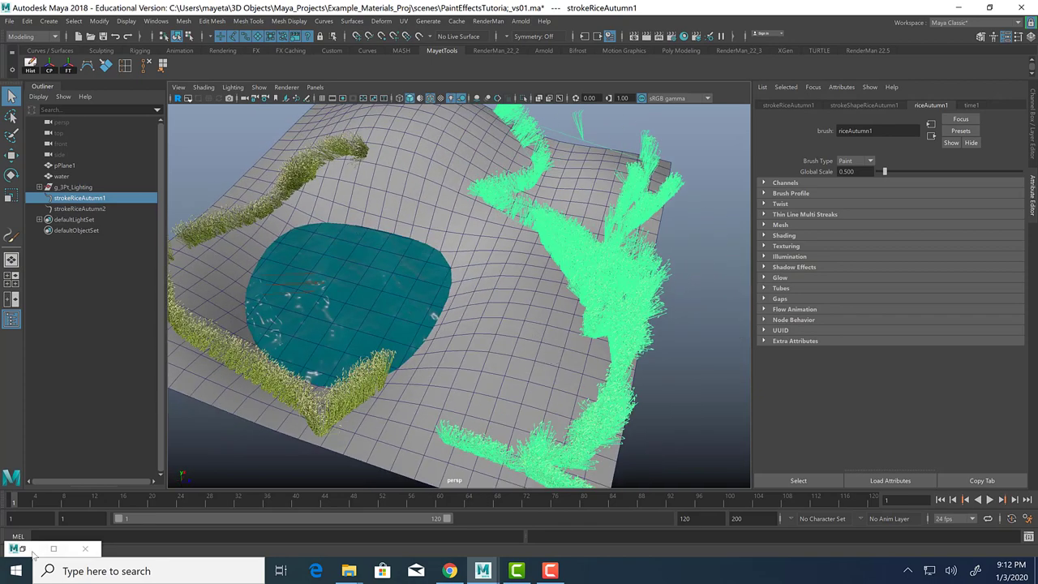
Step: Bring the Paint Effects Content Browser back up on the Grasses presets
left_click(64, 165)
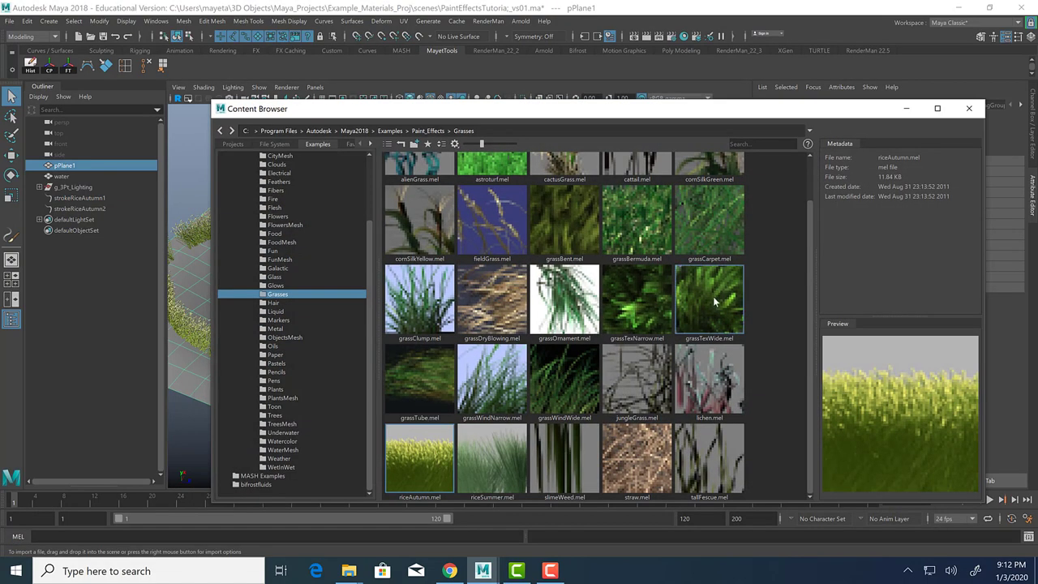
mouse_move(637, 221)
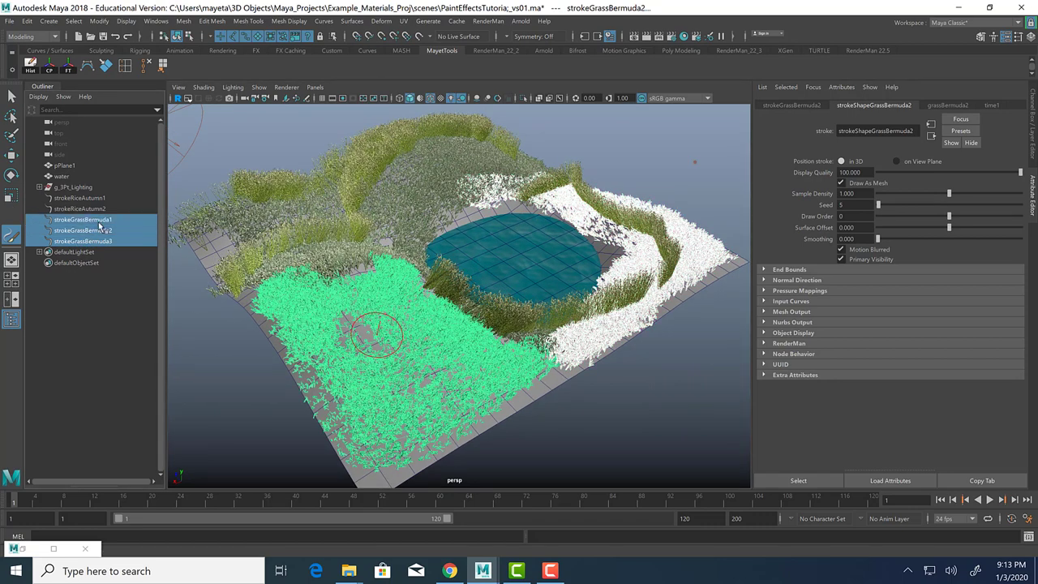
Step: Select only strokeGrassBermuda1 and show its grassBermuda1 brush settings at global scale 1.537
left_click(456, 20)
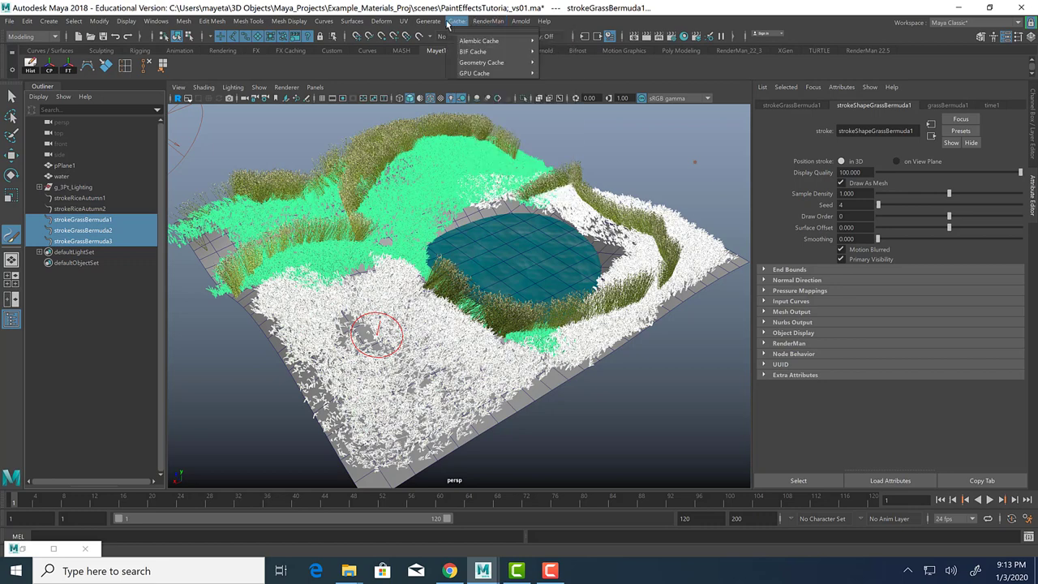
left_click(429, 20)
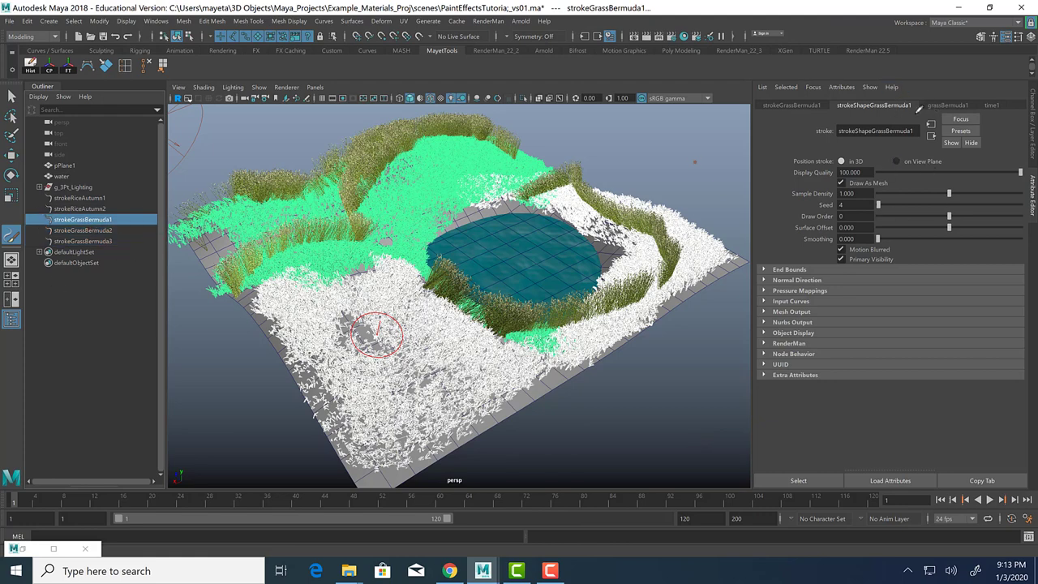
left_click(948, 105)
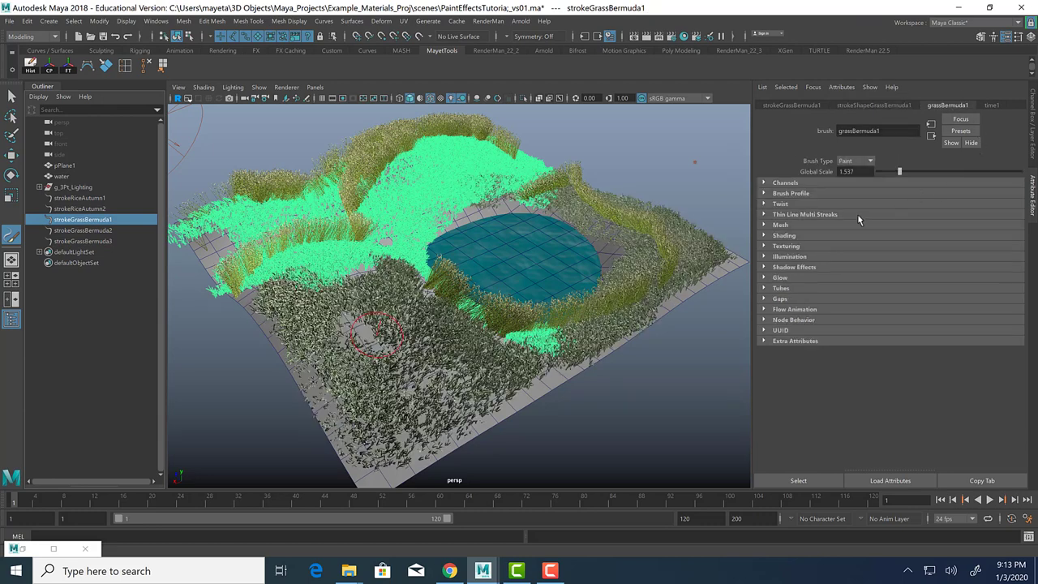
Step: Replace grassBermuda1's Global Scale value with 2
triple_click(851, 171)
type("2.000")
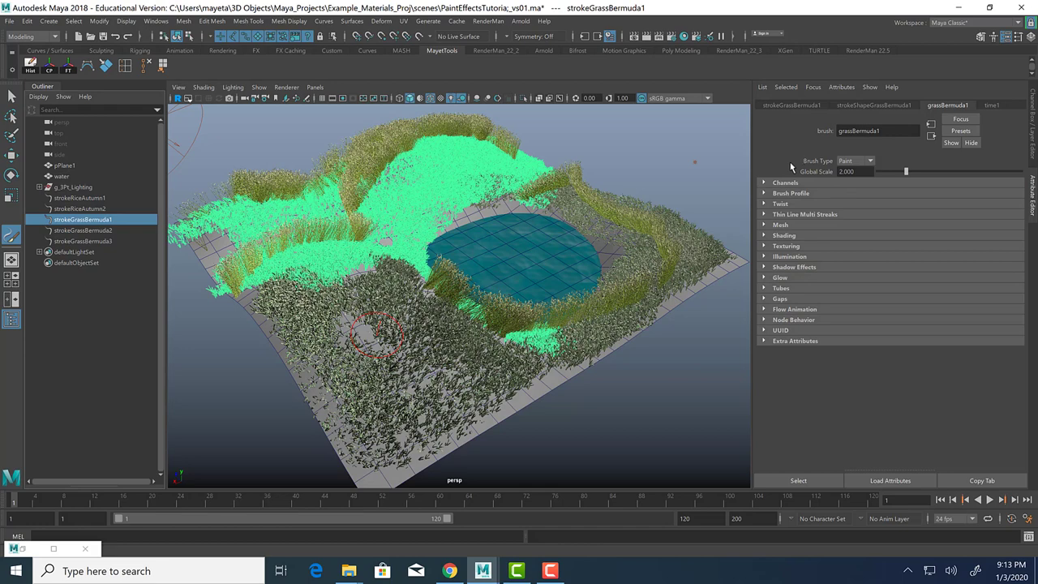
mouse_move(686, 464)
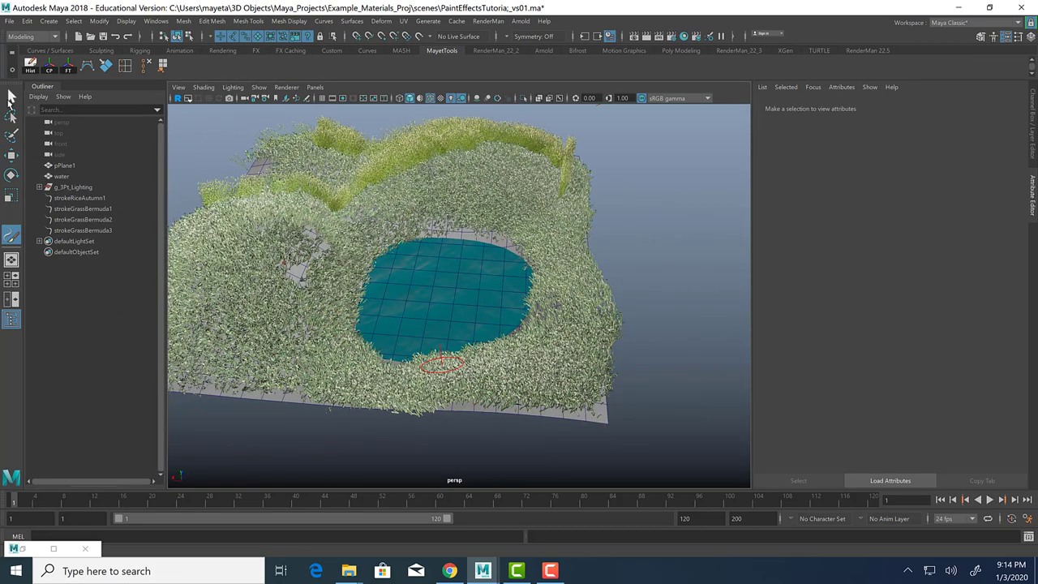
mouse_move(672, 383)
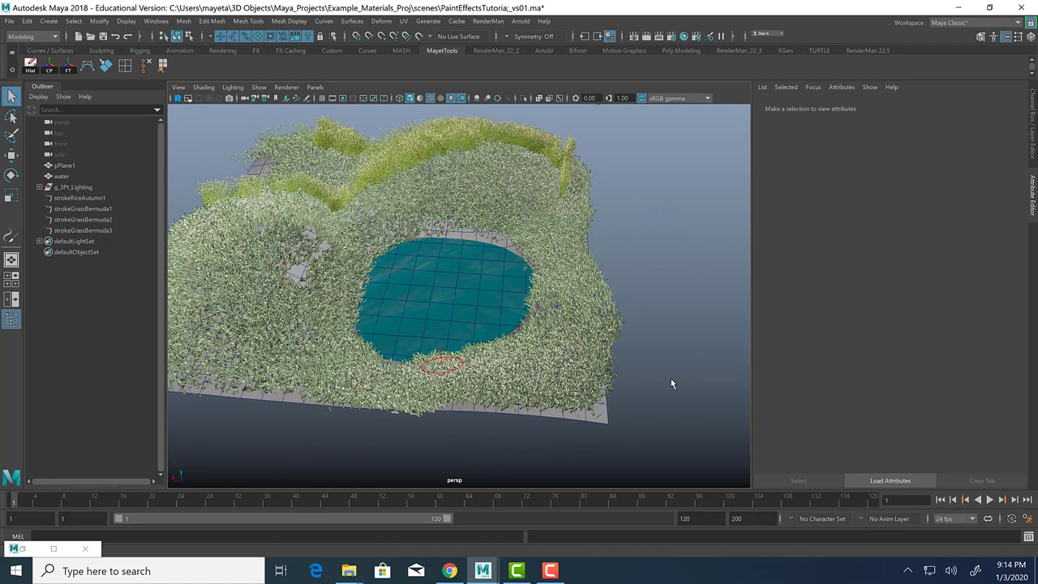
mouse_move(23, 555)
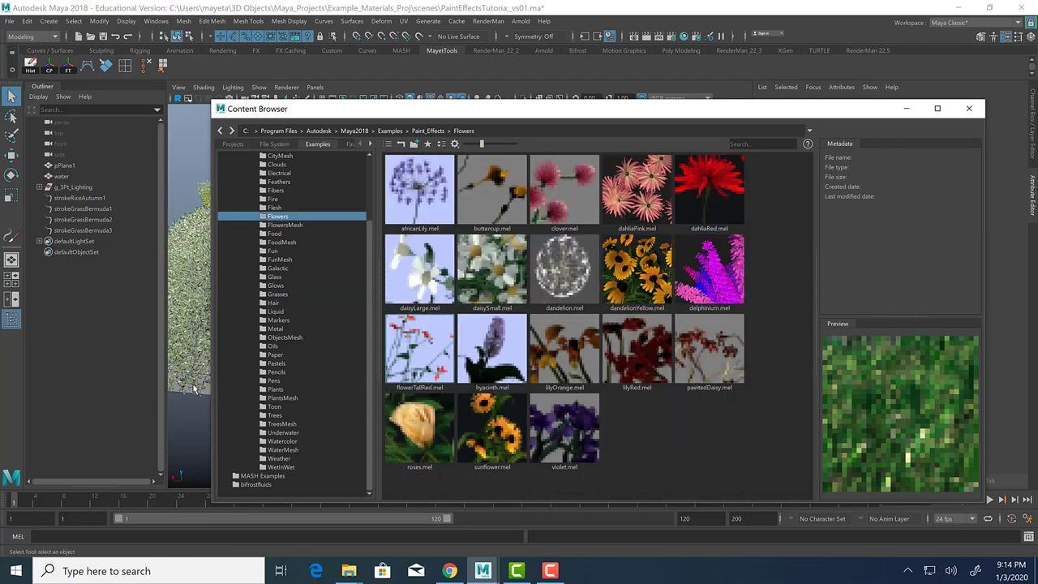
Step: Choose the dahliaPink.mel preset from Paint_Effects > Flowers
left_click(65, 166)
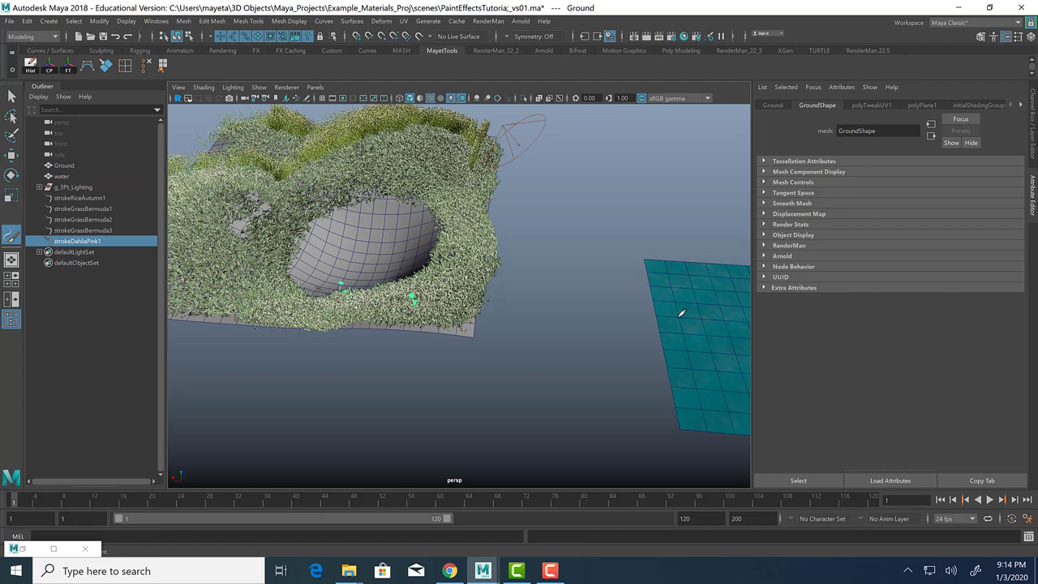
Step: Undo the dahlia stroke and Ground rename, then select pPlane1 to start renaming
left_click(64, 165)
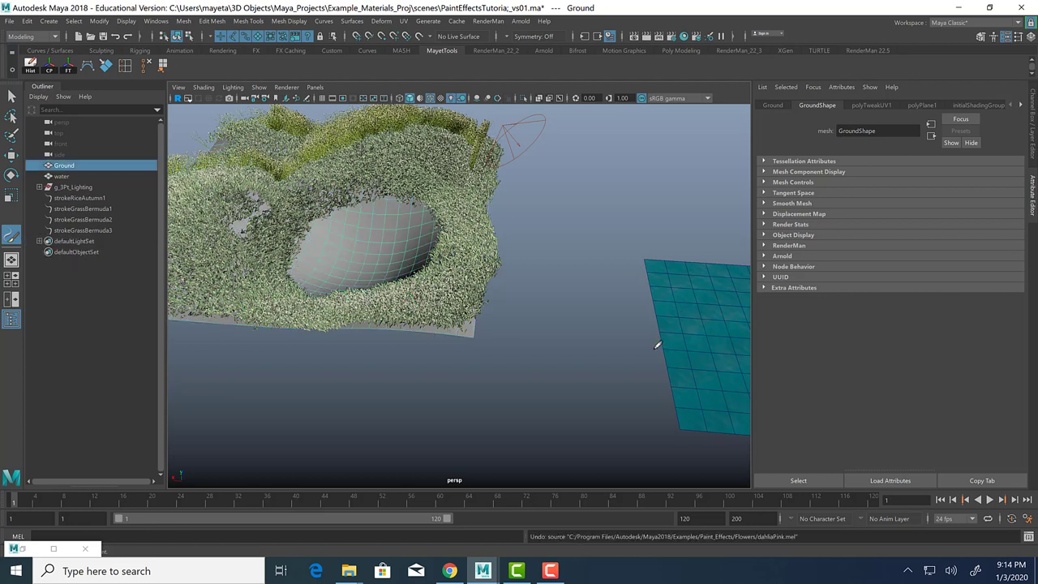
left_click(698, 341)
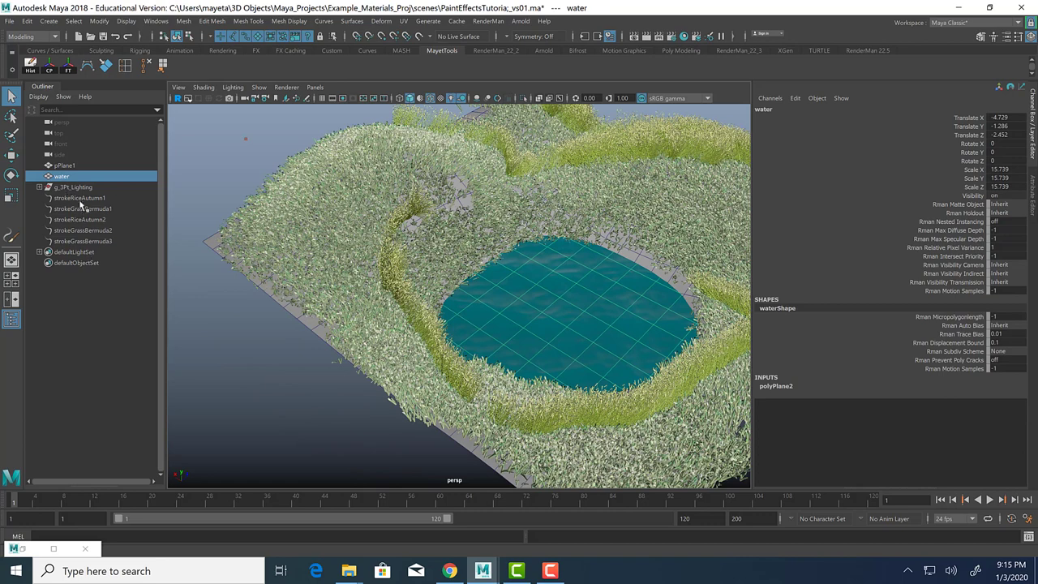
mouse_move(421, 322)
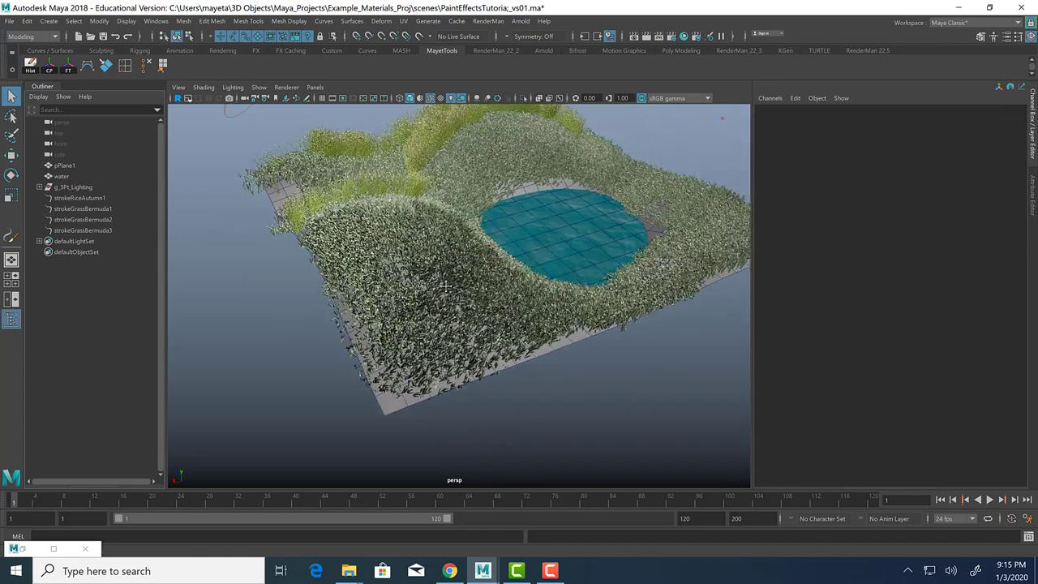
left_click(64, 166)
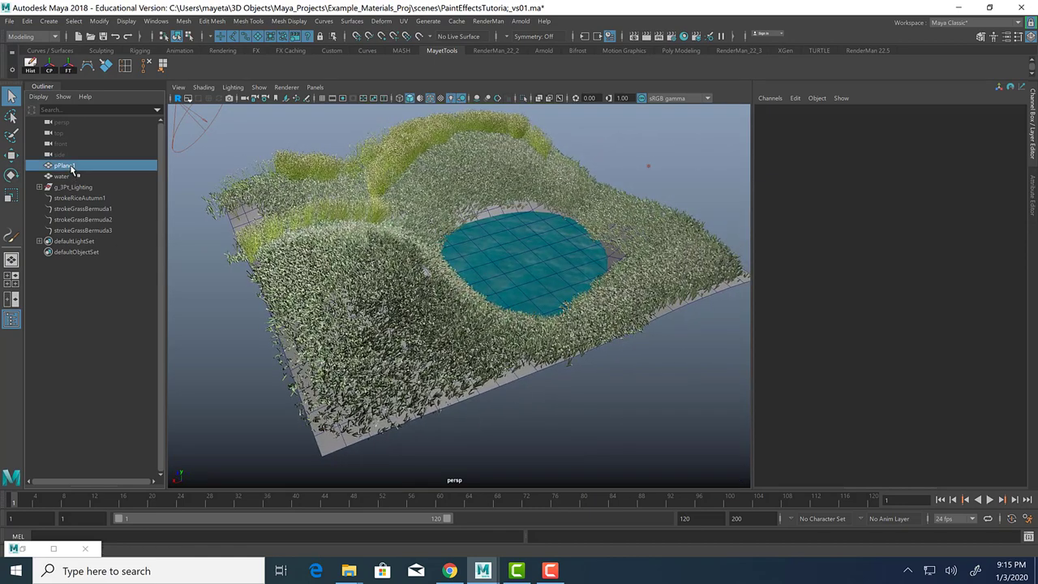
left_click(64, 165)
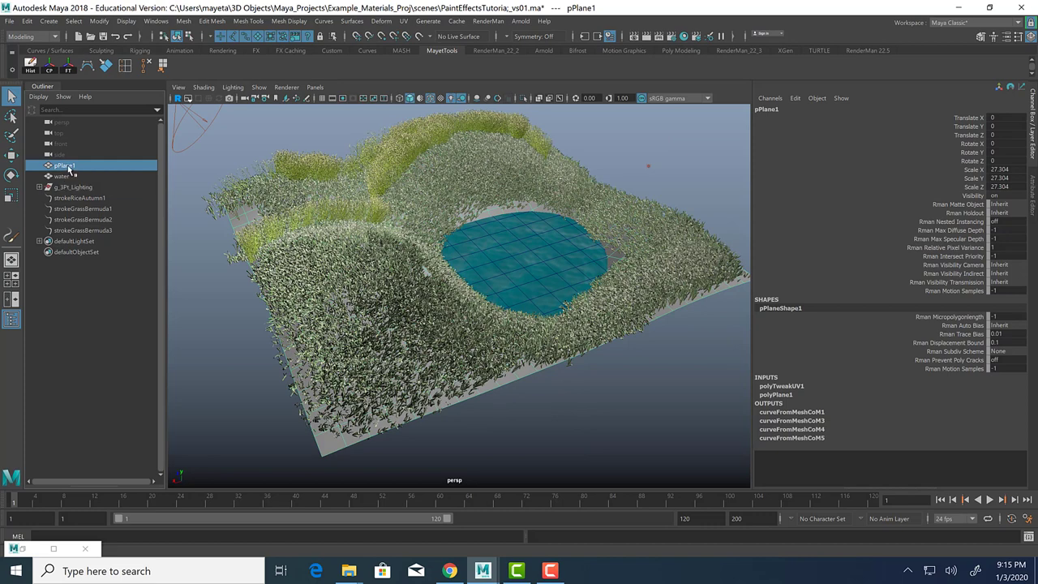
mouse_move(65, 165)
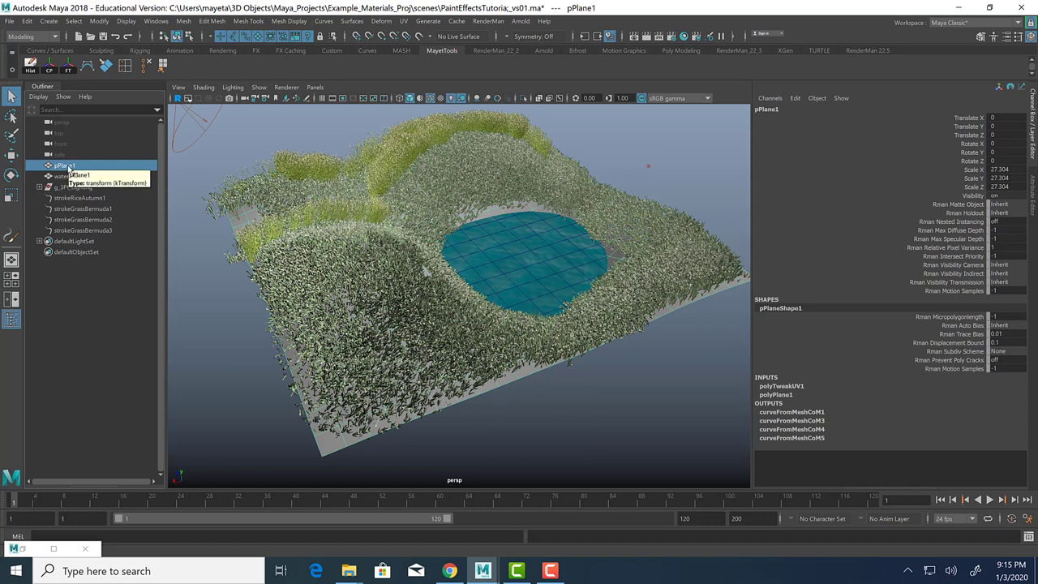
left_click(65, 166)
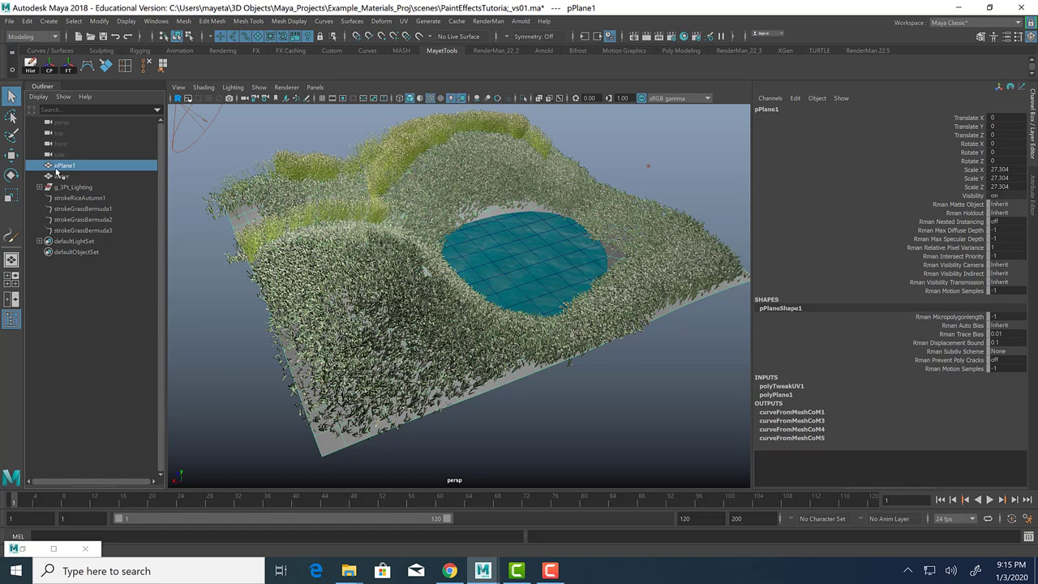
mouse_move(64, 166)
type("Ground")
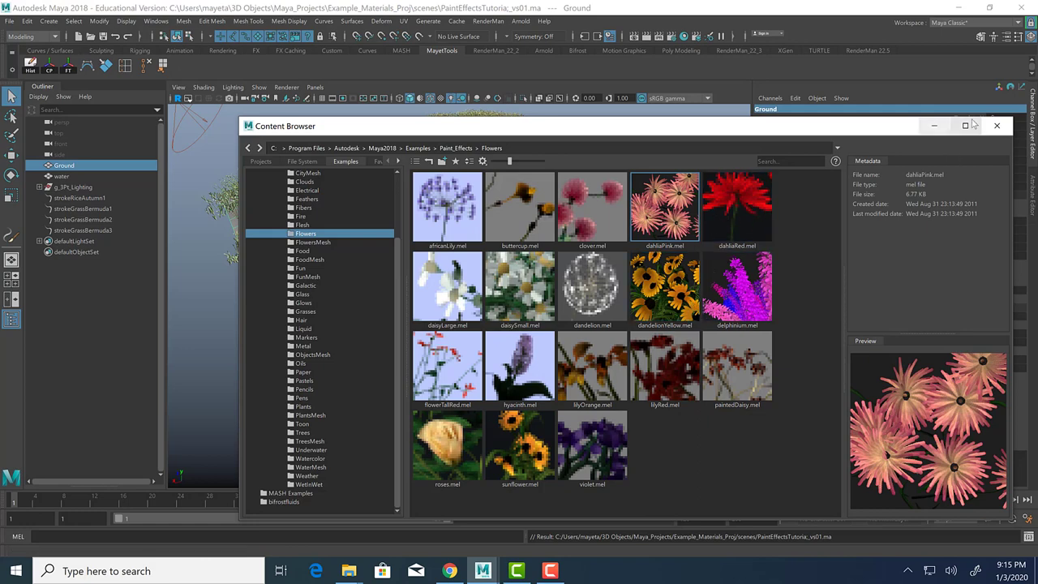
Step: Close the Content Browser and paint pink dahlias (strokeDahliaPink1) across Ground
left_click(997, 125)
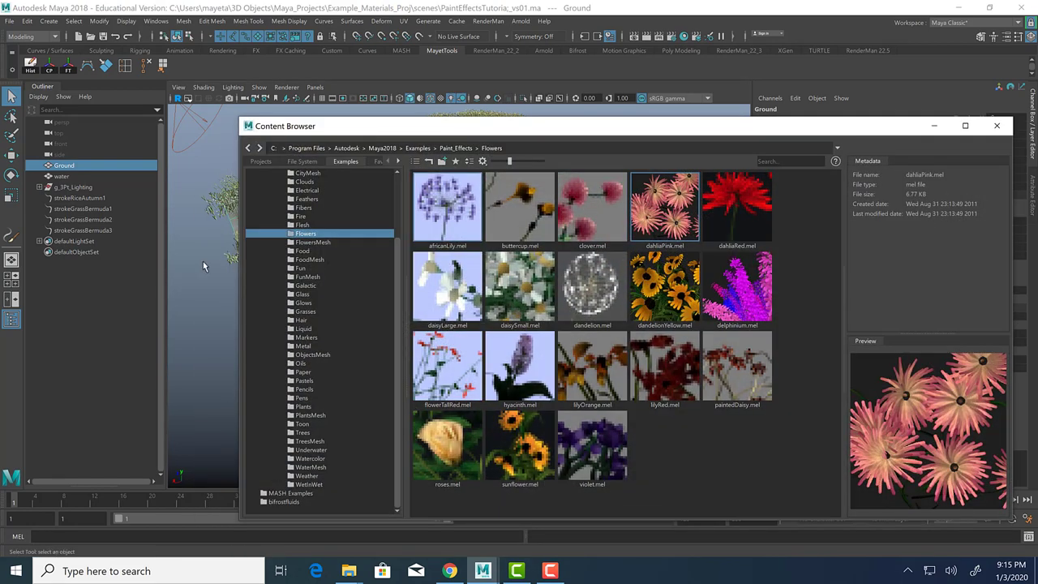
left_click(592, 207)
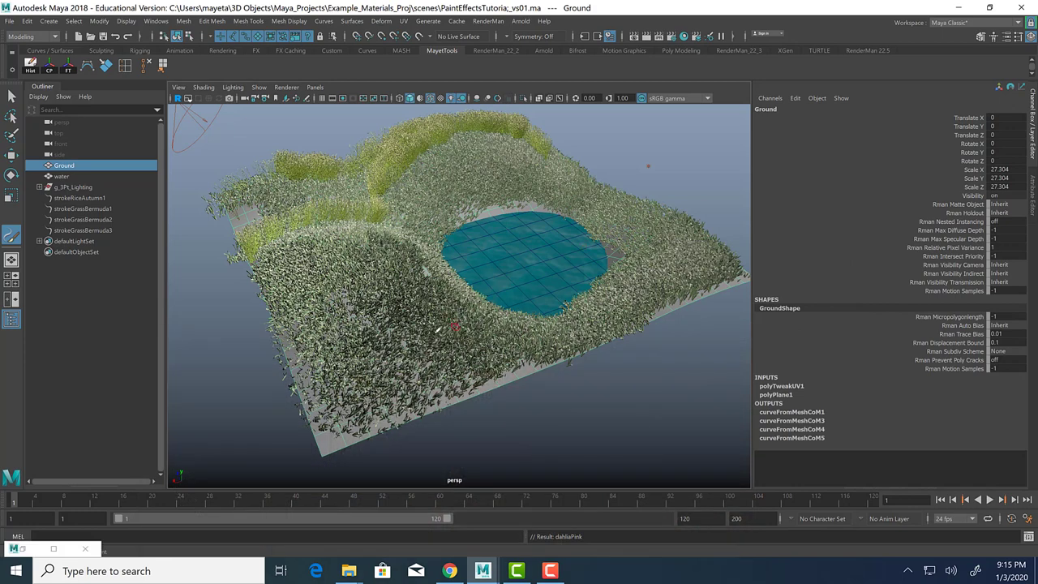
mouse_move(365, 341)
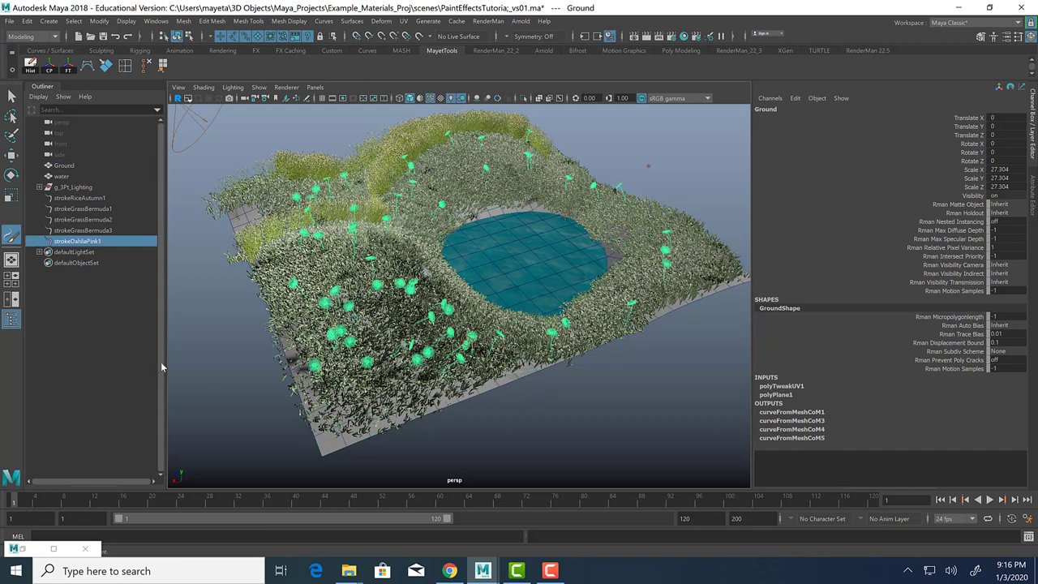
left_click(78, 241)
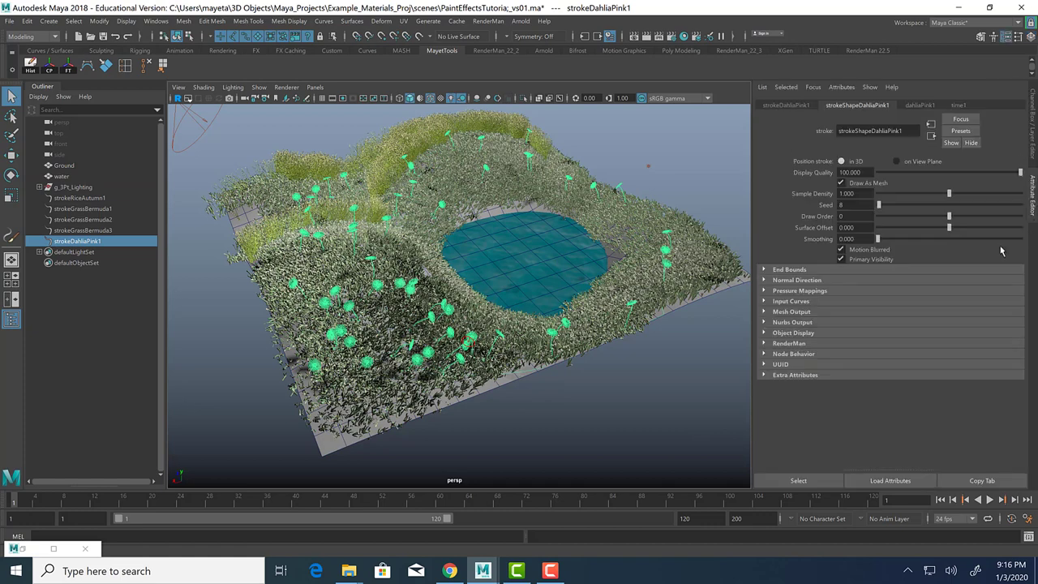
left_click(920, 104)
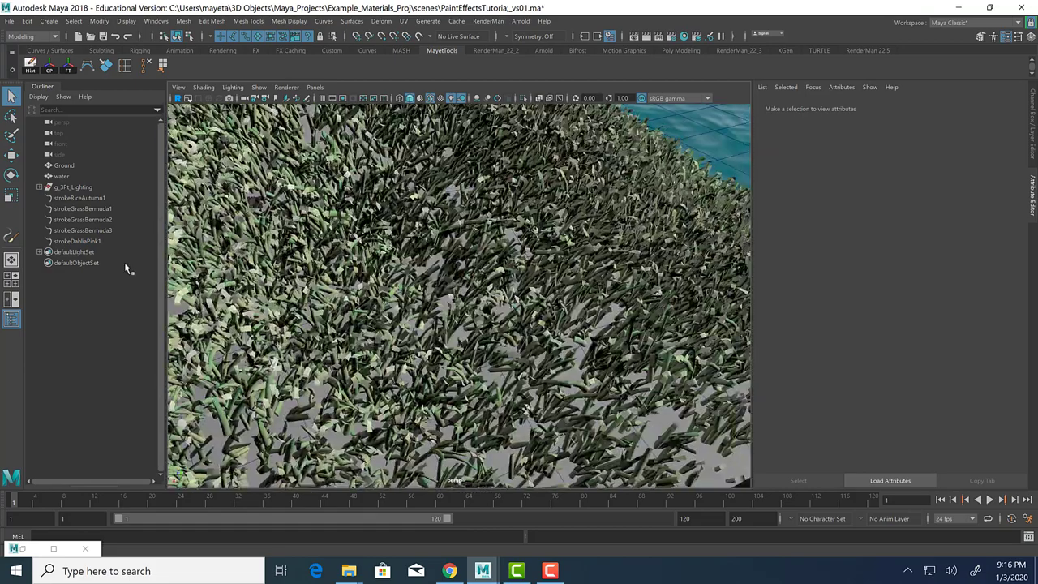
left_click(77, 241)
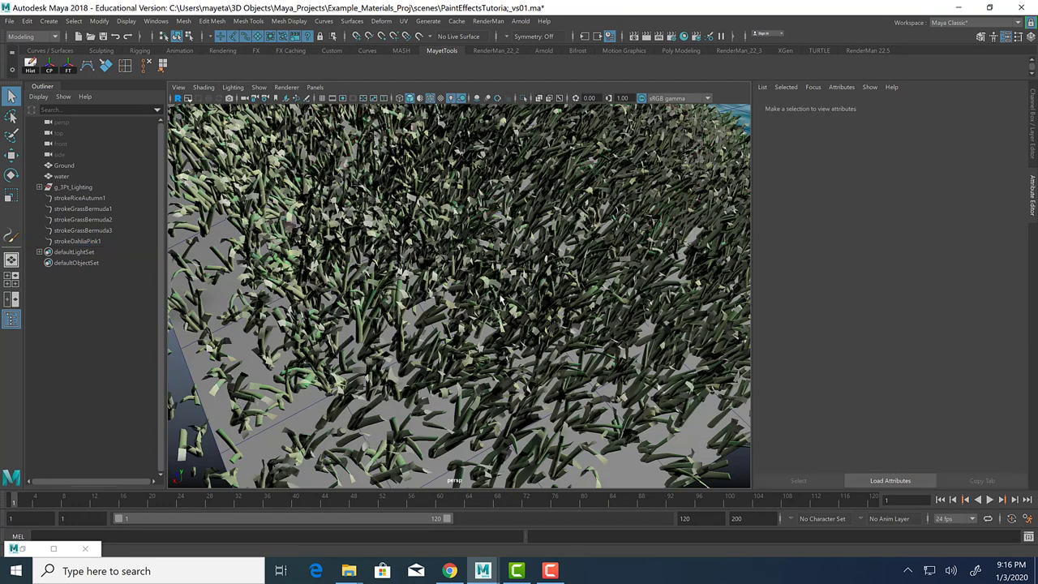
left_click(82, 208)
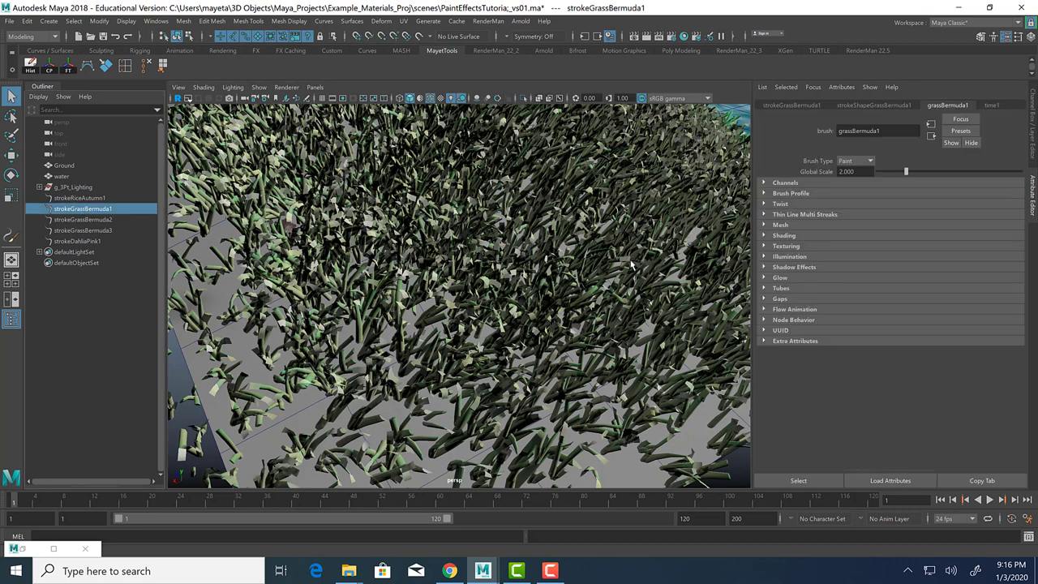
left_click(83, 230)
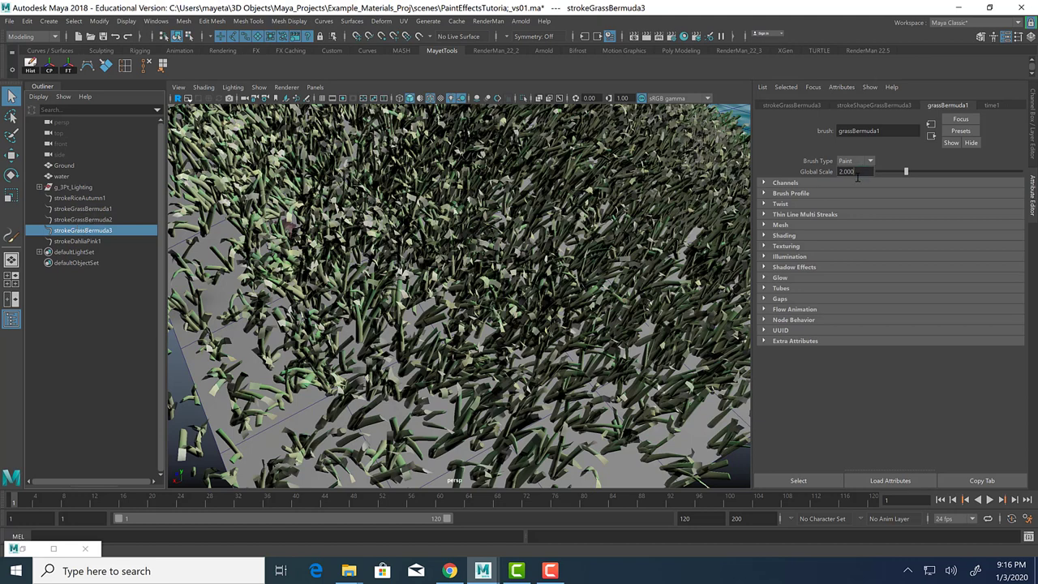
triple_click(847, 171)
type("1.500")
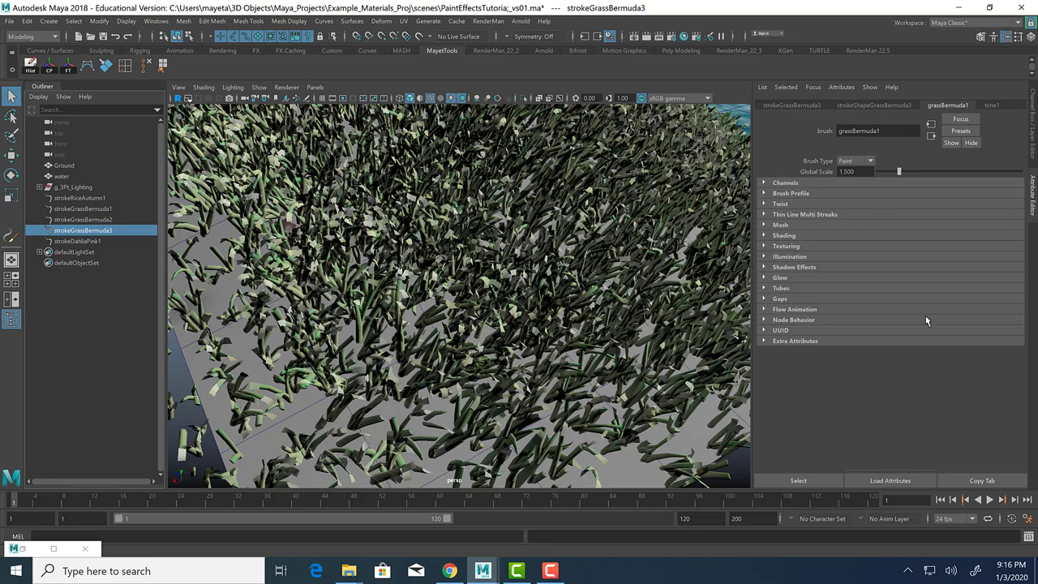
mouse_move(546, 397)
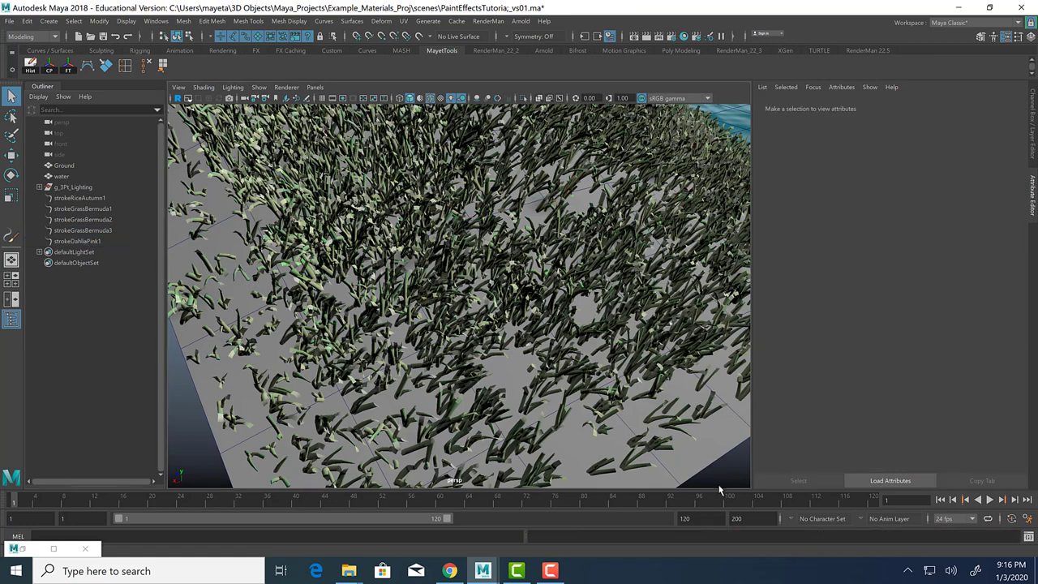
mouse_move(647, 38)
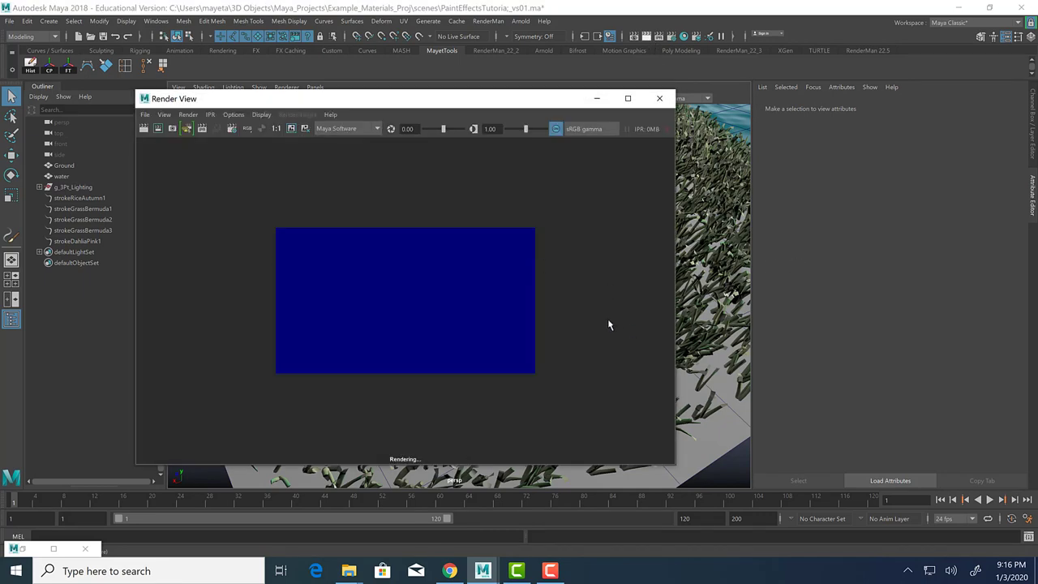
mouse_move(543, 264)
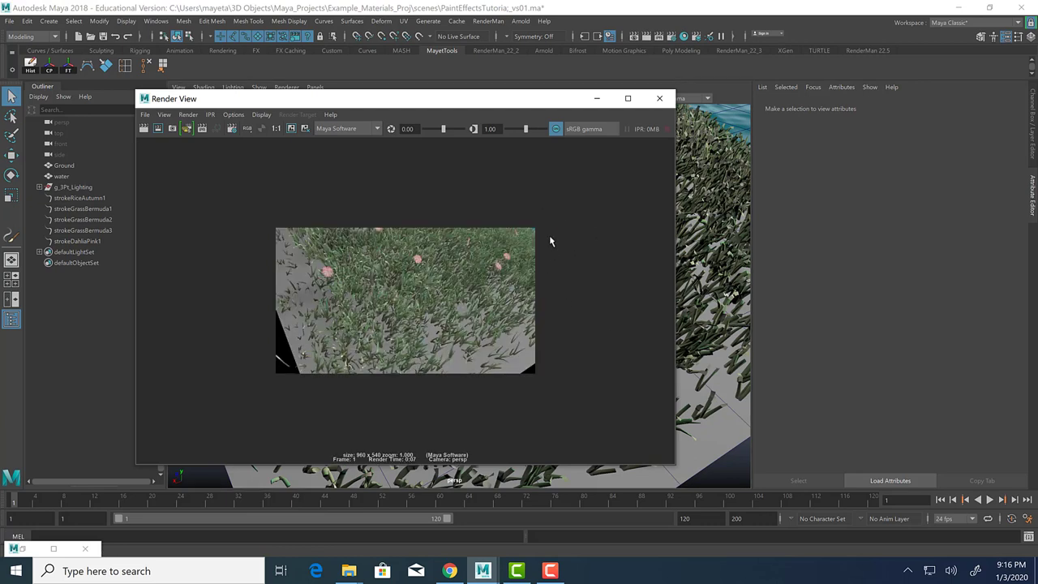
mouse_move(558, 294)
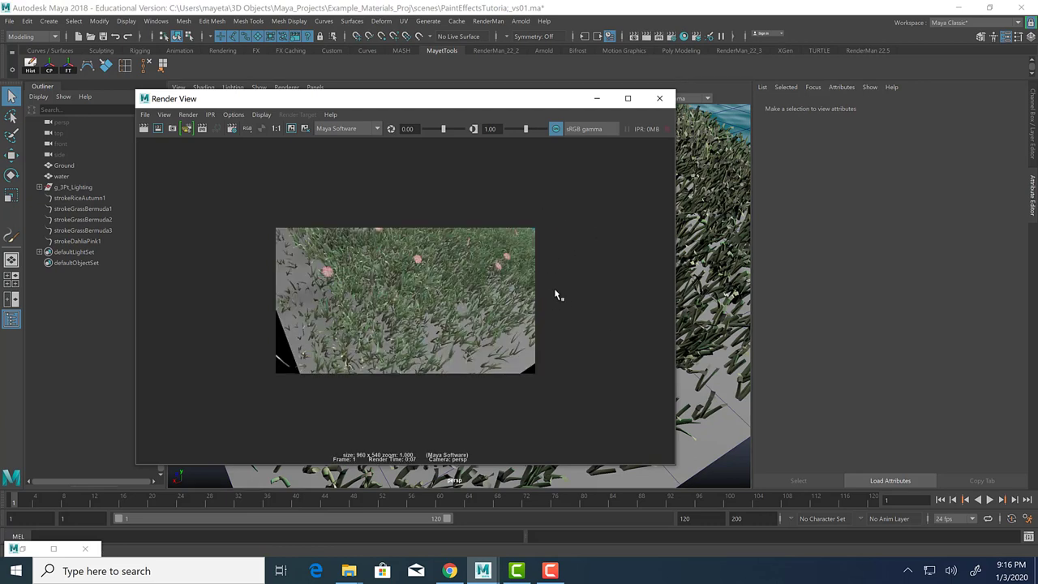
mouse_move(659, 98)
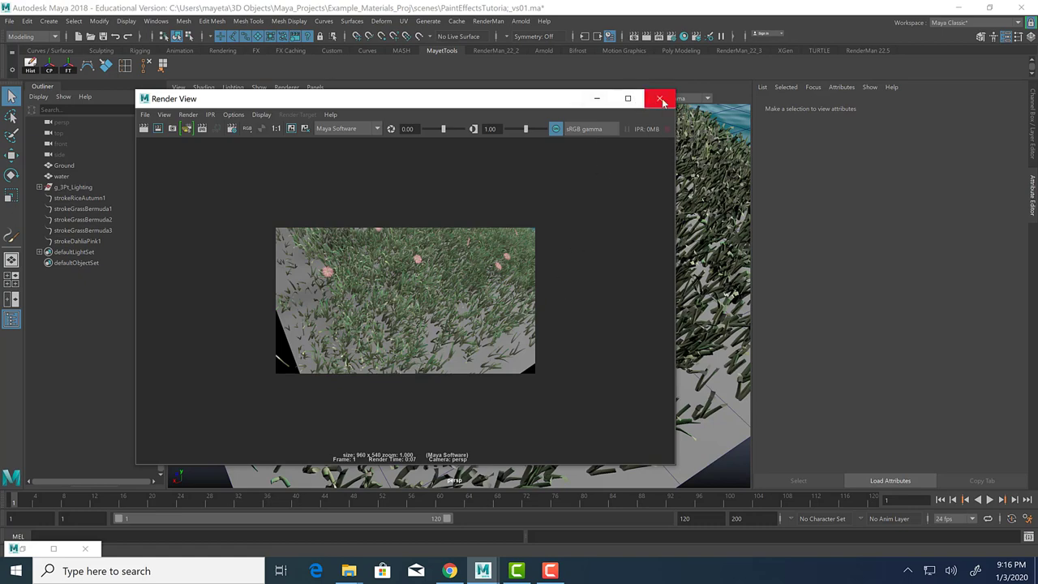
Step: Close the first test render and select the Bermuda grass stroke
left_click(661, 98)
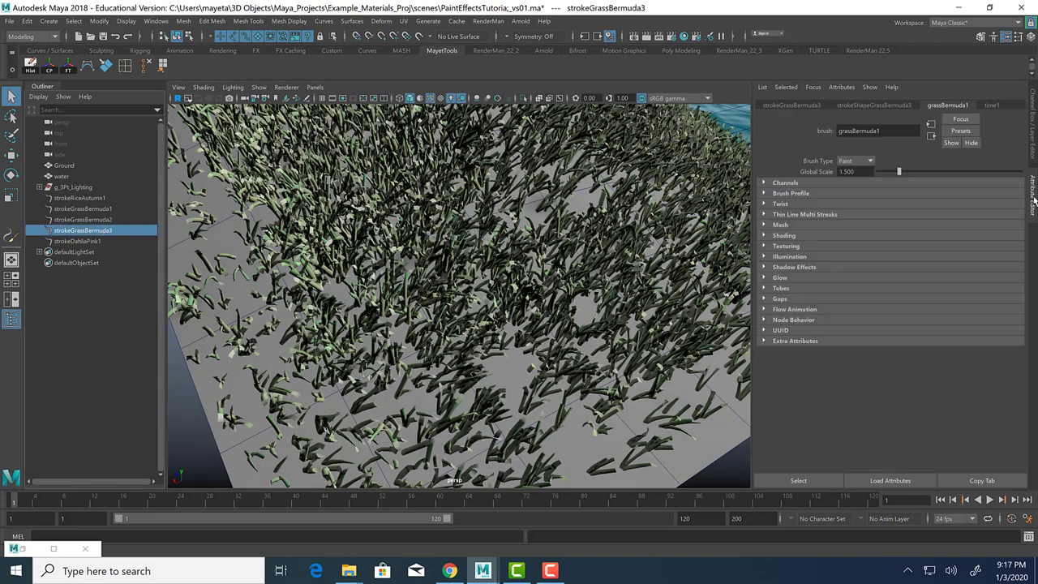
left_click(786, 181)
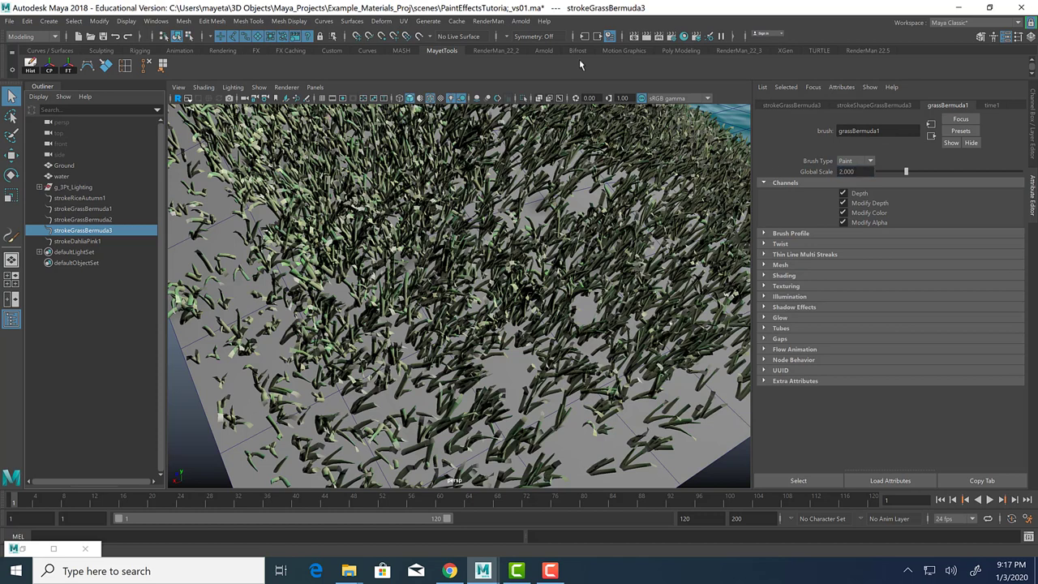
mouse_move(455, 143)
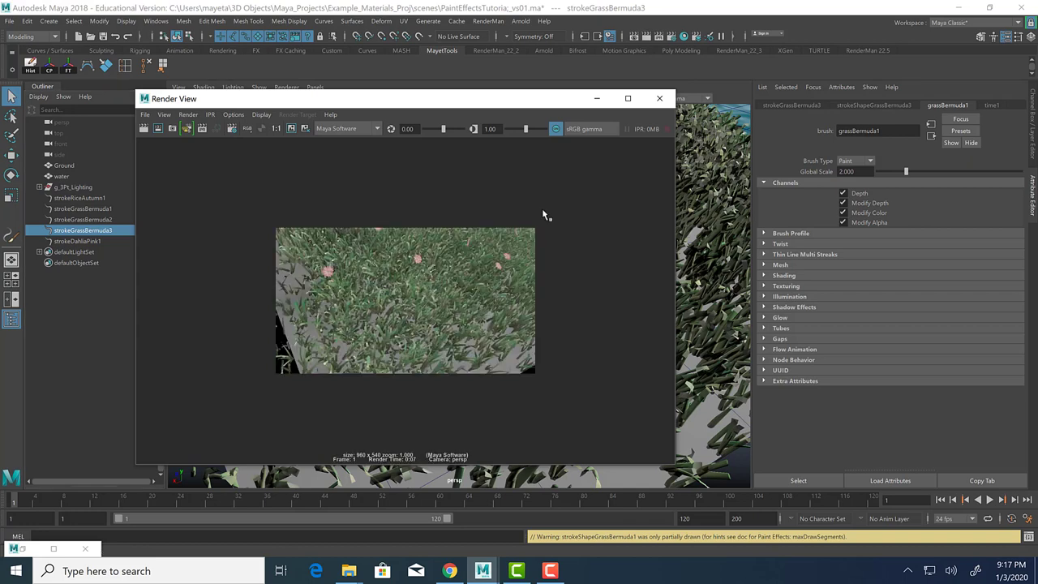
mouse_move(603, 178)
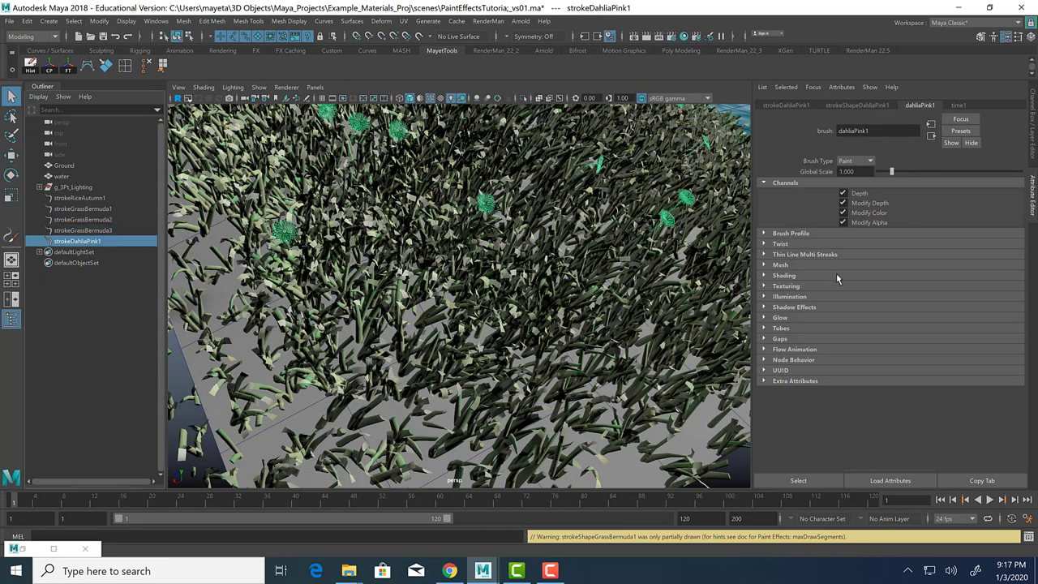
Step: Set the dahliaPink1 brush Global Scale to 1.5
triple_click(846, 172)
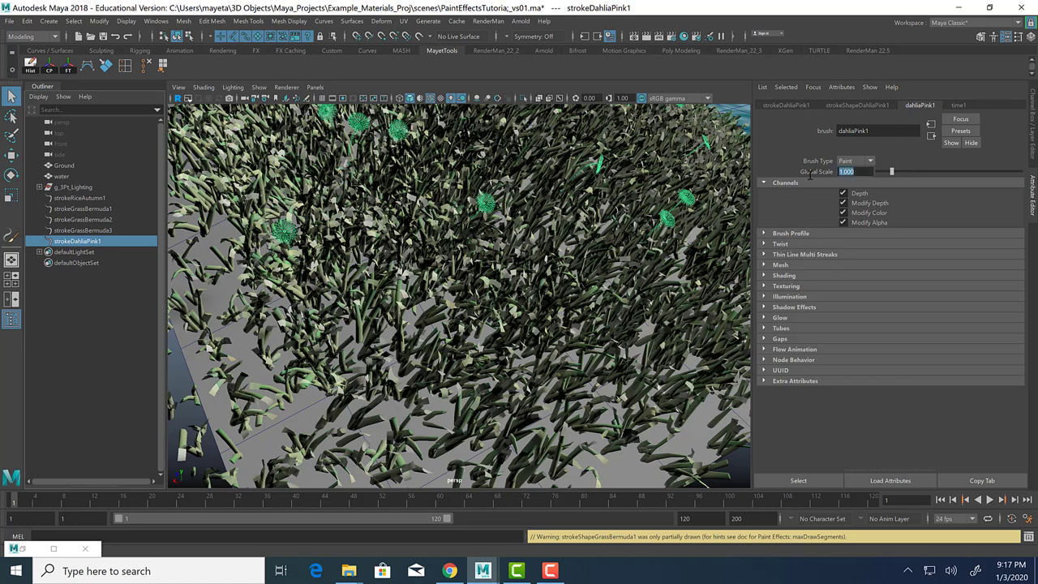
type("1.5")
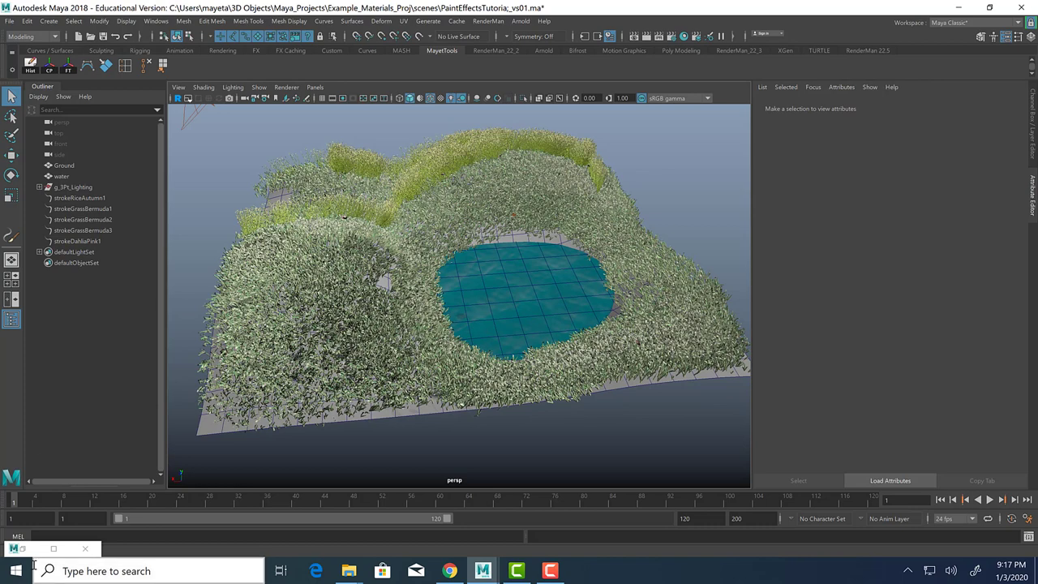
Step: Browse the Paint_Effects Trees and TreesMesh presets and pick willow.mel
left_click(64, 166)
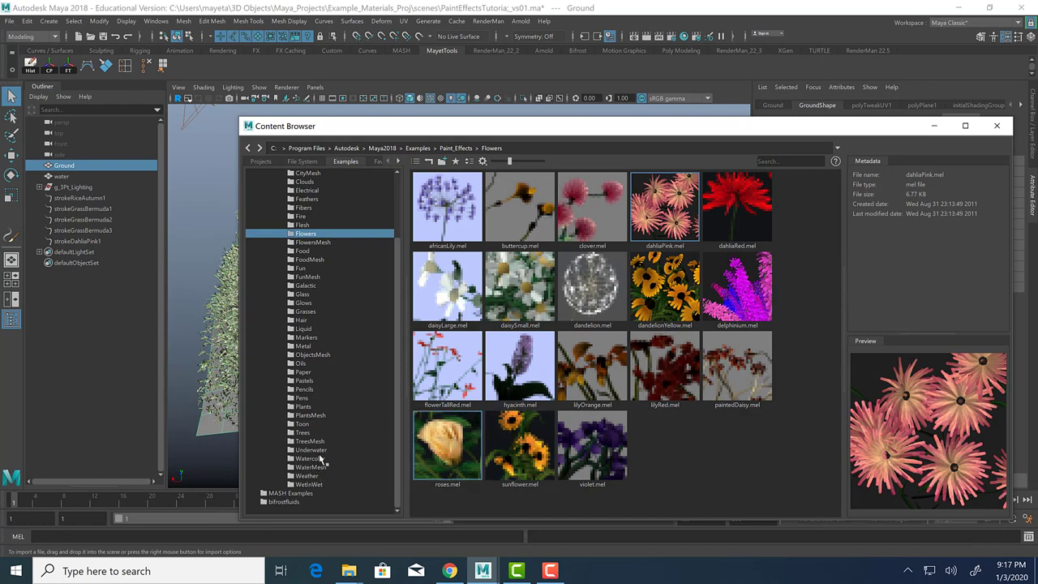
left_click(303, 433)
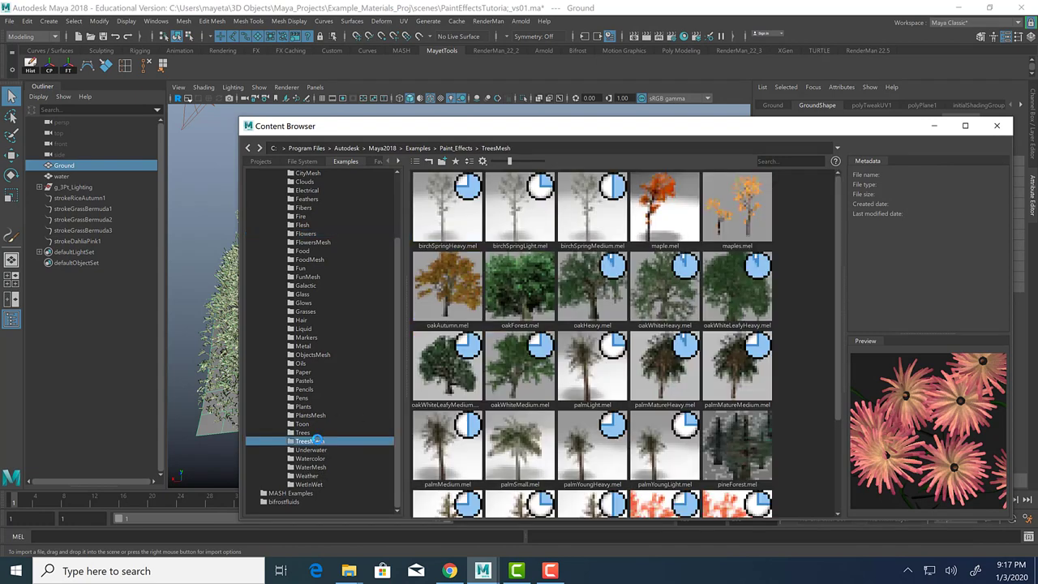
left_click(303, 432)
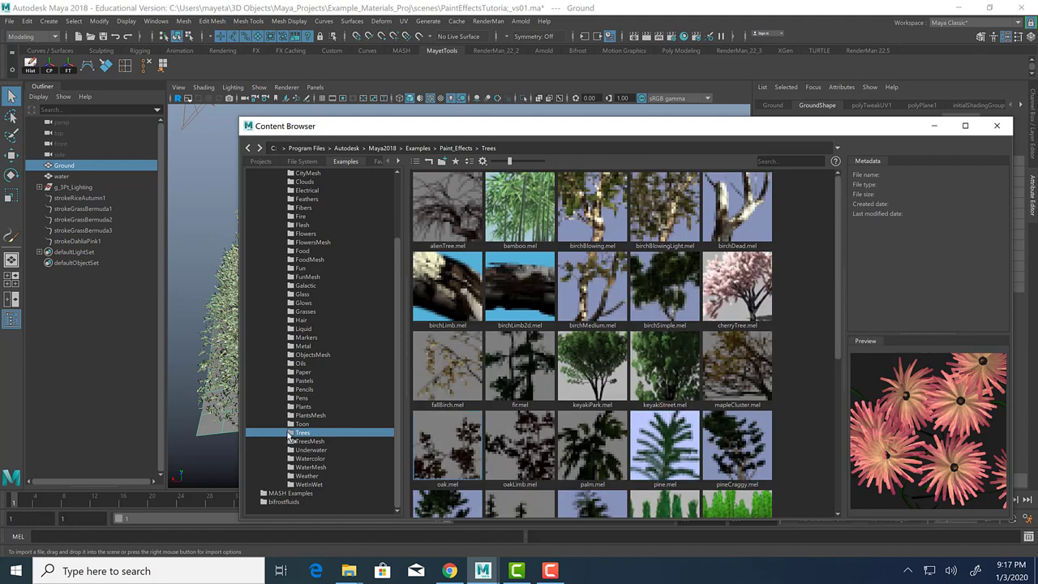
left_click(310, 440)
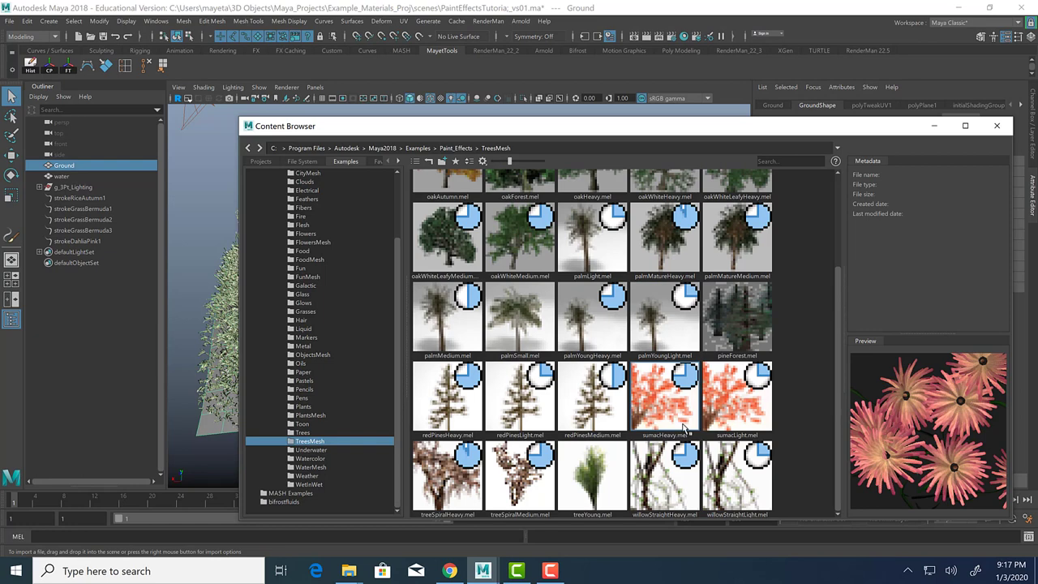
mouse_move(686, 428)
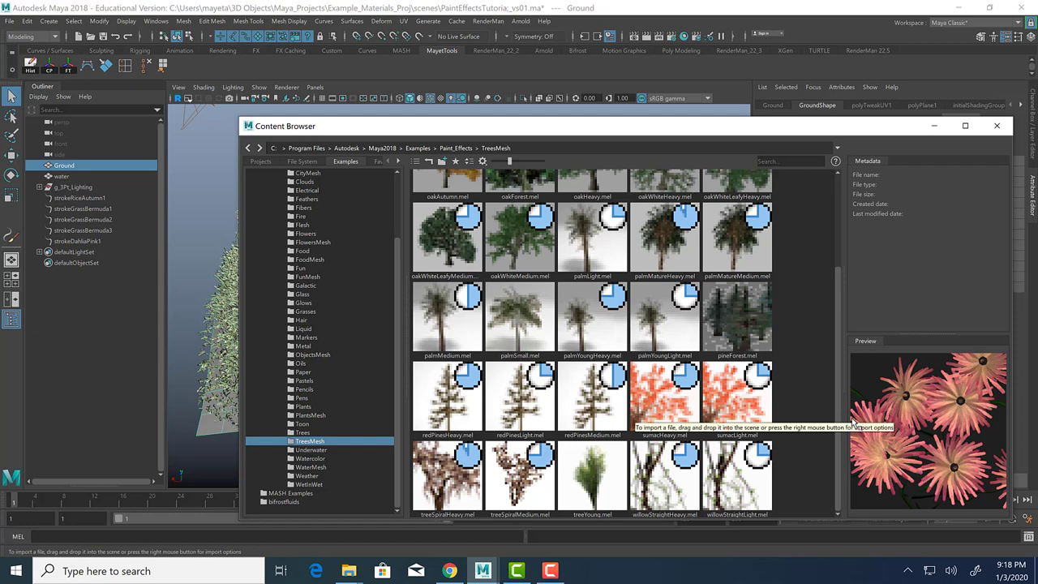
mouse_move(743, 324)
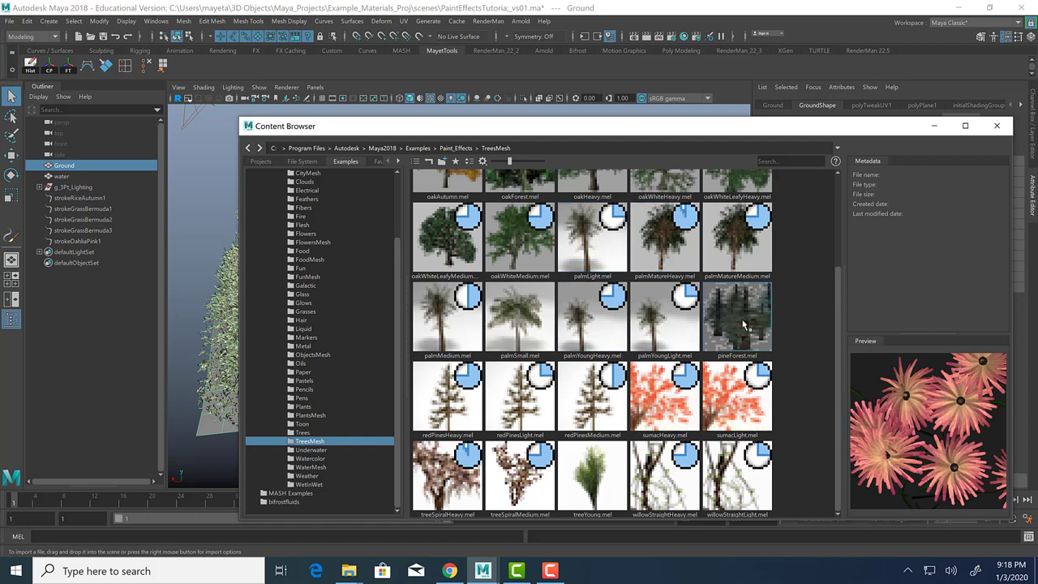
mouse_move(743, 324)
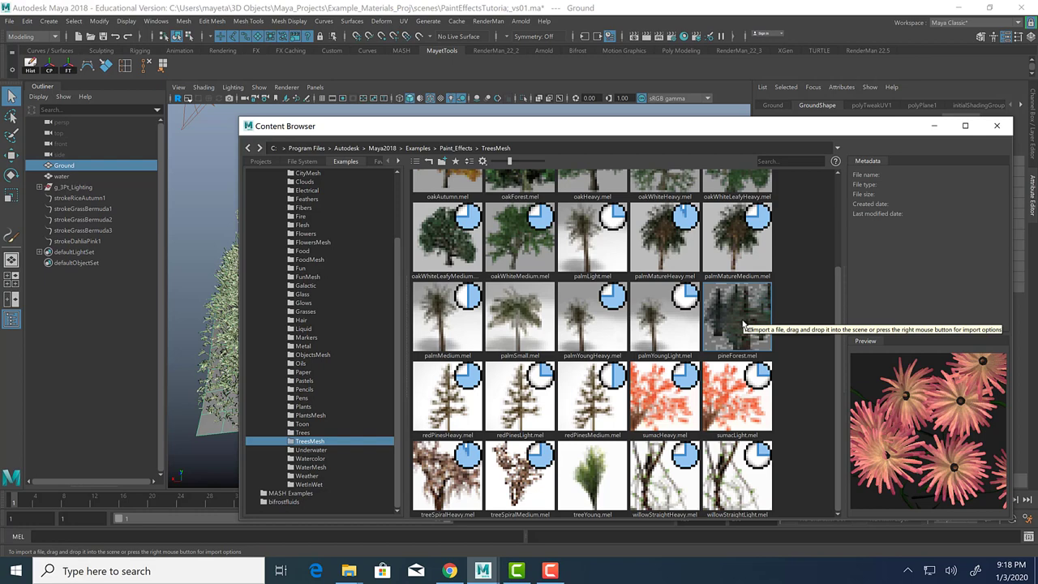
mouse_move(742, 324)
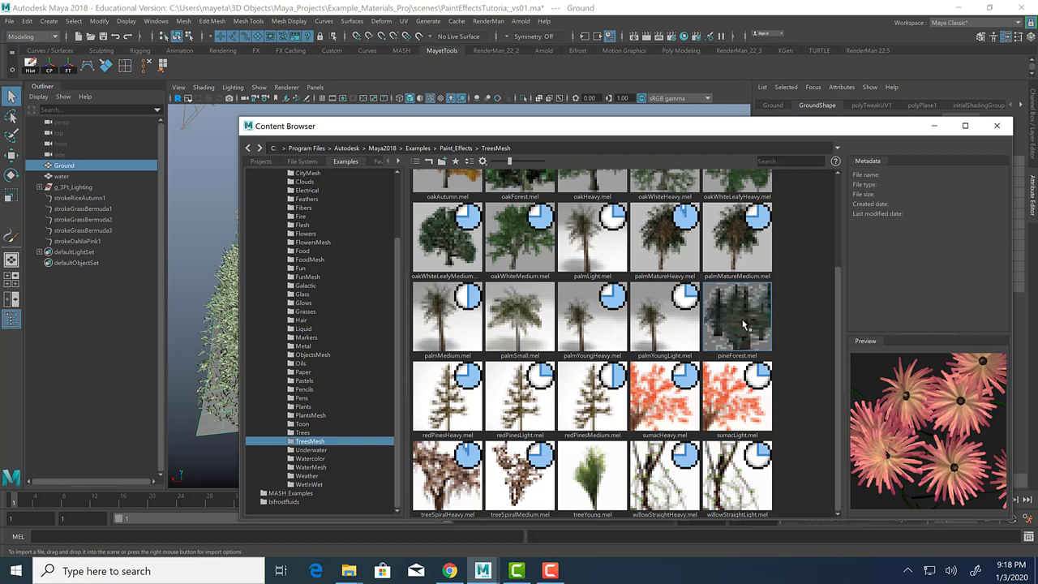
mouse_move(536, 440)
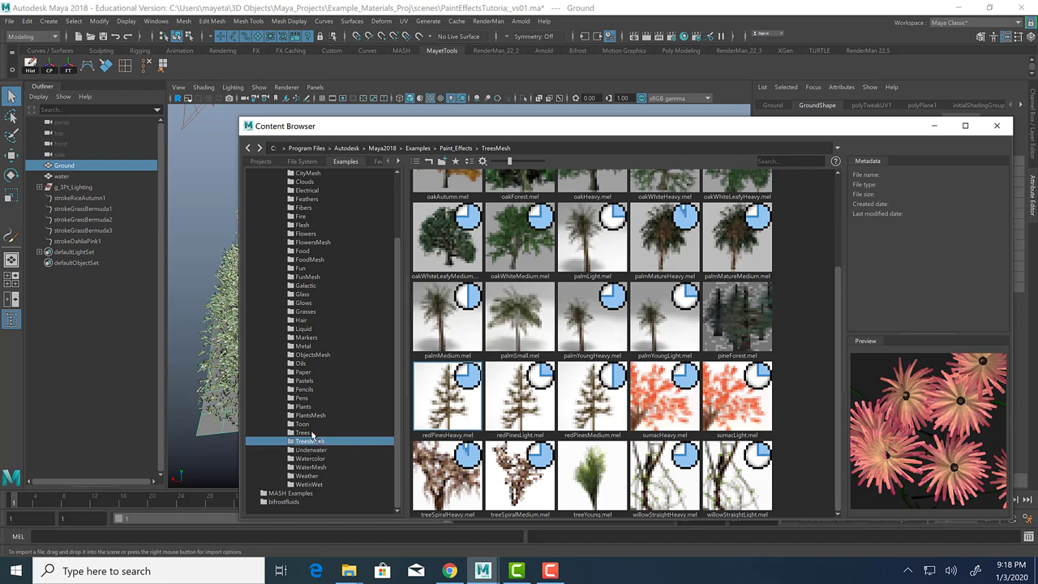
left_click(302, 433)
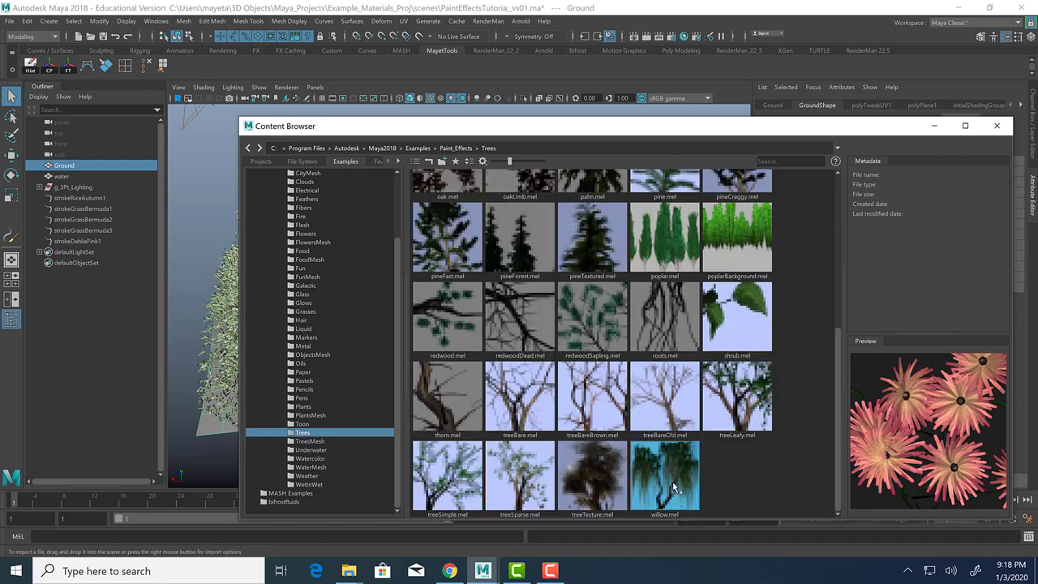
left_click(665, 476)
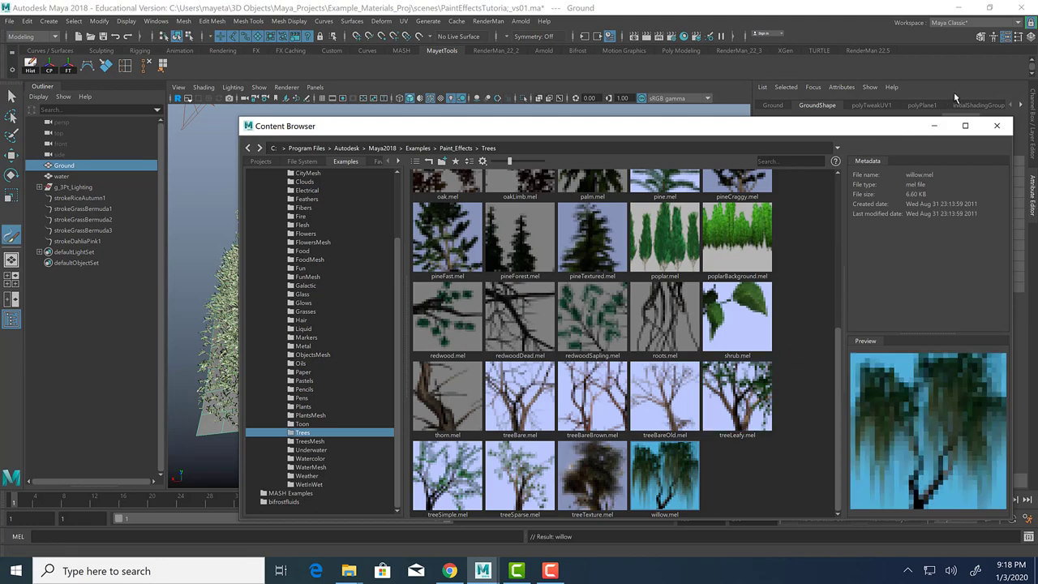
Step: Paint a willow tree at the pond's left edge and set willow1 Global Scale to 5
left_click(997, 125)
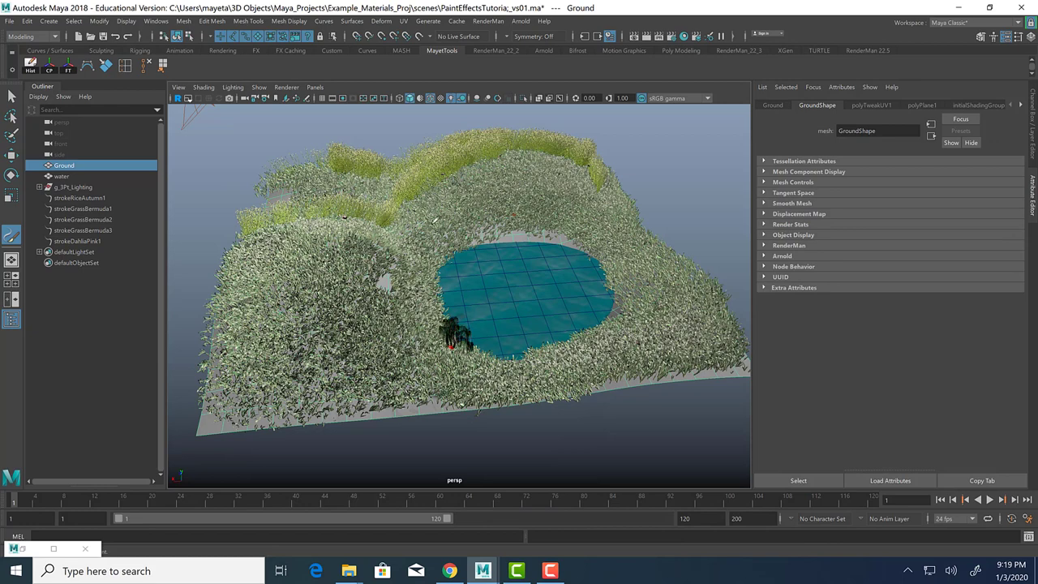
left_click(73, 251)
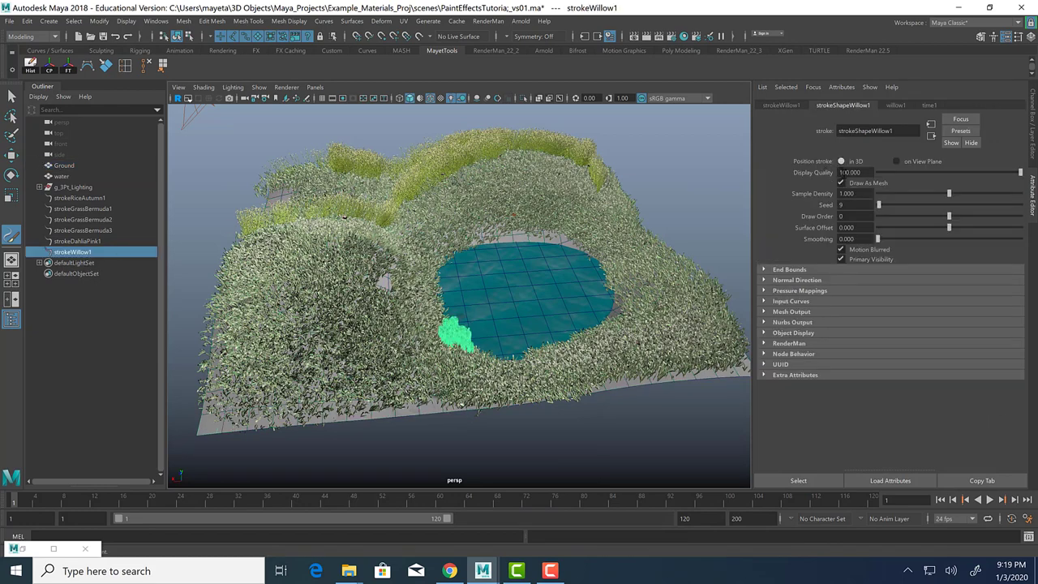
left_click(896, 106)
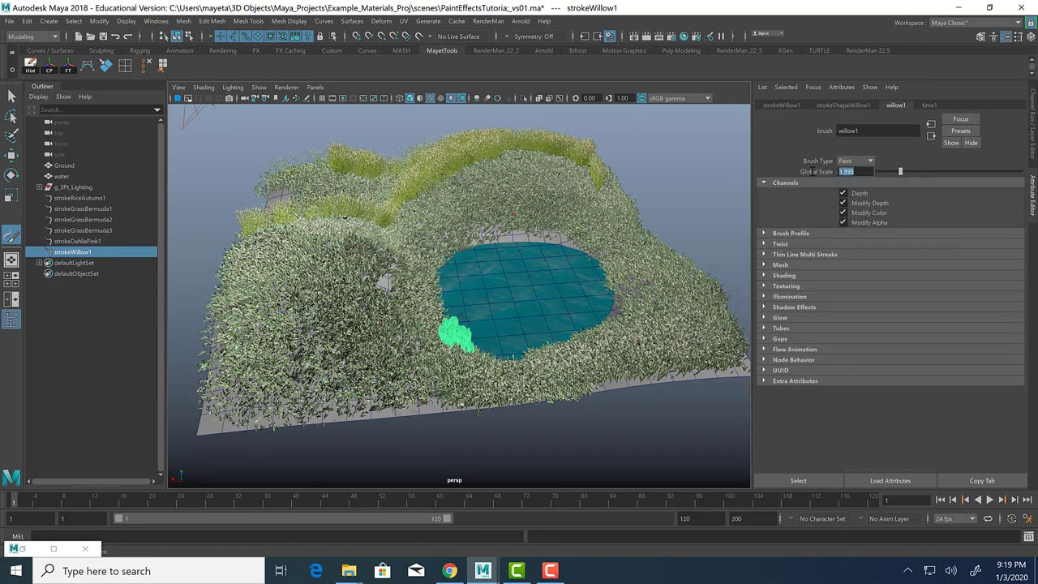
type("5.000")
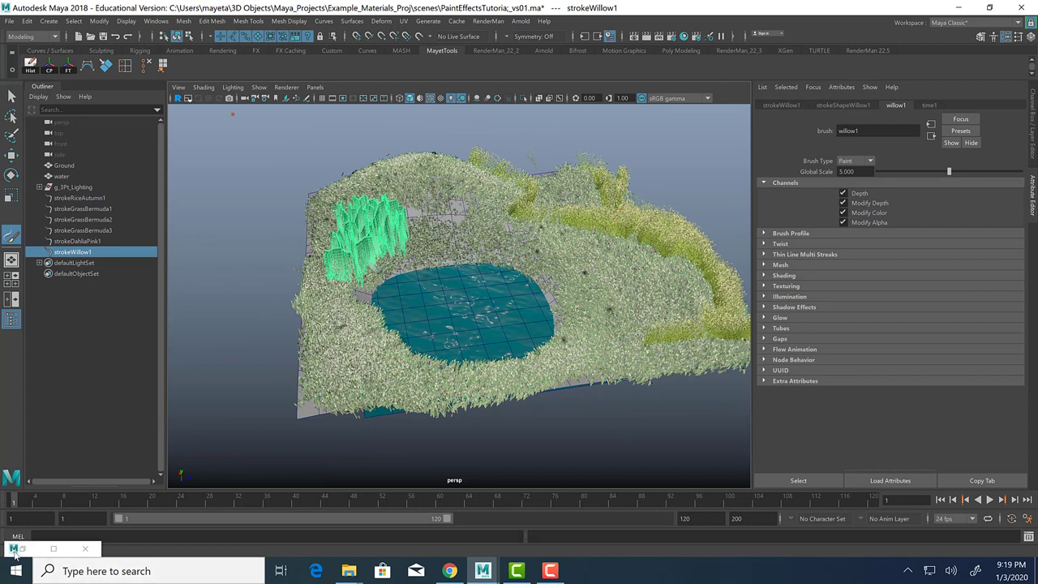
Step: Browse the Trees and TreesMesh presets, load oakForest.mel, and minimize the Content Browser
right_click(15, 548)
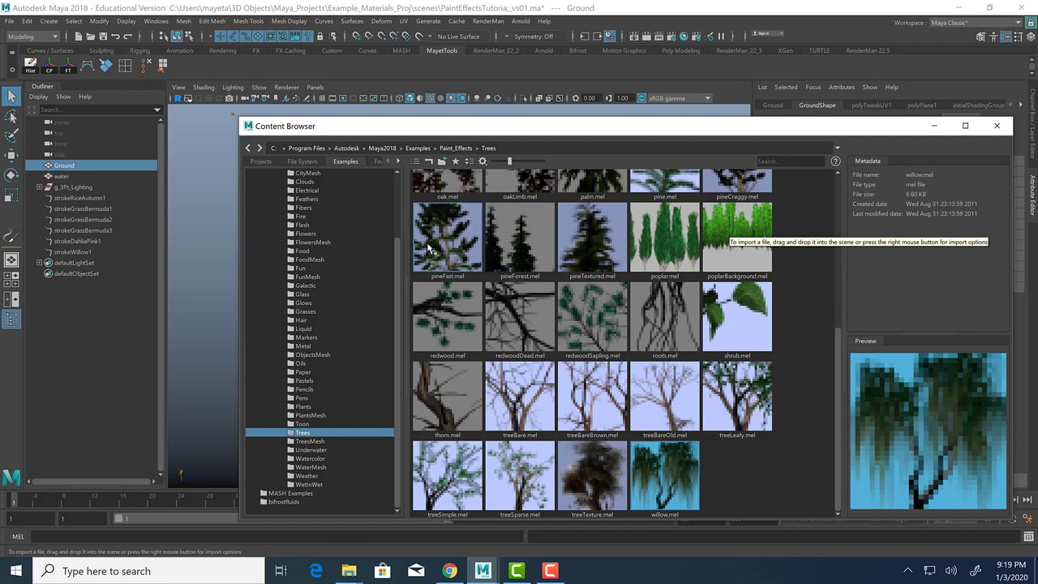
scroll("up", 3)
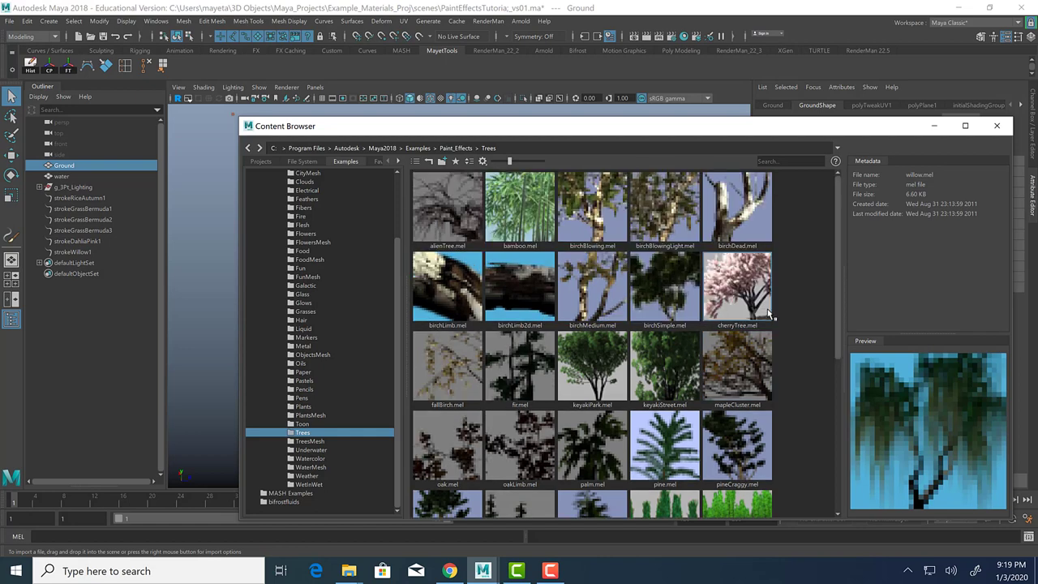
mouse_move(709, 302)
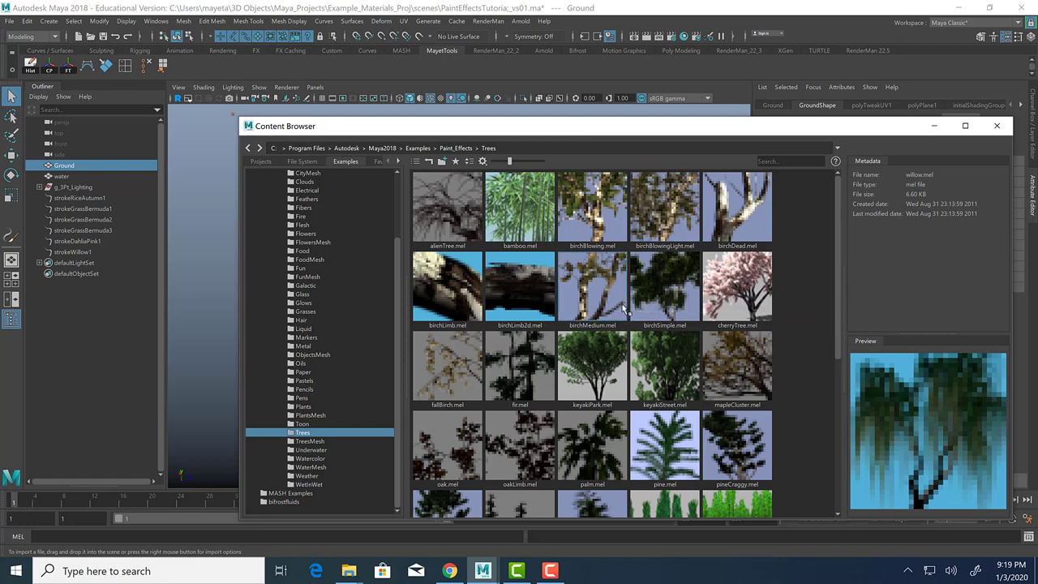
left_click(308, 441)
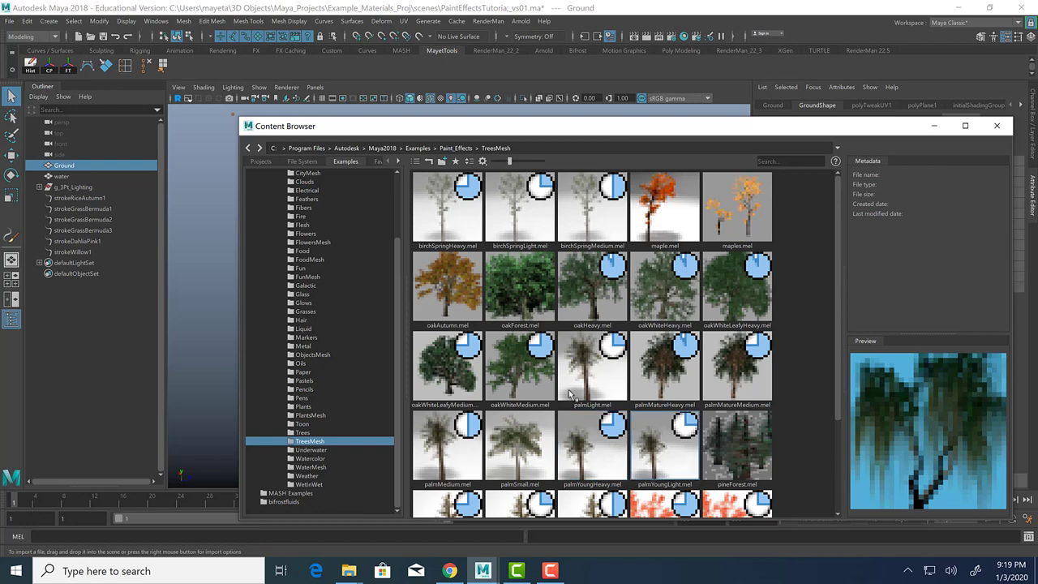
scroll("down", 3)
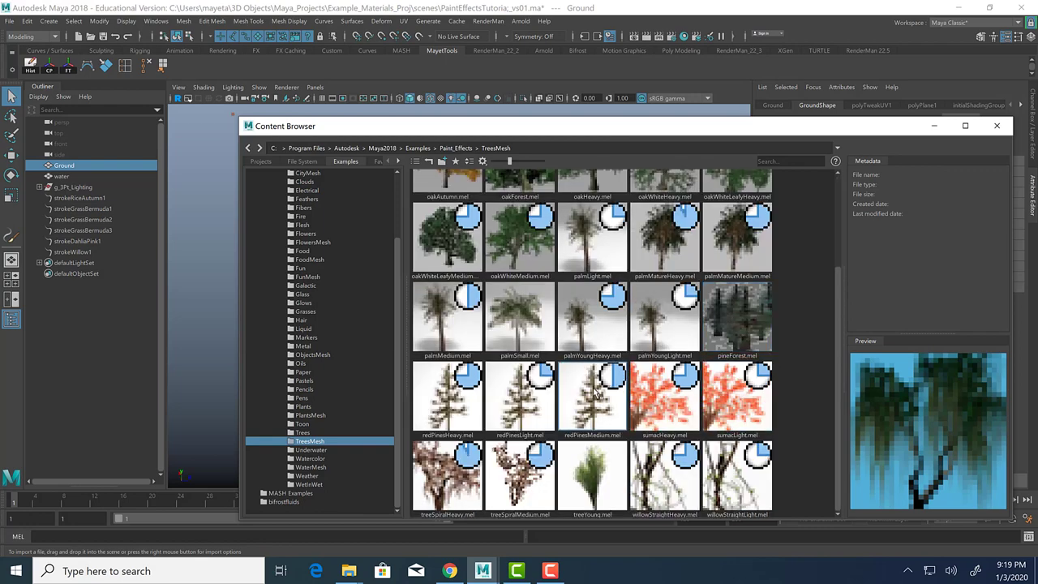
mouse_move(681, 450)
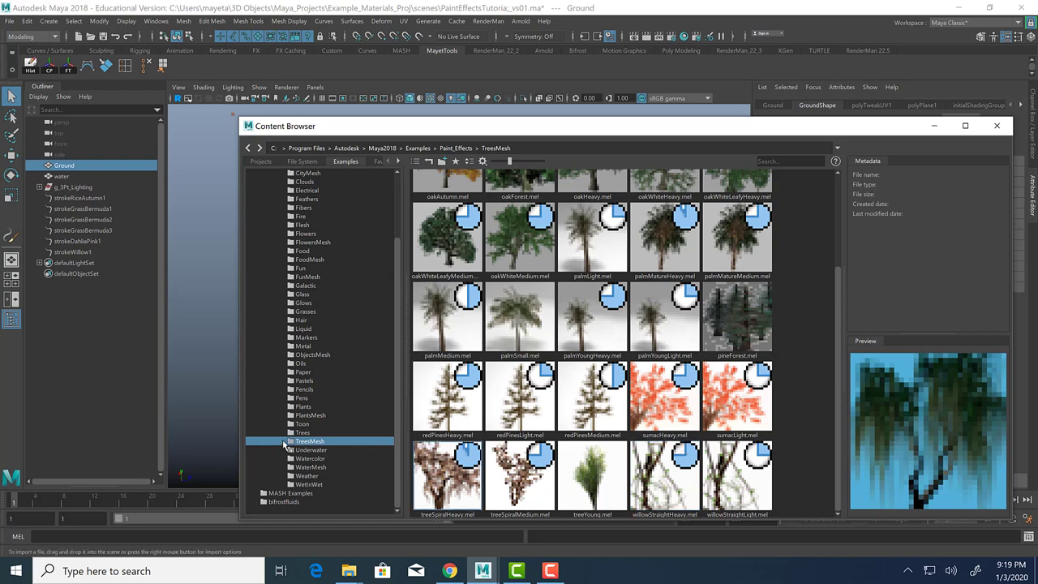
left_click(301, 432)
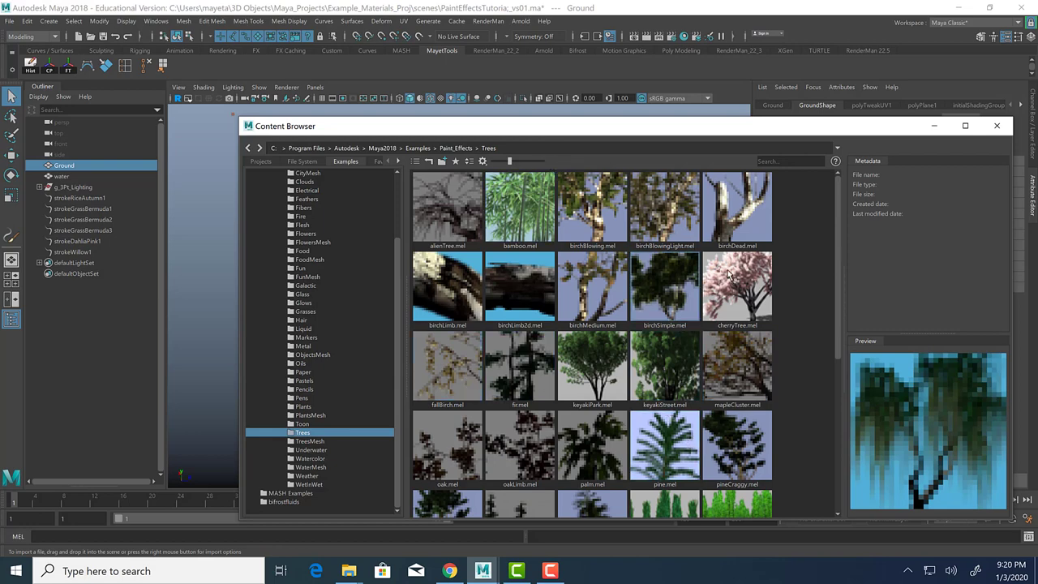
scroll("down", 3)
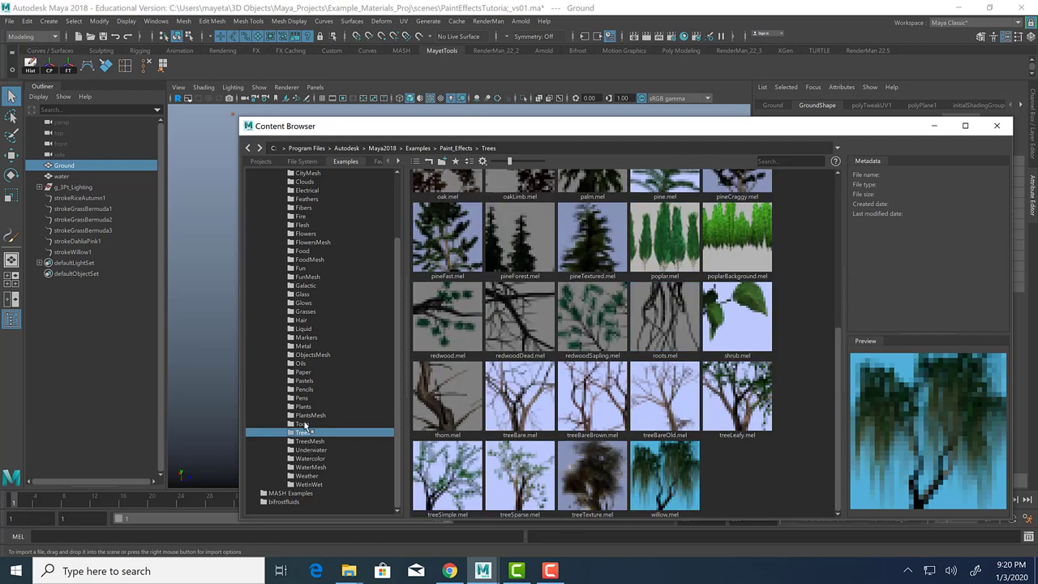
left_click(309, 441)
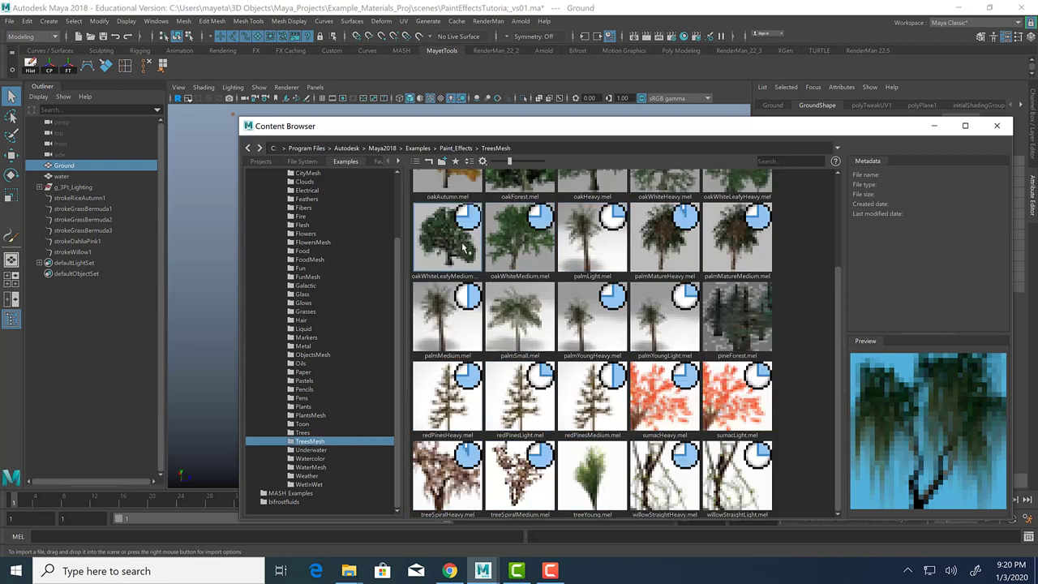
mouse_move(491, 280)
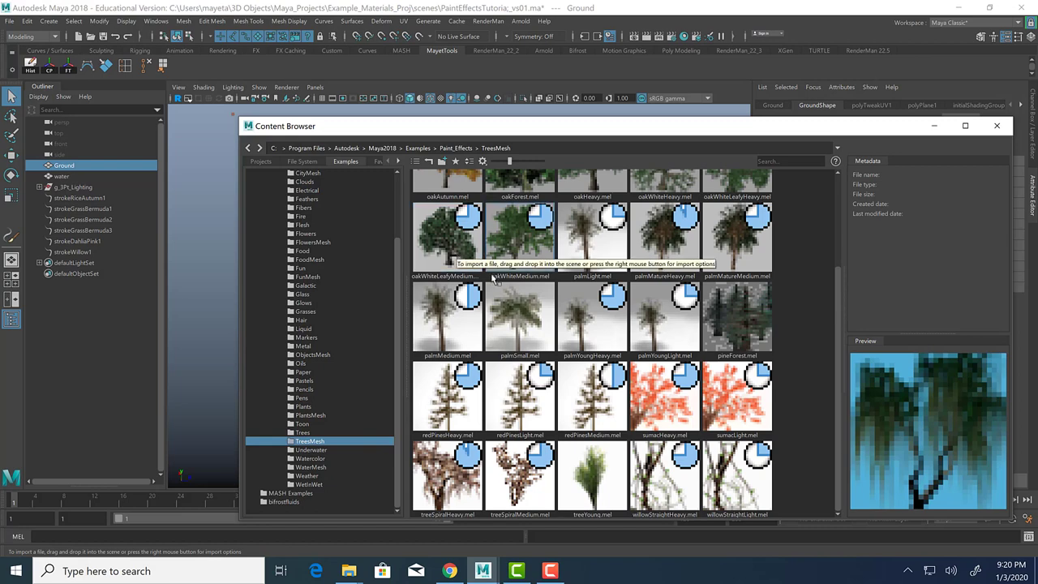
scroll("up", 3)
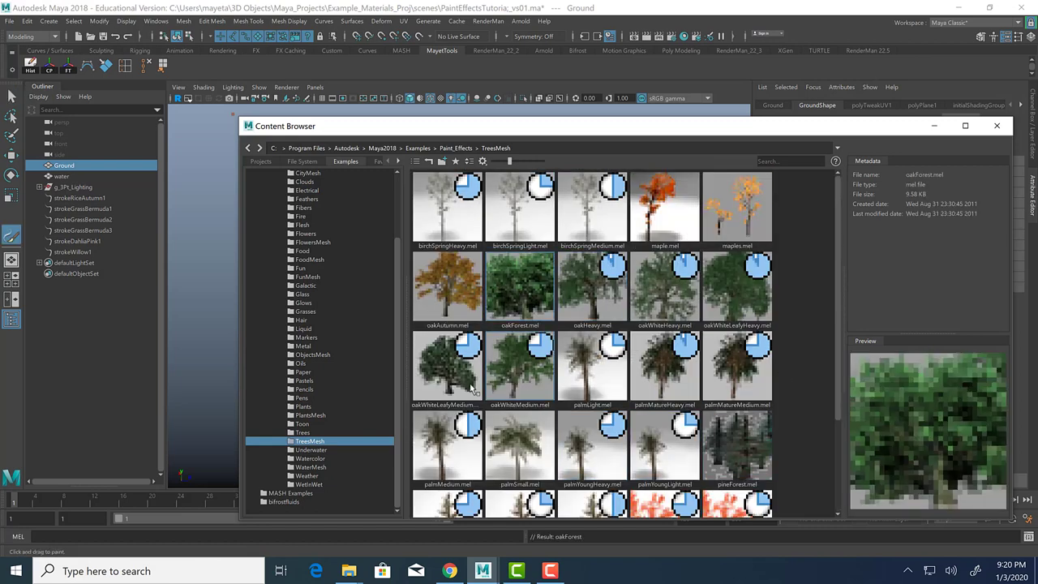
mouse_move(552, 348)
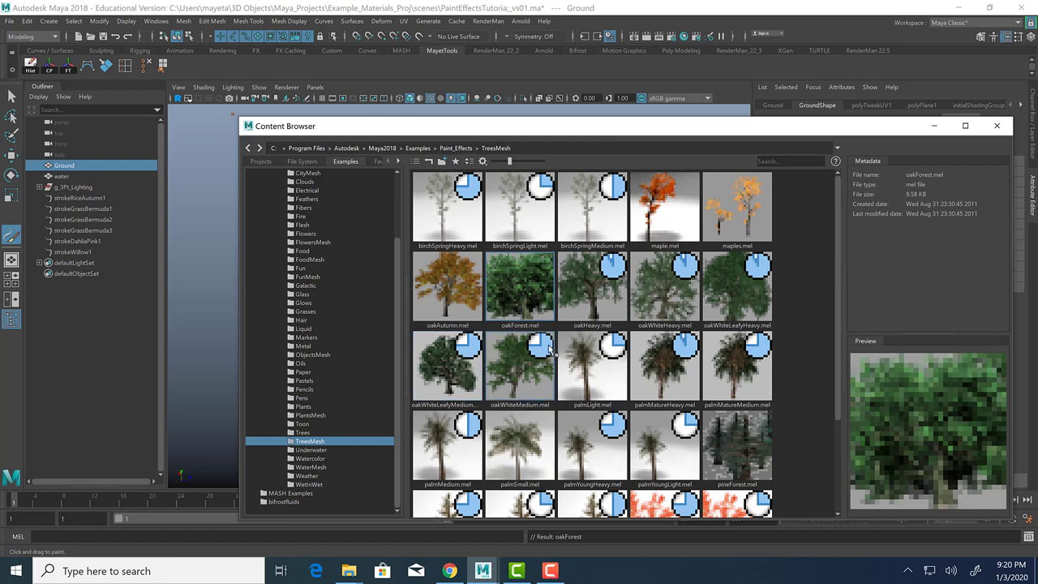
mouse_move(630, 239)
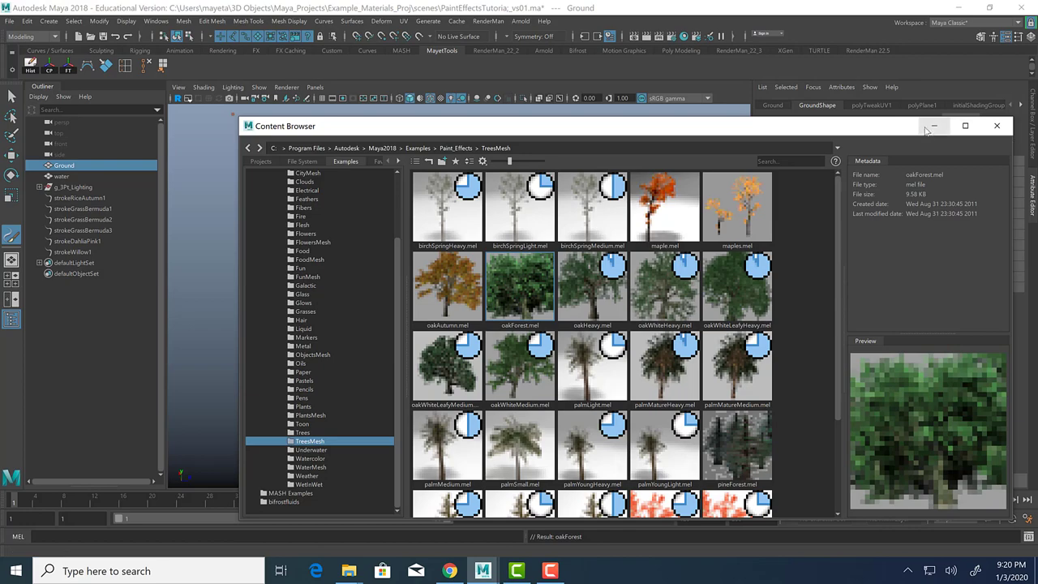
left_click(997, 126)
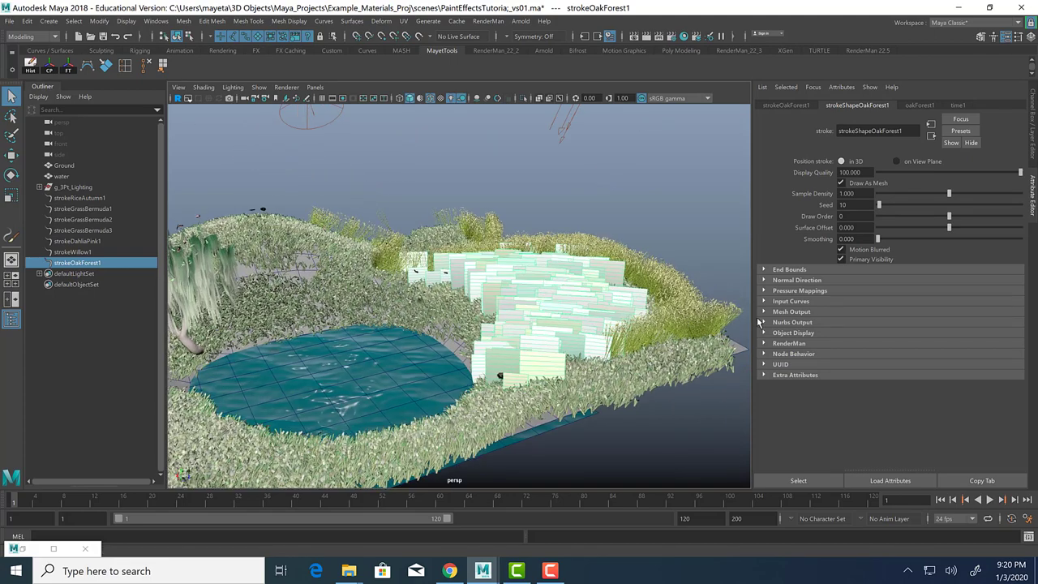
Step: Drag the oakForest1 brush Global Scale up to 10
left_click(919, 104)
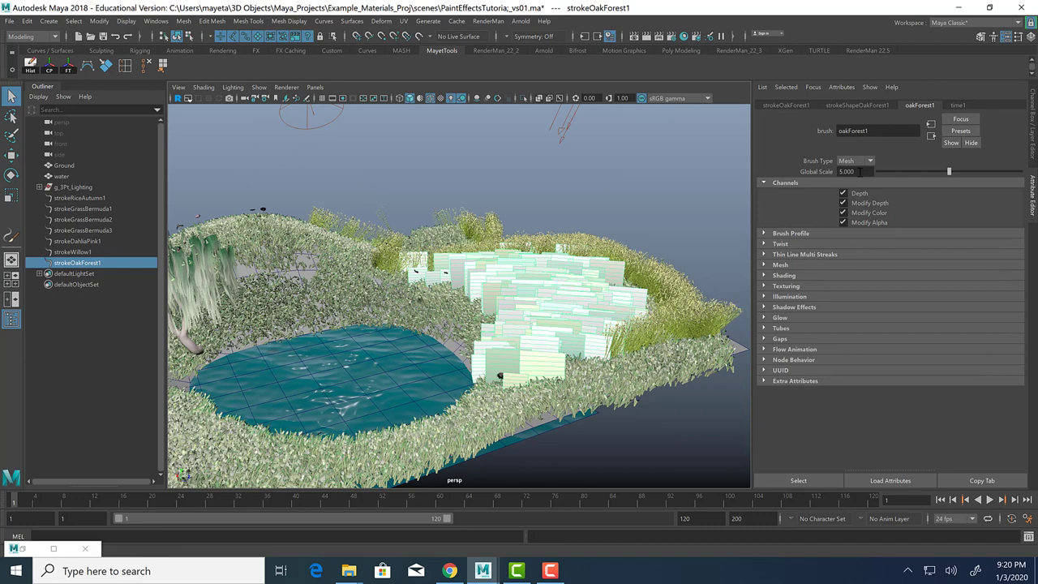
left_click_drag(949, 171, 1021, 171)
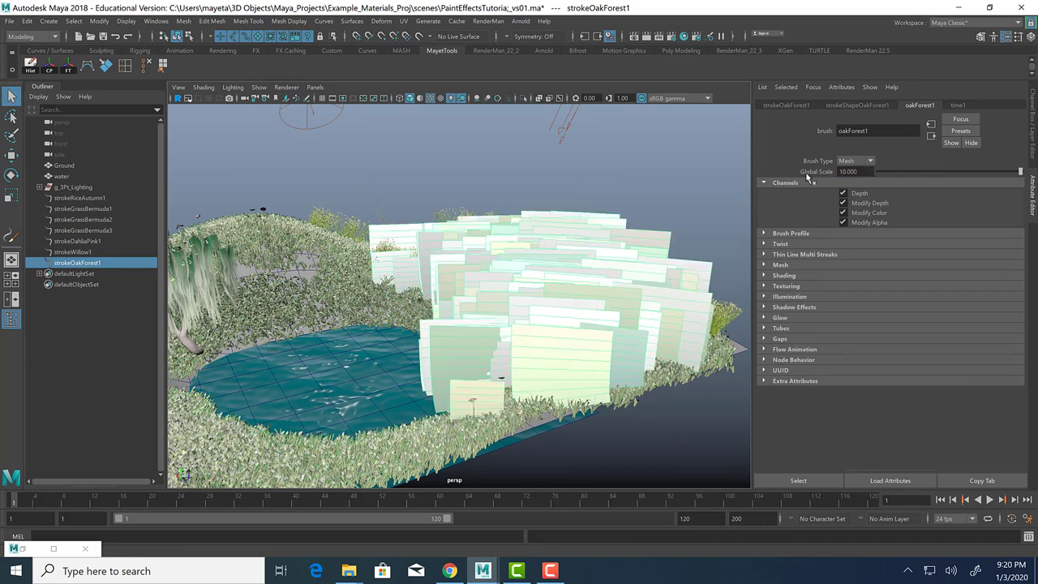
mouse_move(641, 34)
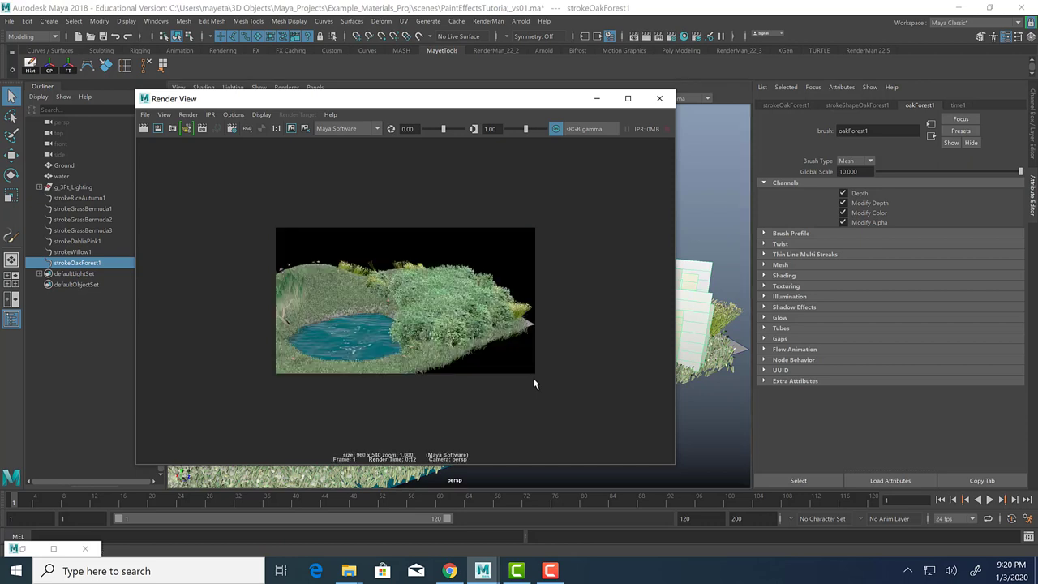
mouse_move(421, 316)
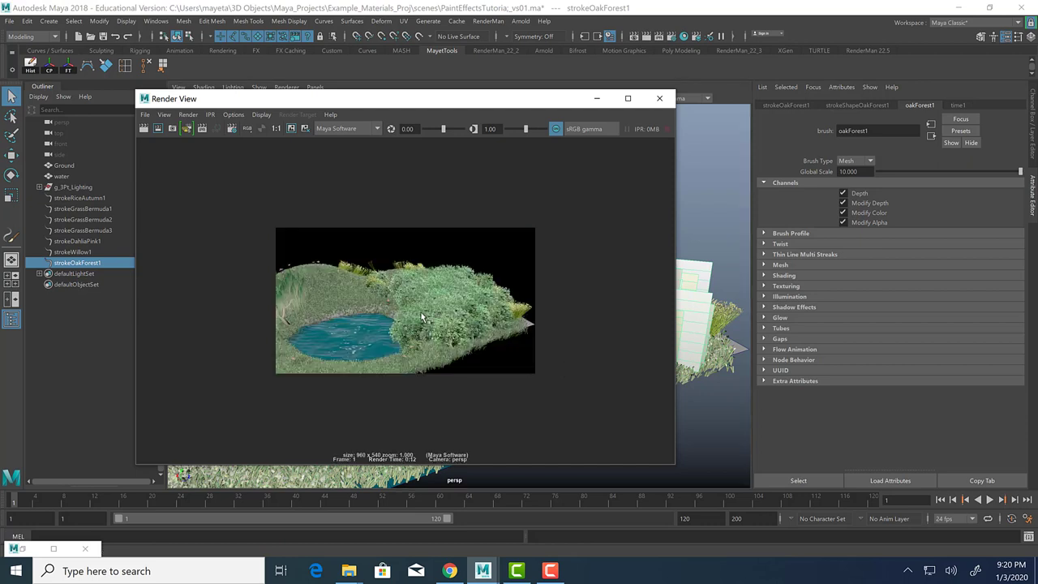
mouse_move(572, 314)
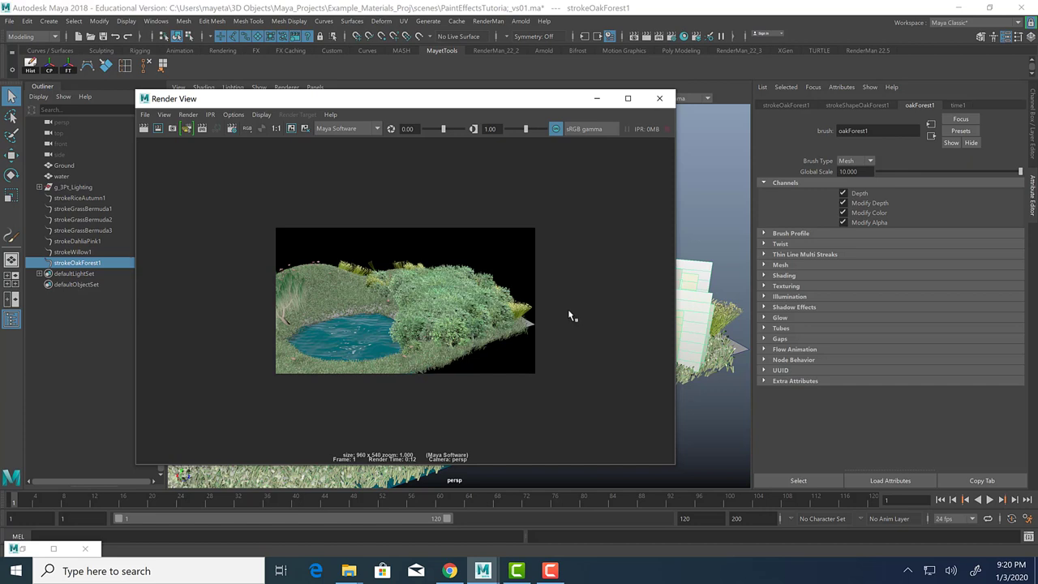
mouse_move(647, 107)
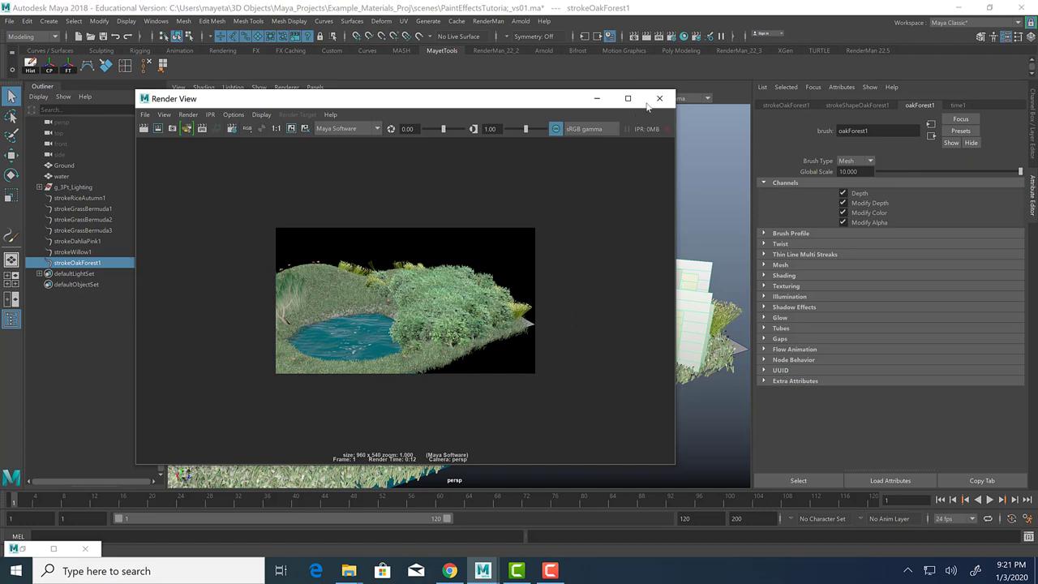
mouse_move(660, 97)
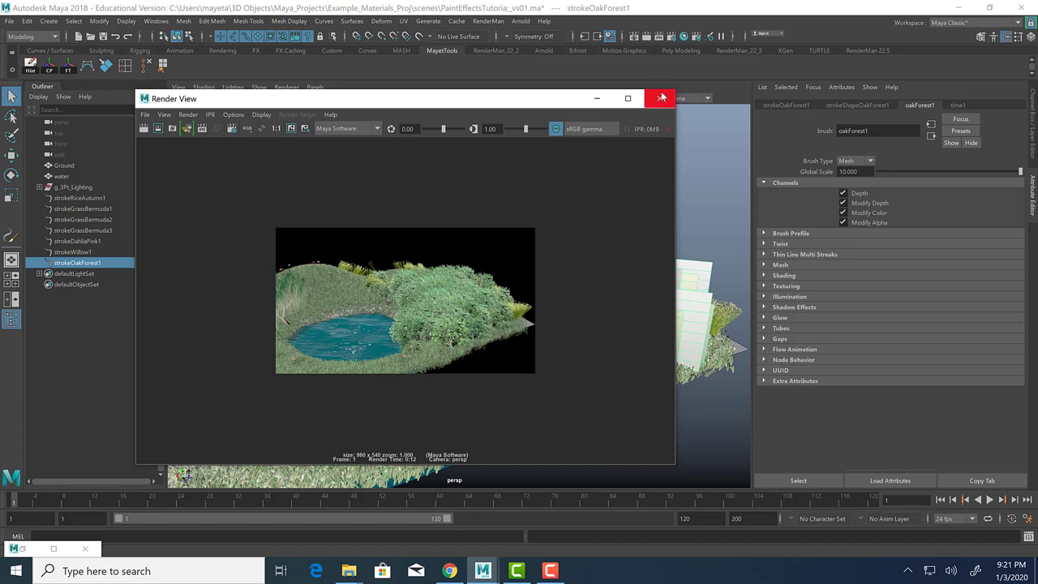
mouse_move(653, 138)
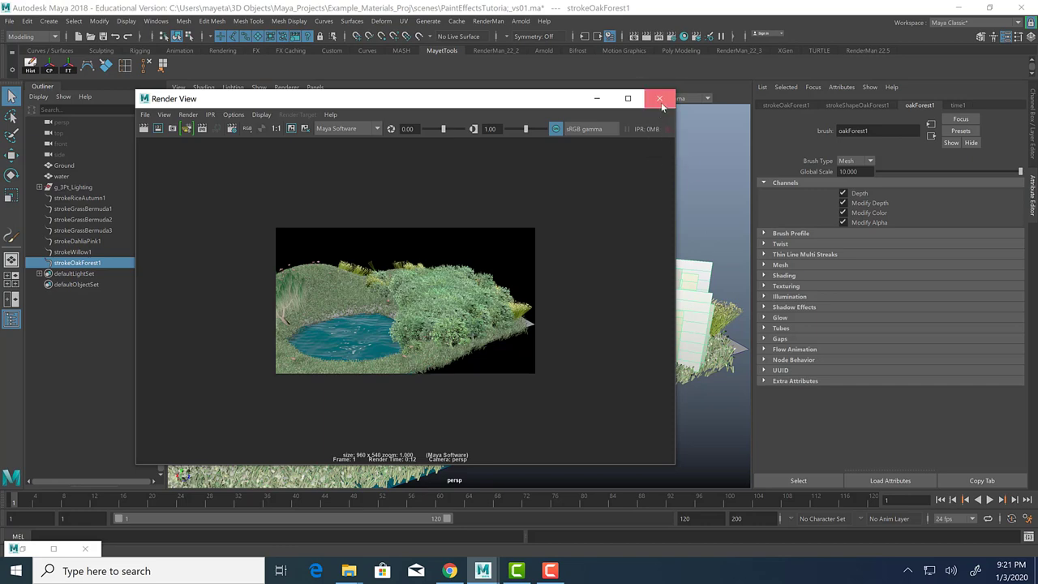
left_click(659, 98)
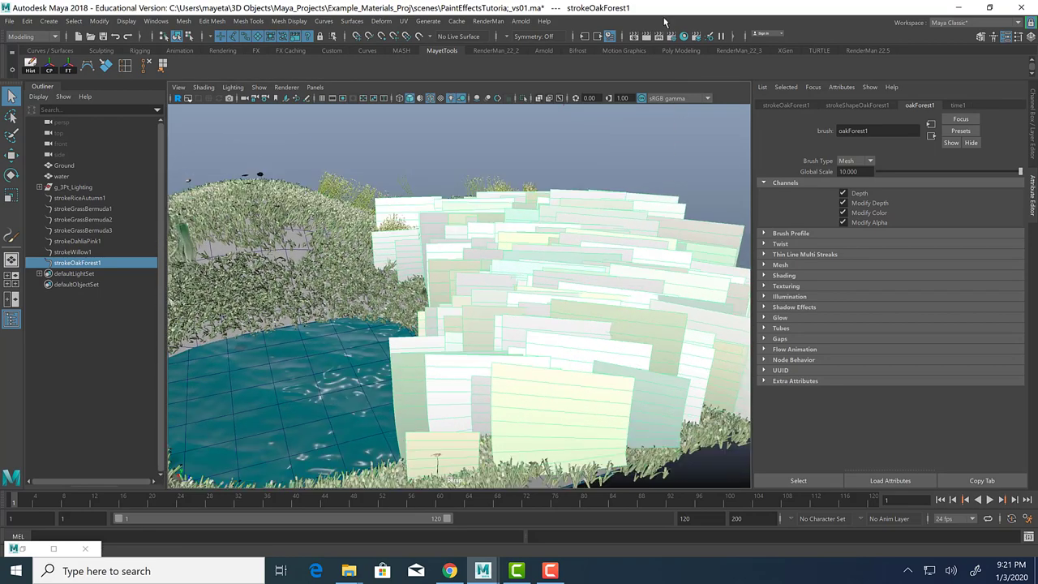
mouse_move(657, 39)
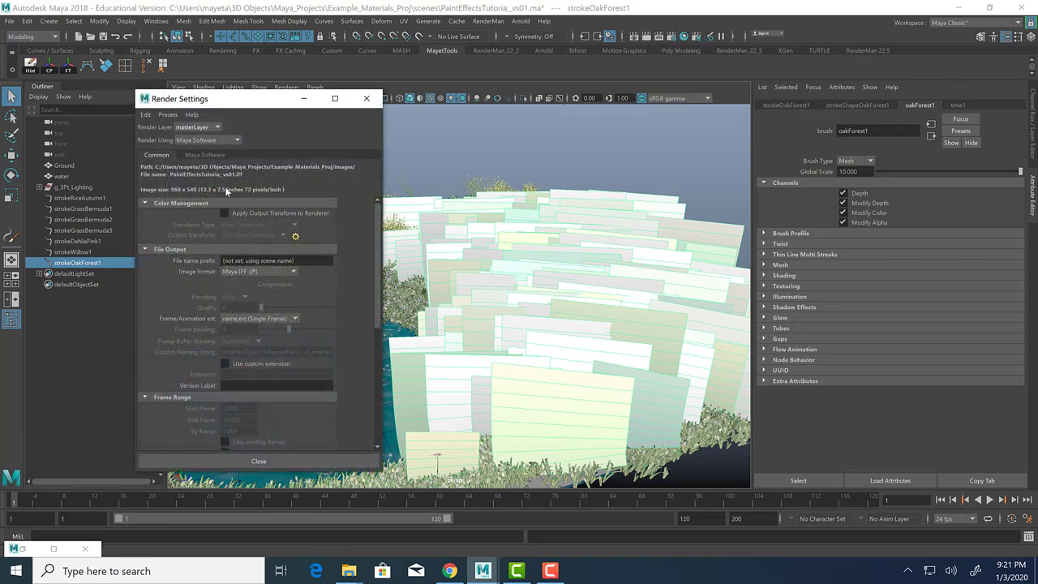
Step: Scroll through Render Settings to check the image size
scroll("down", 3)
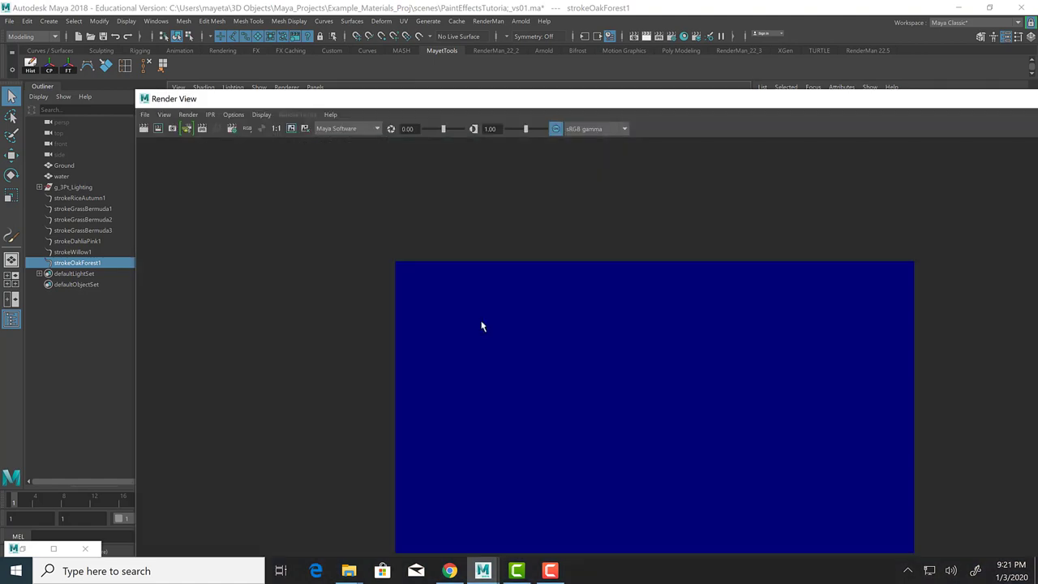
mouse_move(859, 122)
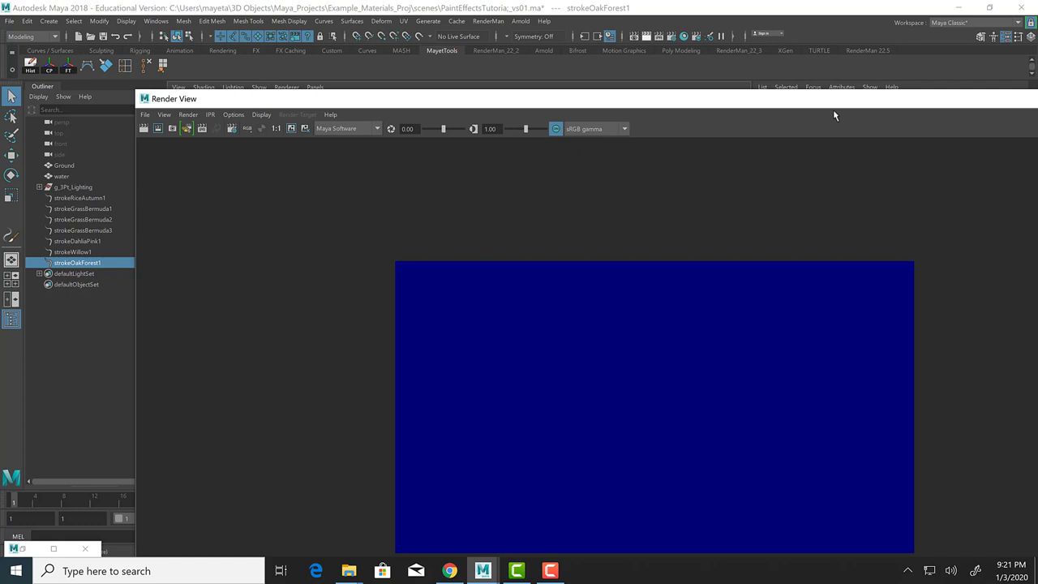
mouse_move(747, 216)
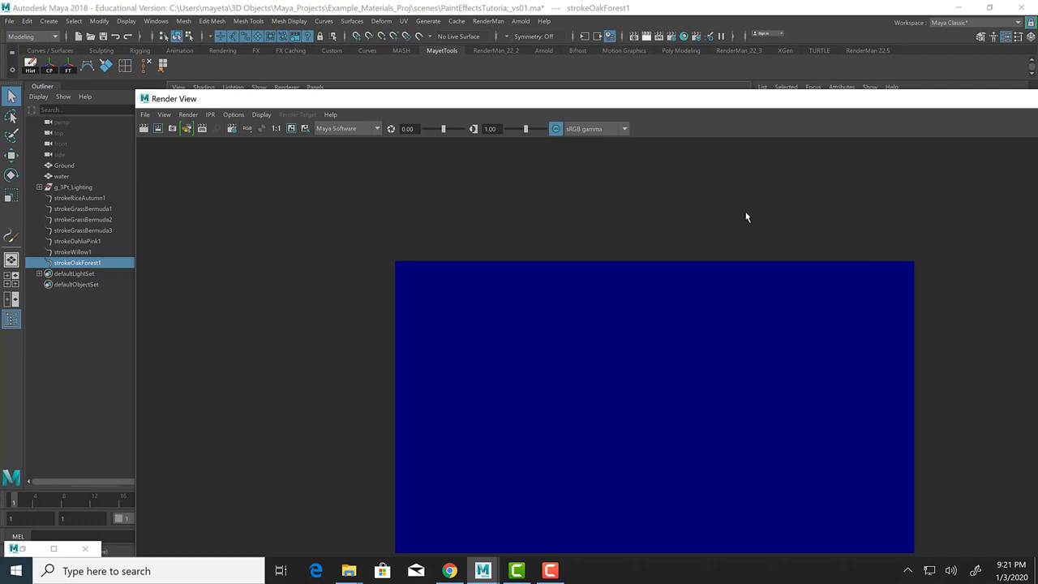
mouse_move(742, 215)
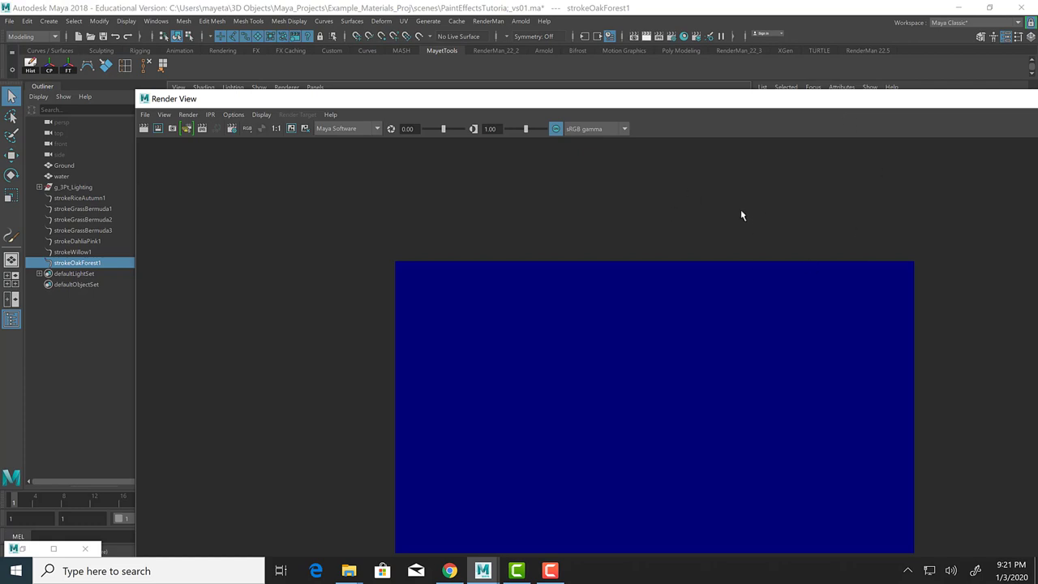
mouse_move(745, 107)
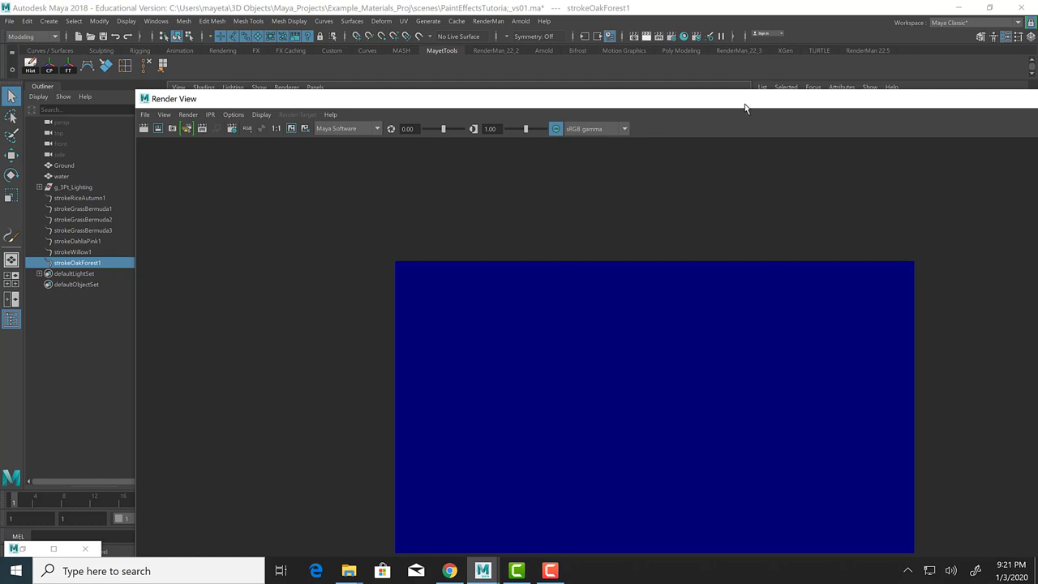
mouse_move(727, 139)
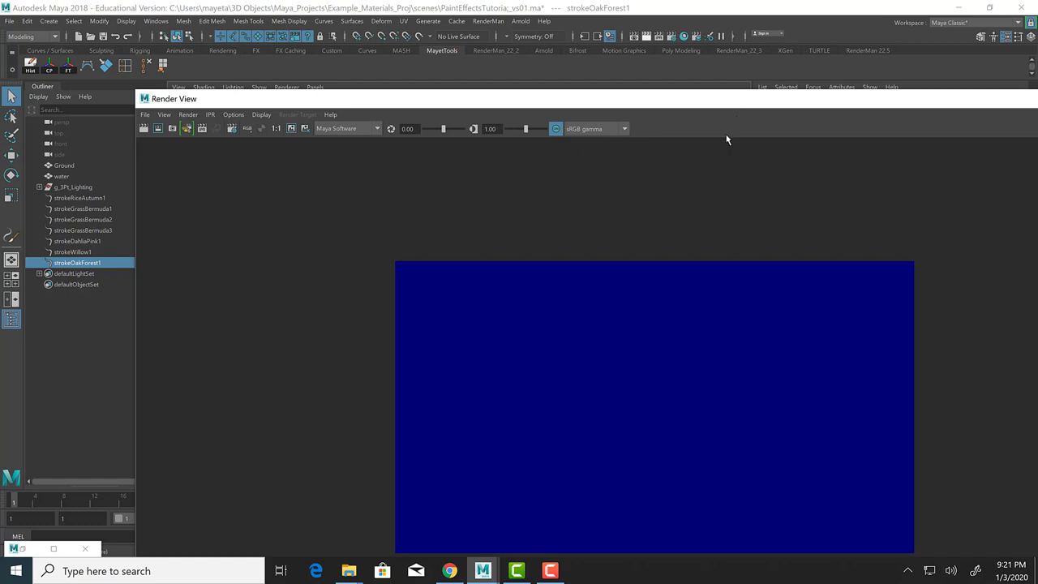
mouse_move(774, 249)
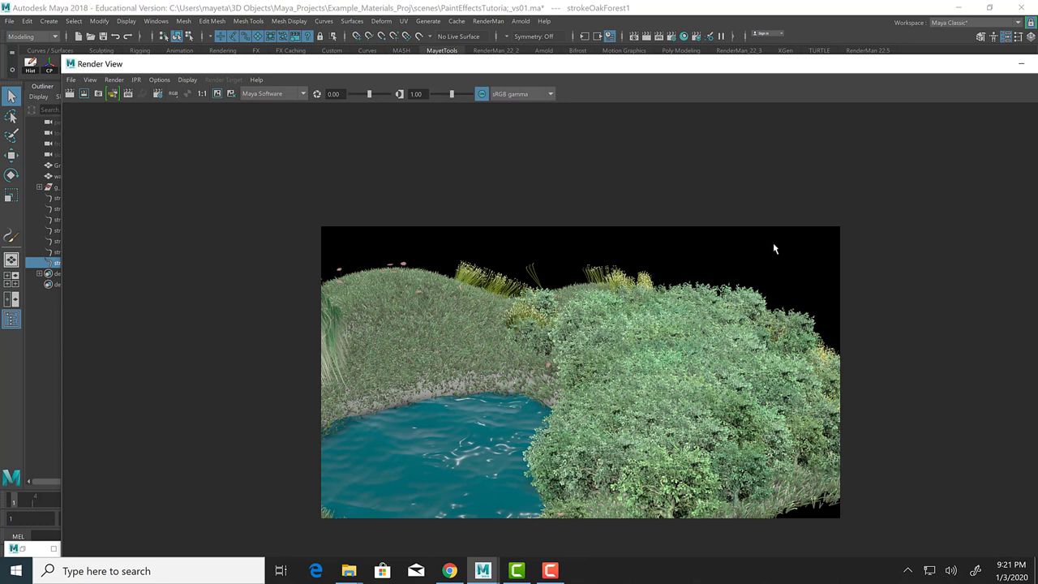
mouse_move(758, 387)
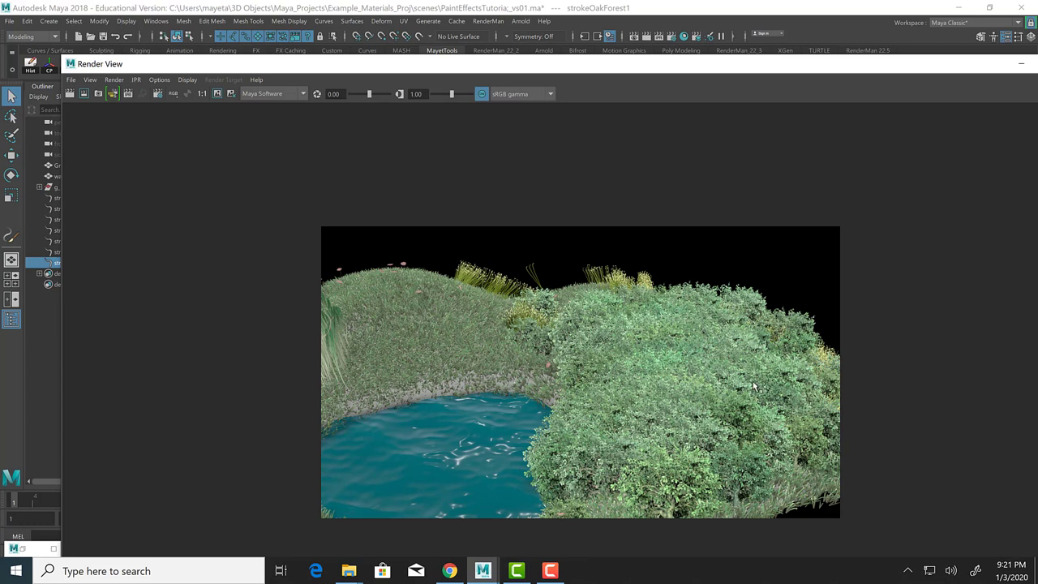
mouse_move(680, 357)
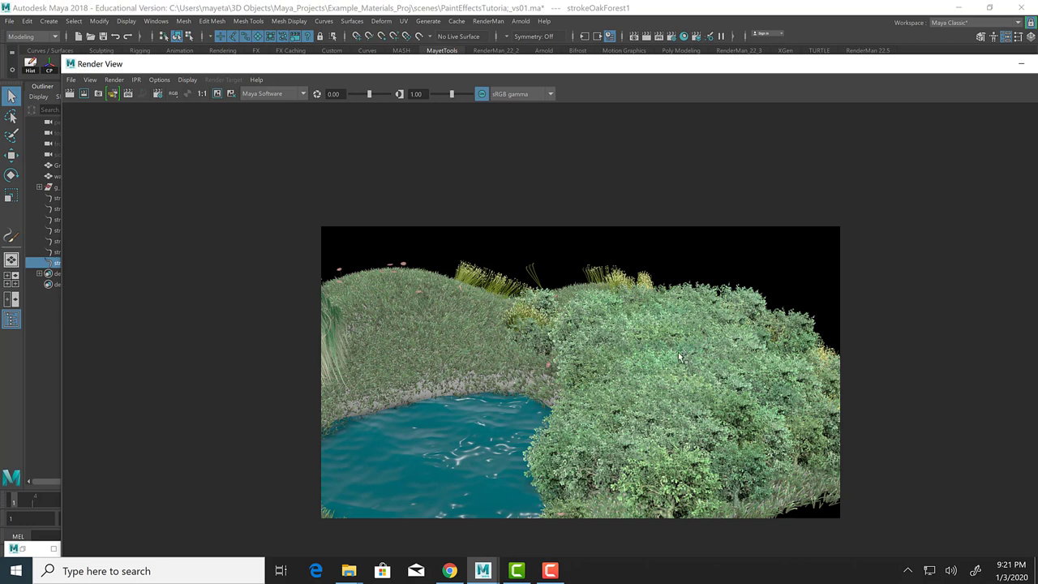
mouse_move(973, 71)
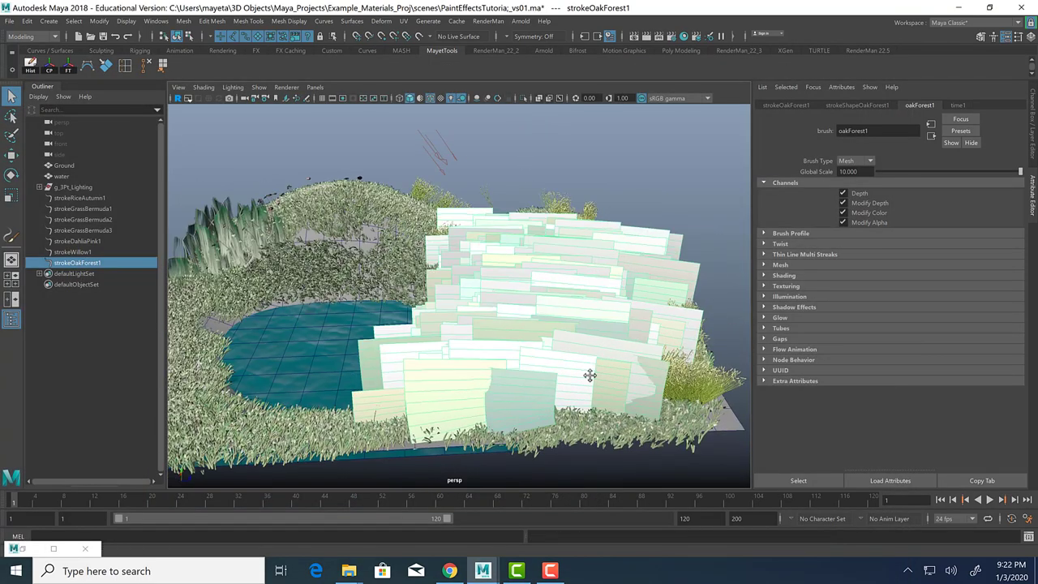
Step: Tumble and dolly the persp camera to frame the pond and willow in the 1920x1080 gate
left_click_drag(591, 375, 349, 107)
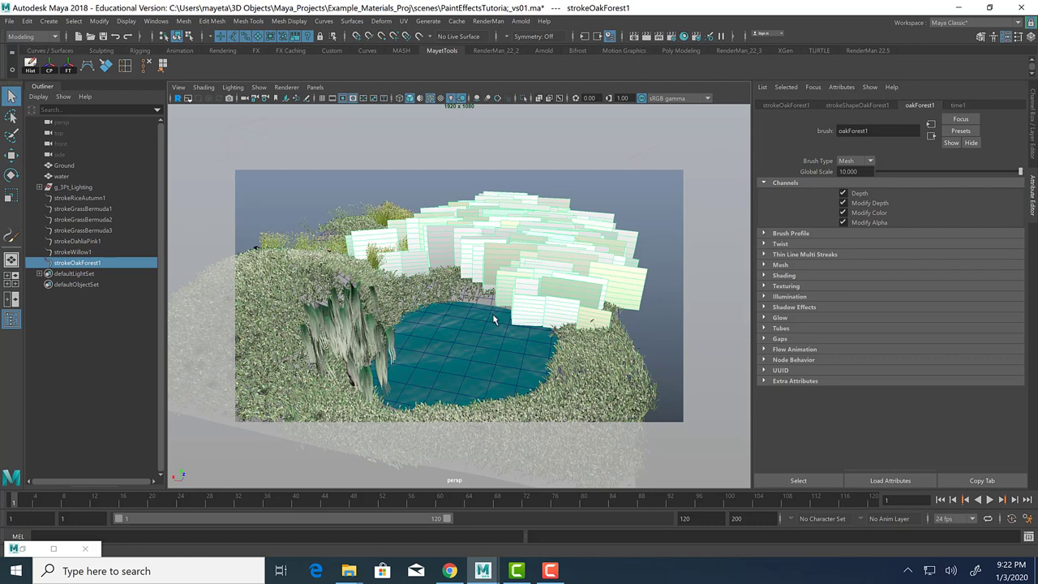
left_click_drag(487, 316, 543, 316)
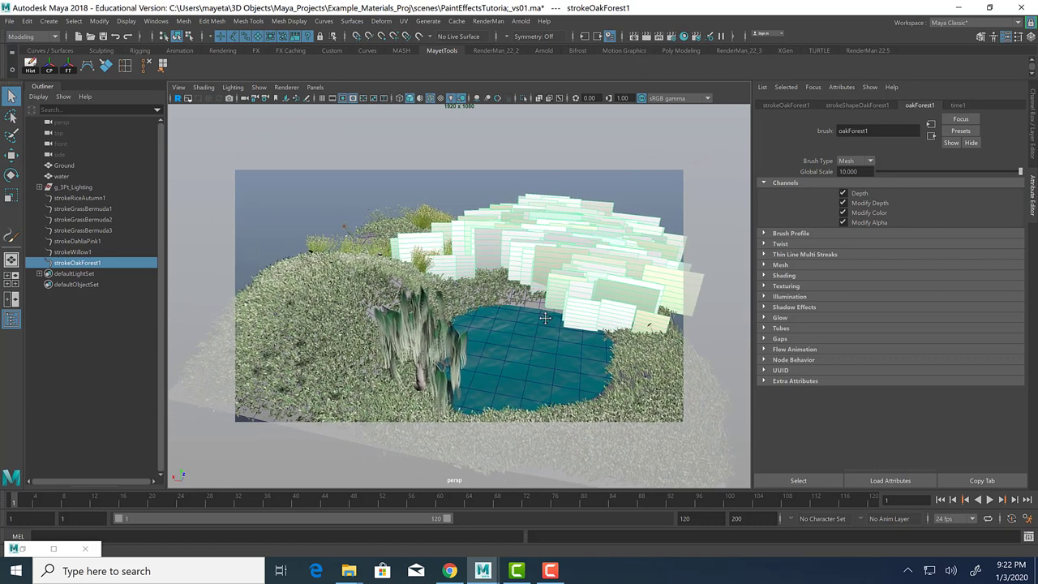